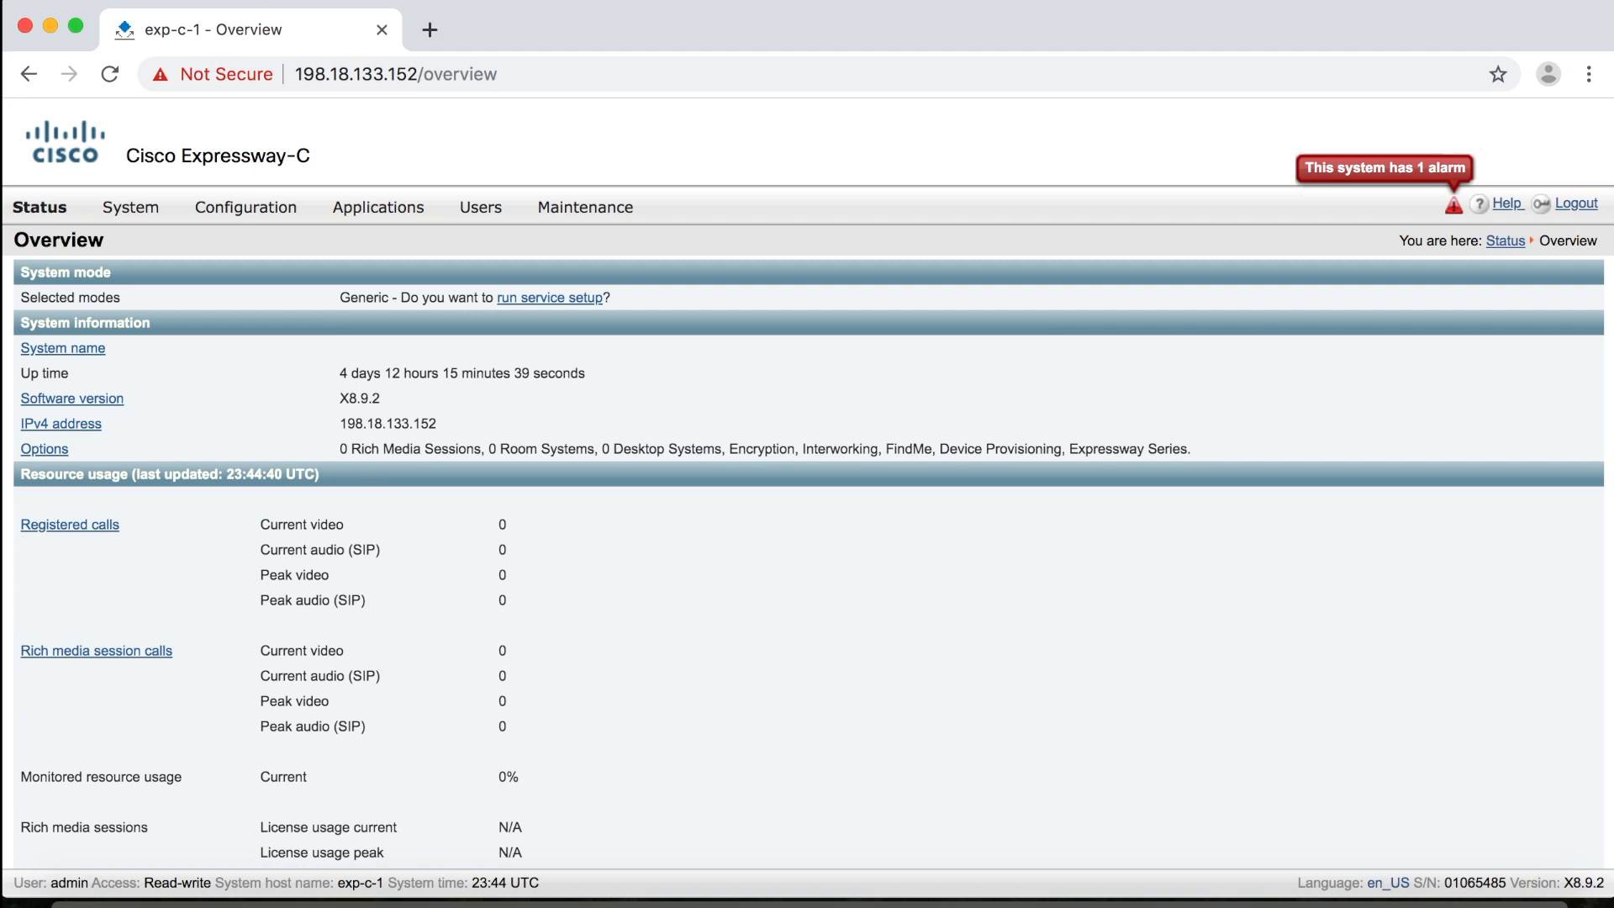
- Show the Status menu with its registration, call, bandwidth and log pages
scroll("down", 3)
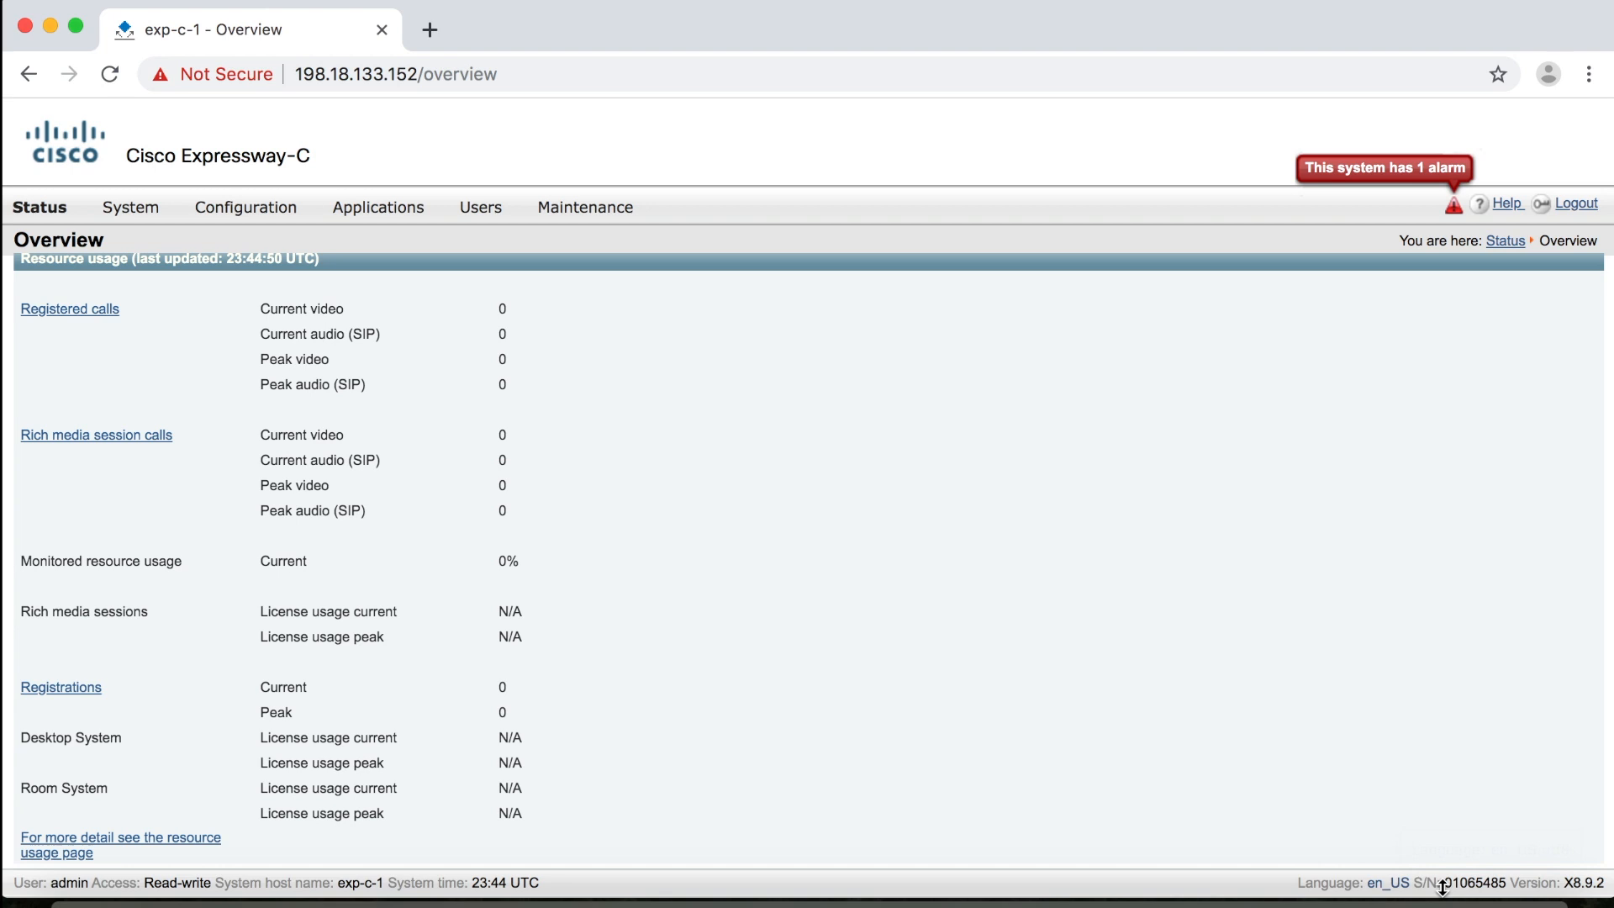
mouse_move(1497, 884)
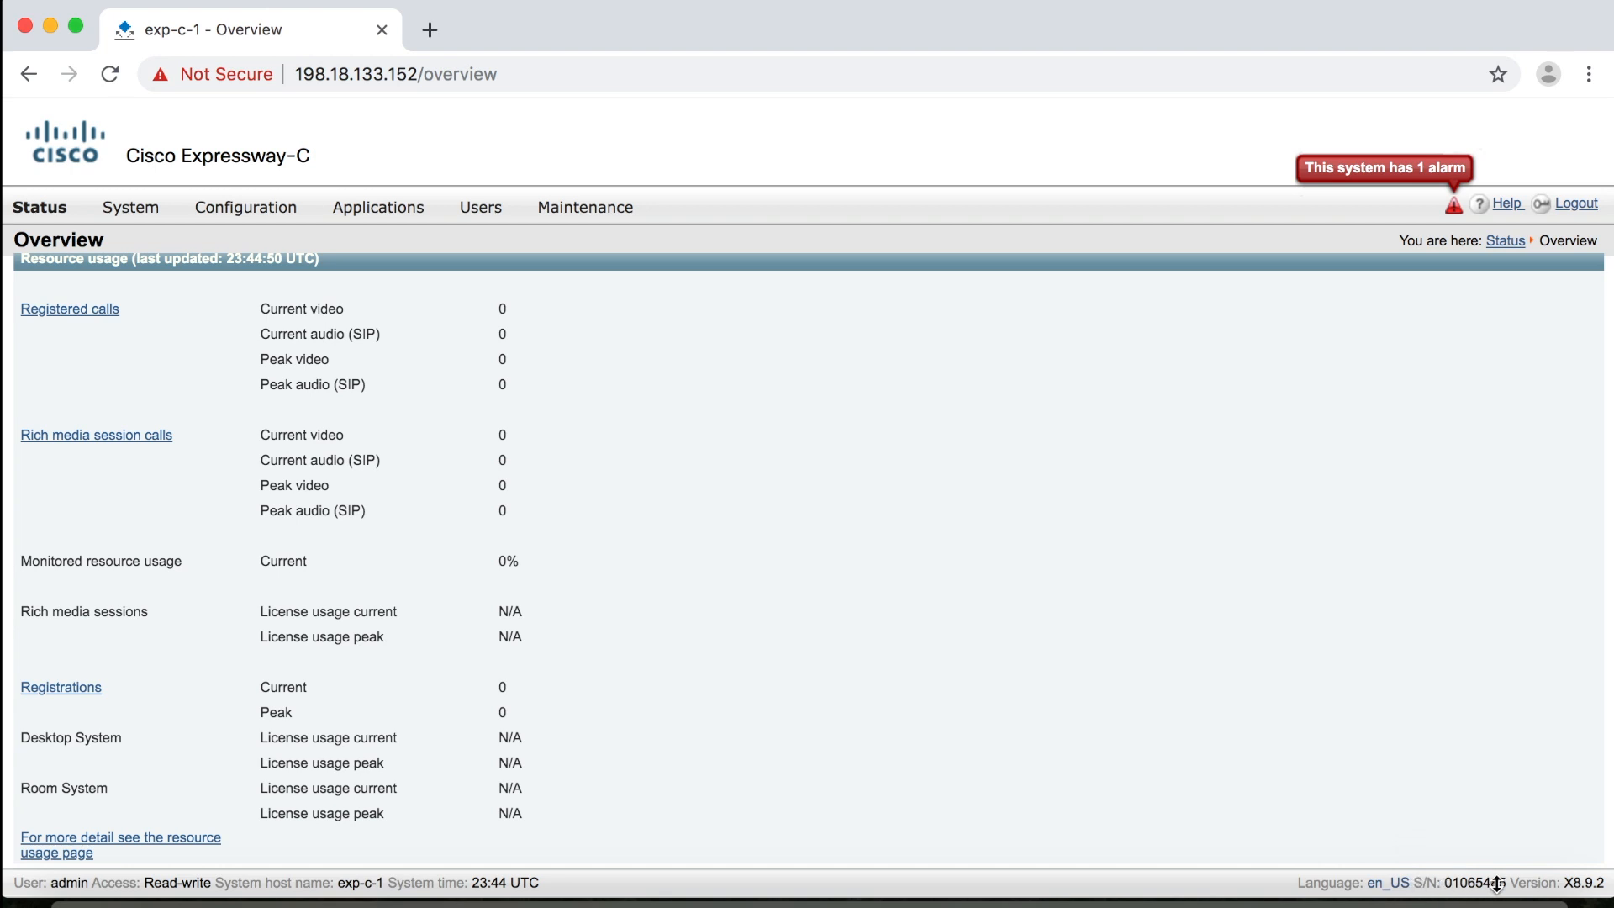
mouse_move(1467, 846)
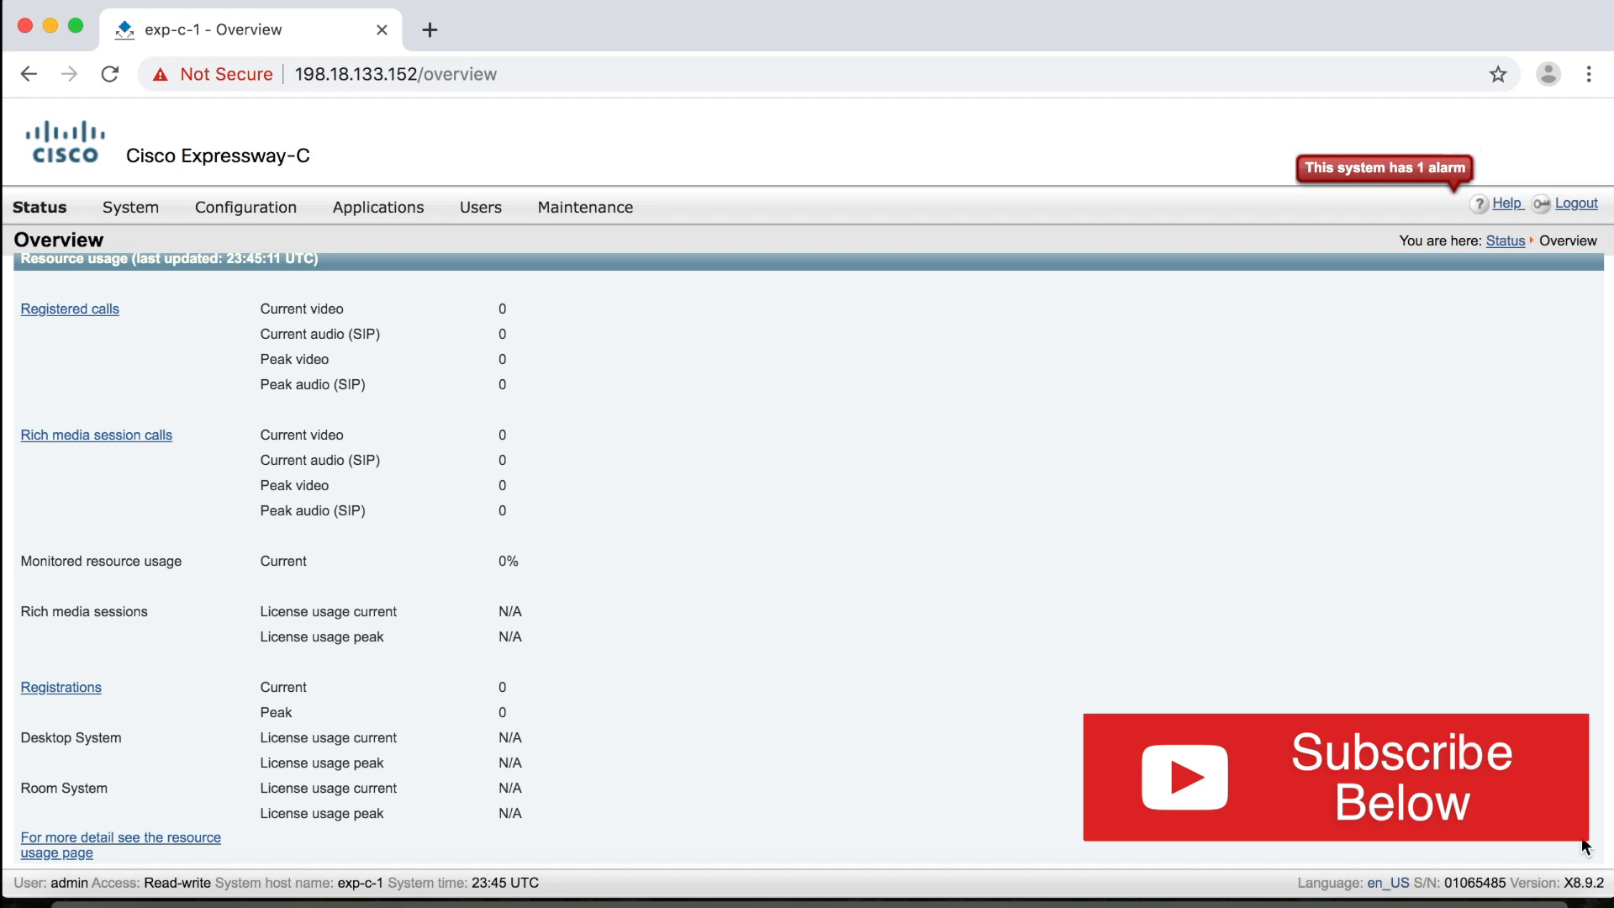
scroll("up", 3)
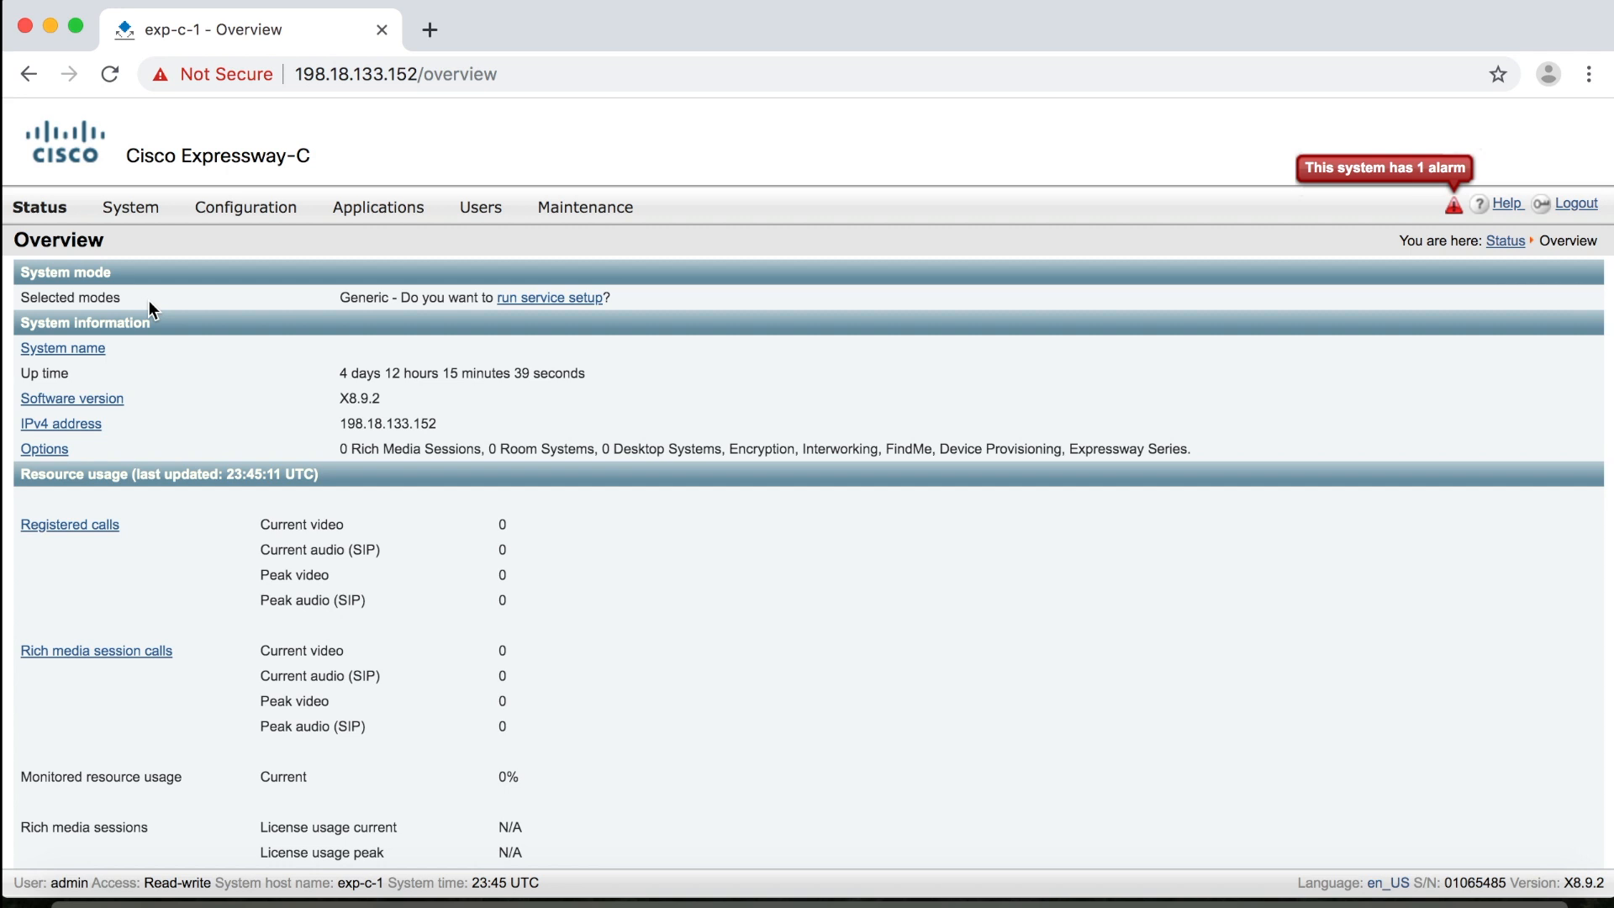
left_click(39, 207)
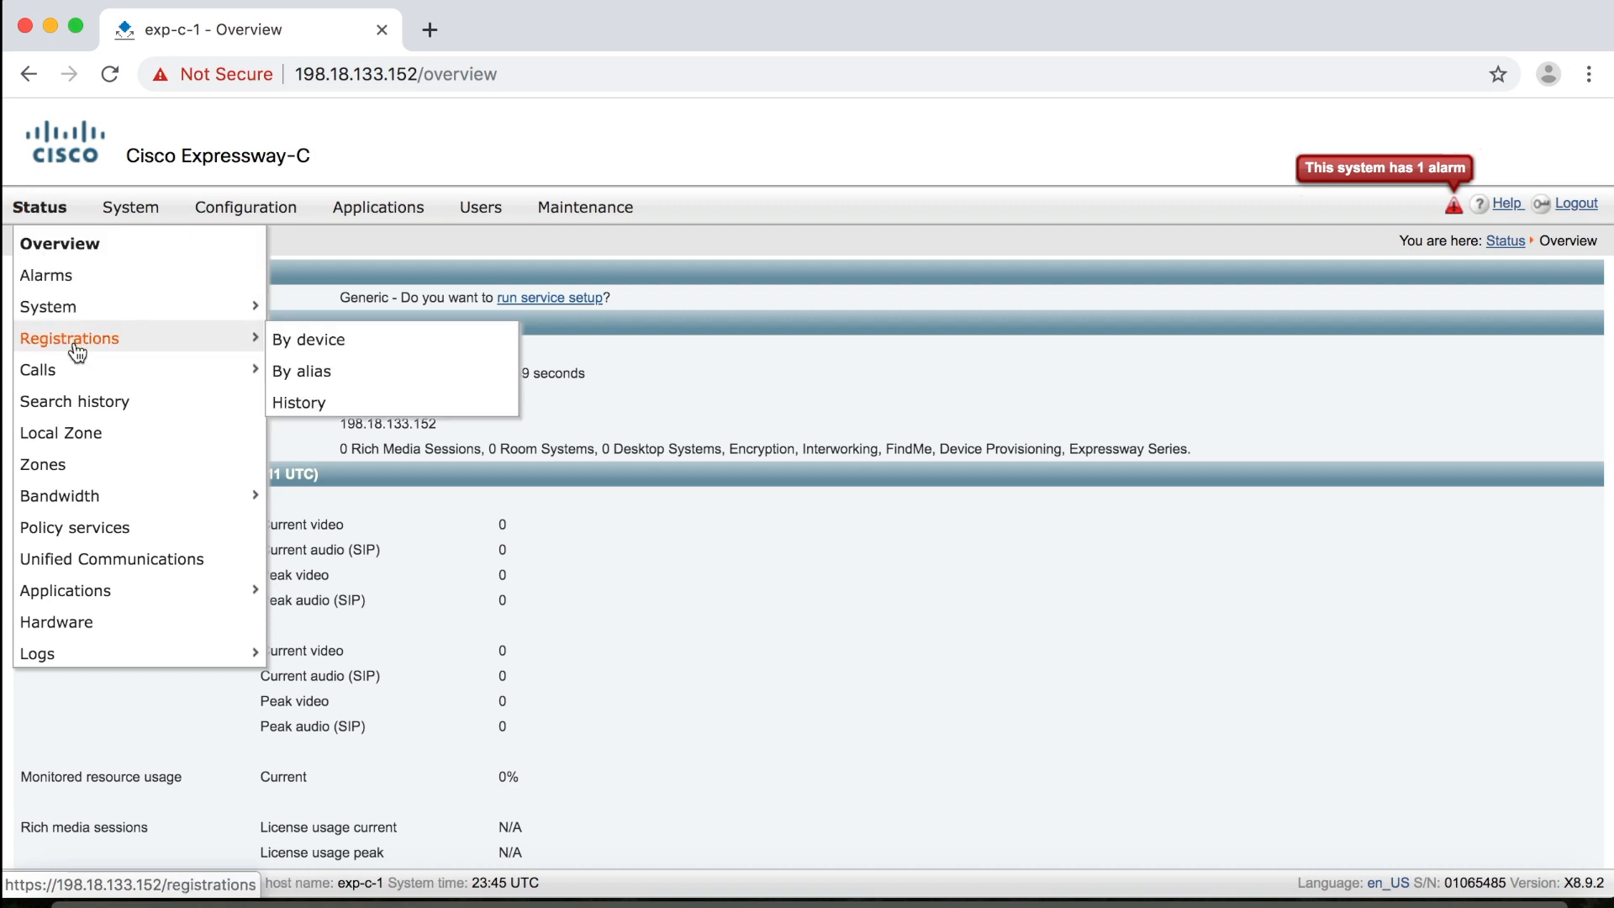
mouse_move(310, 340)
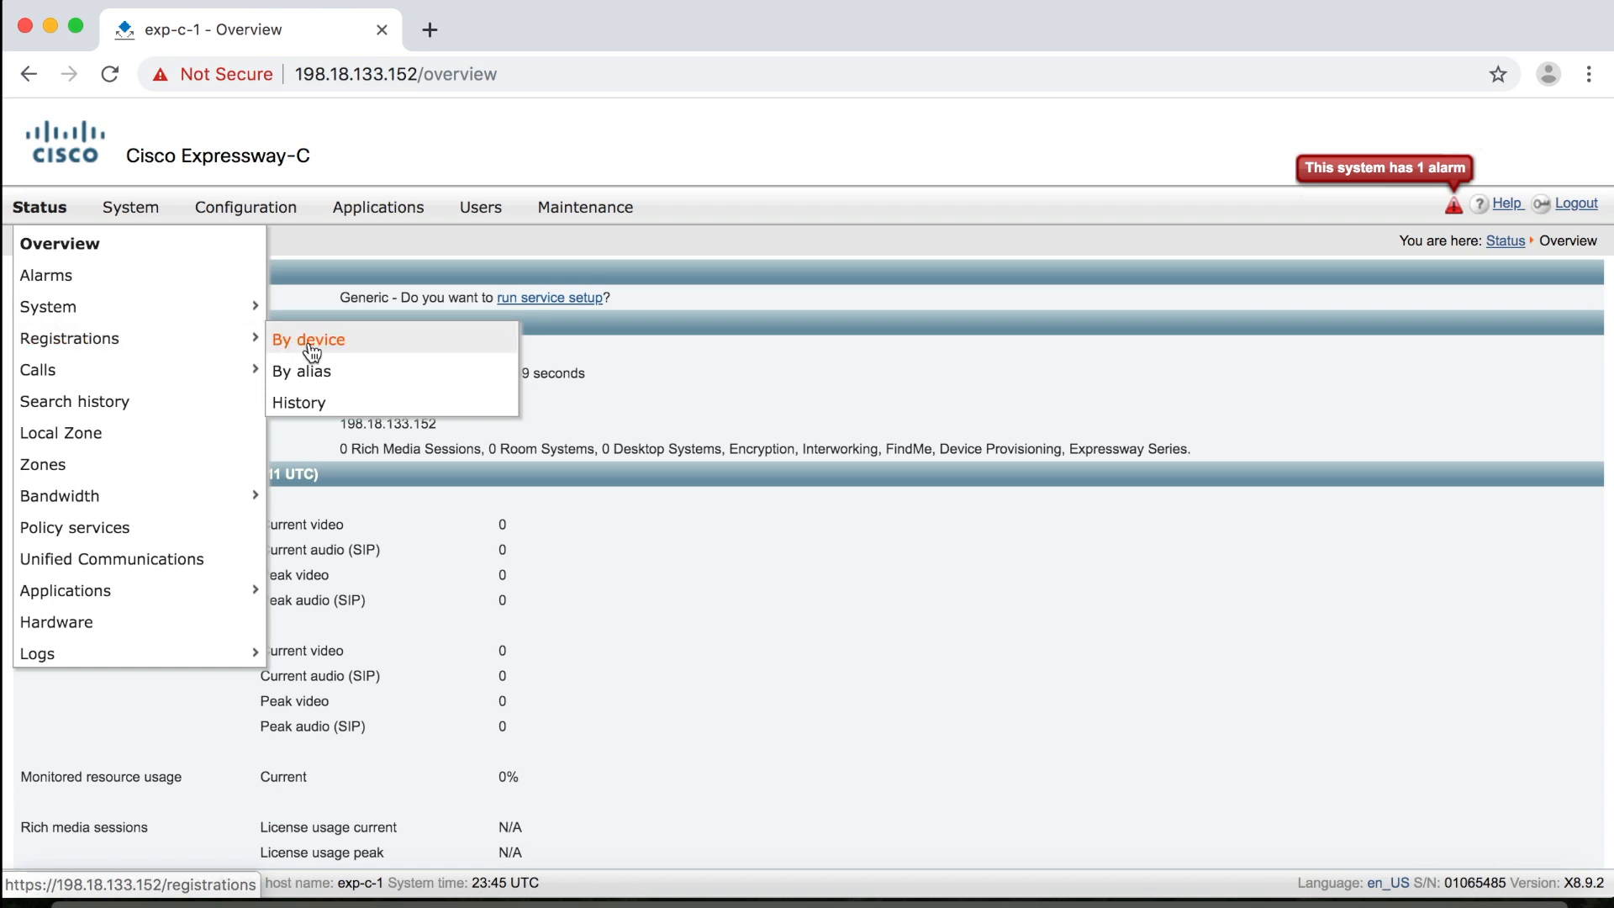
mouse_move(301, 372)
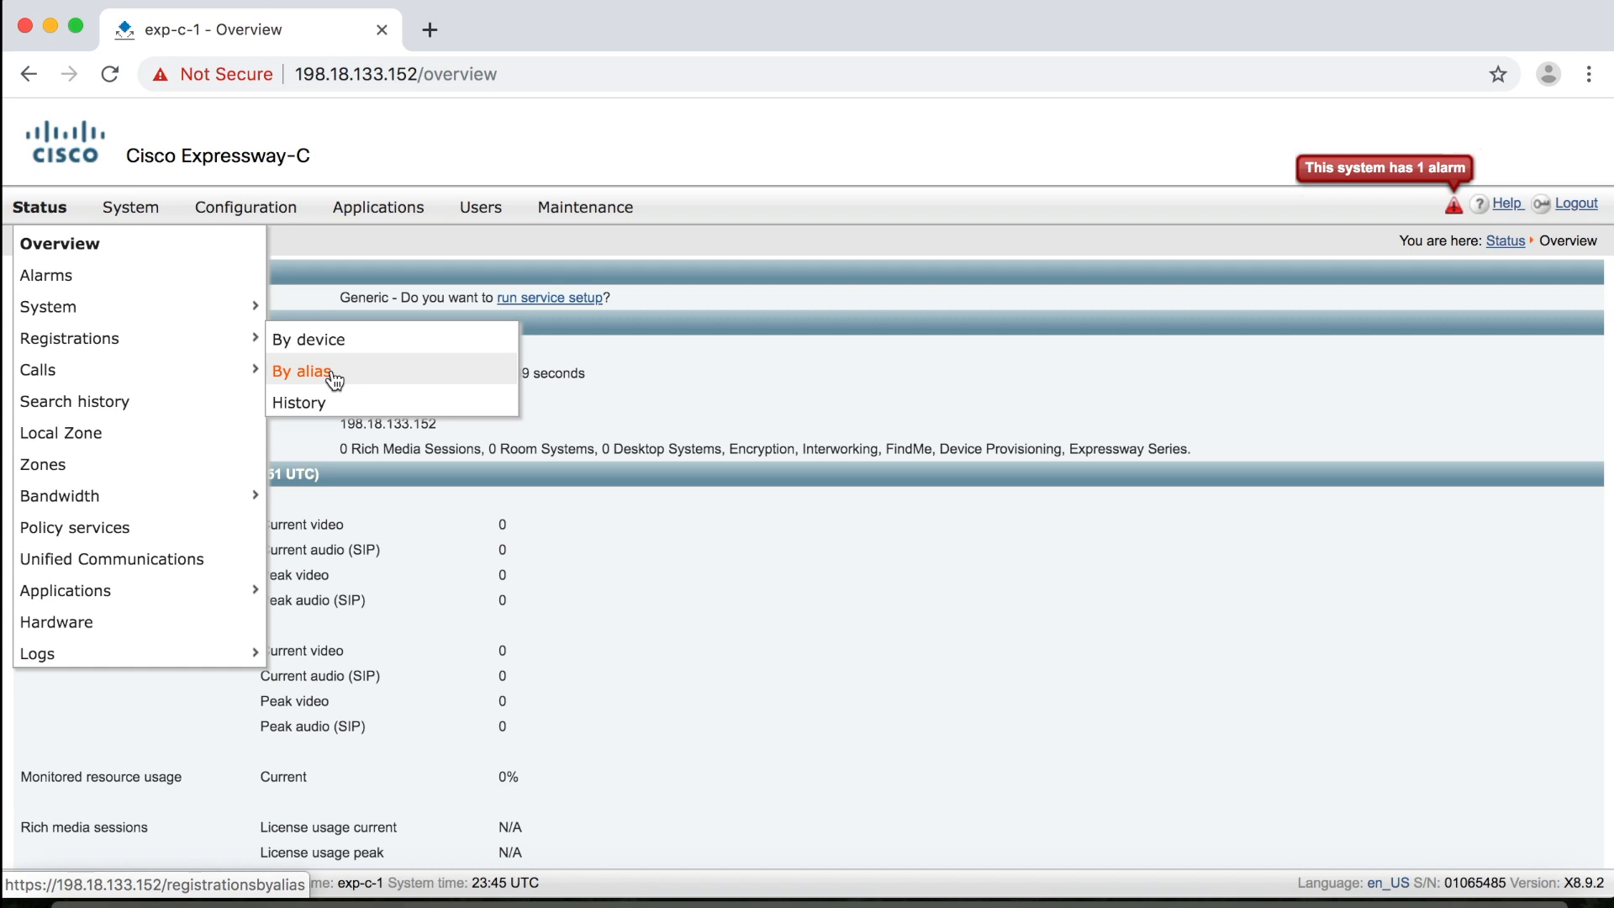
mouse_move(300, 402)
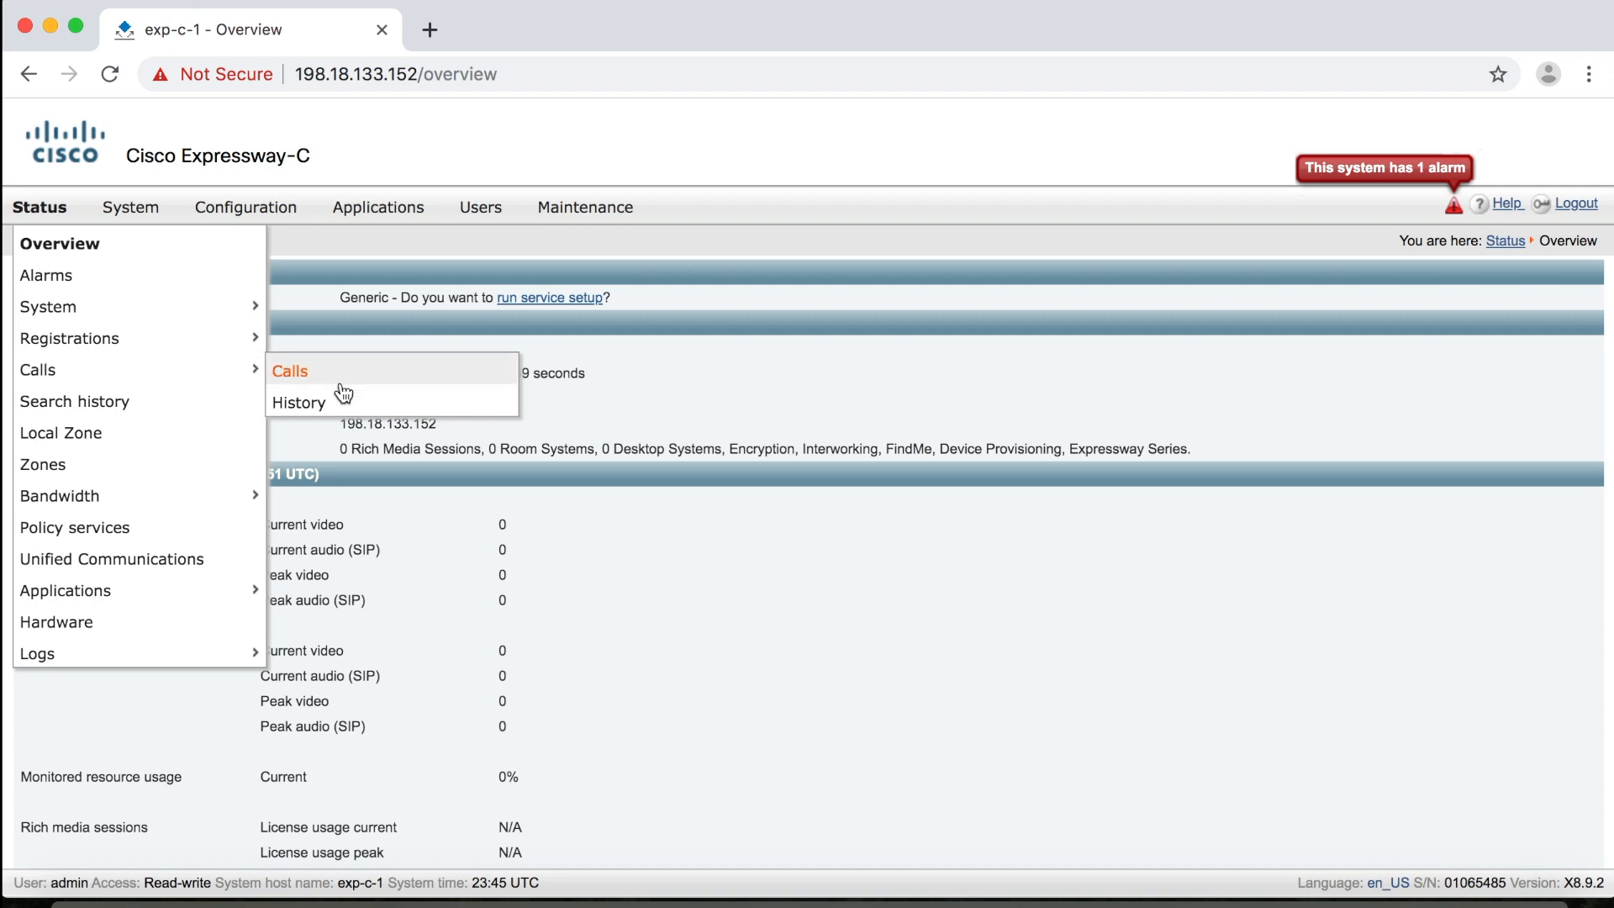
mouse_move(297, 402)
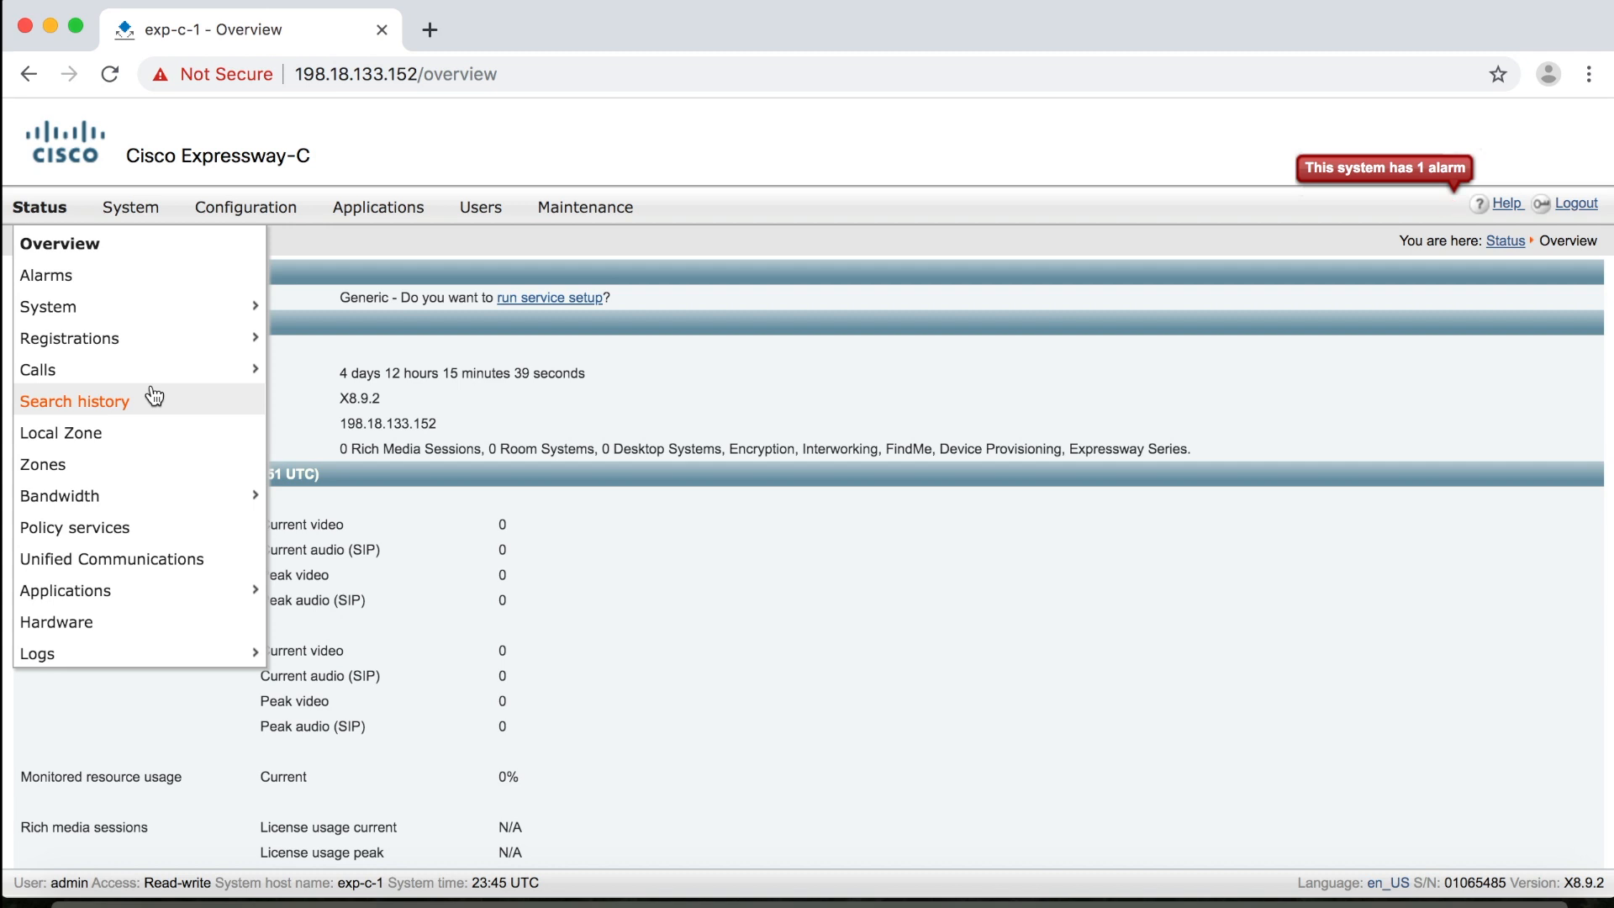
mouse_move(111, 464)
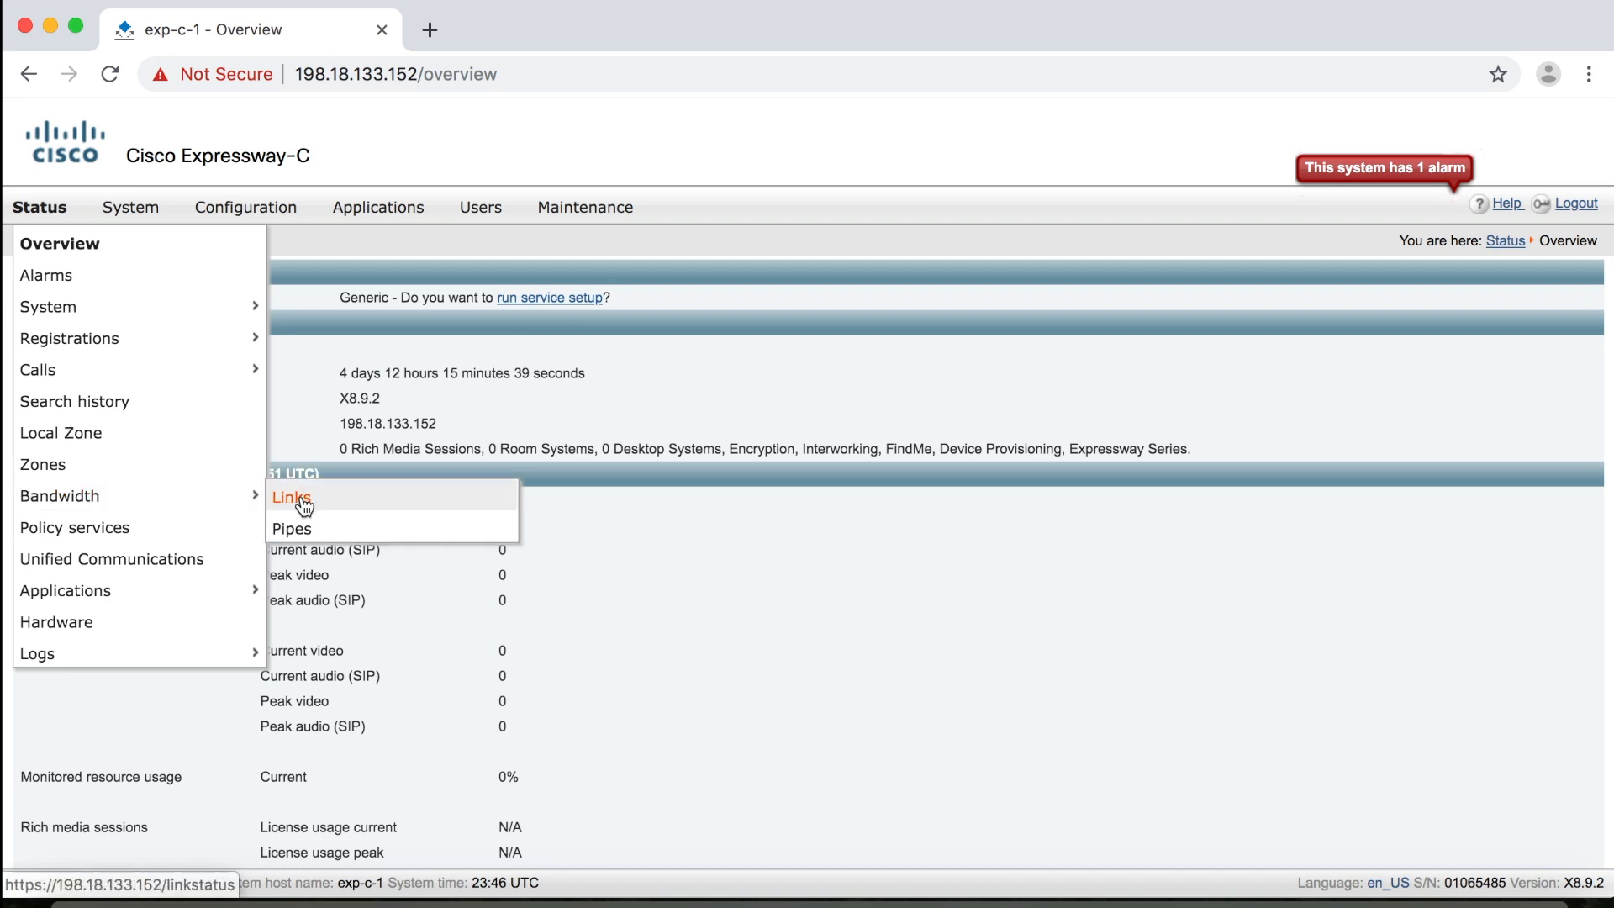
mouse_move(173, 474)
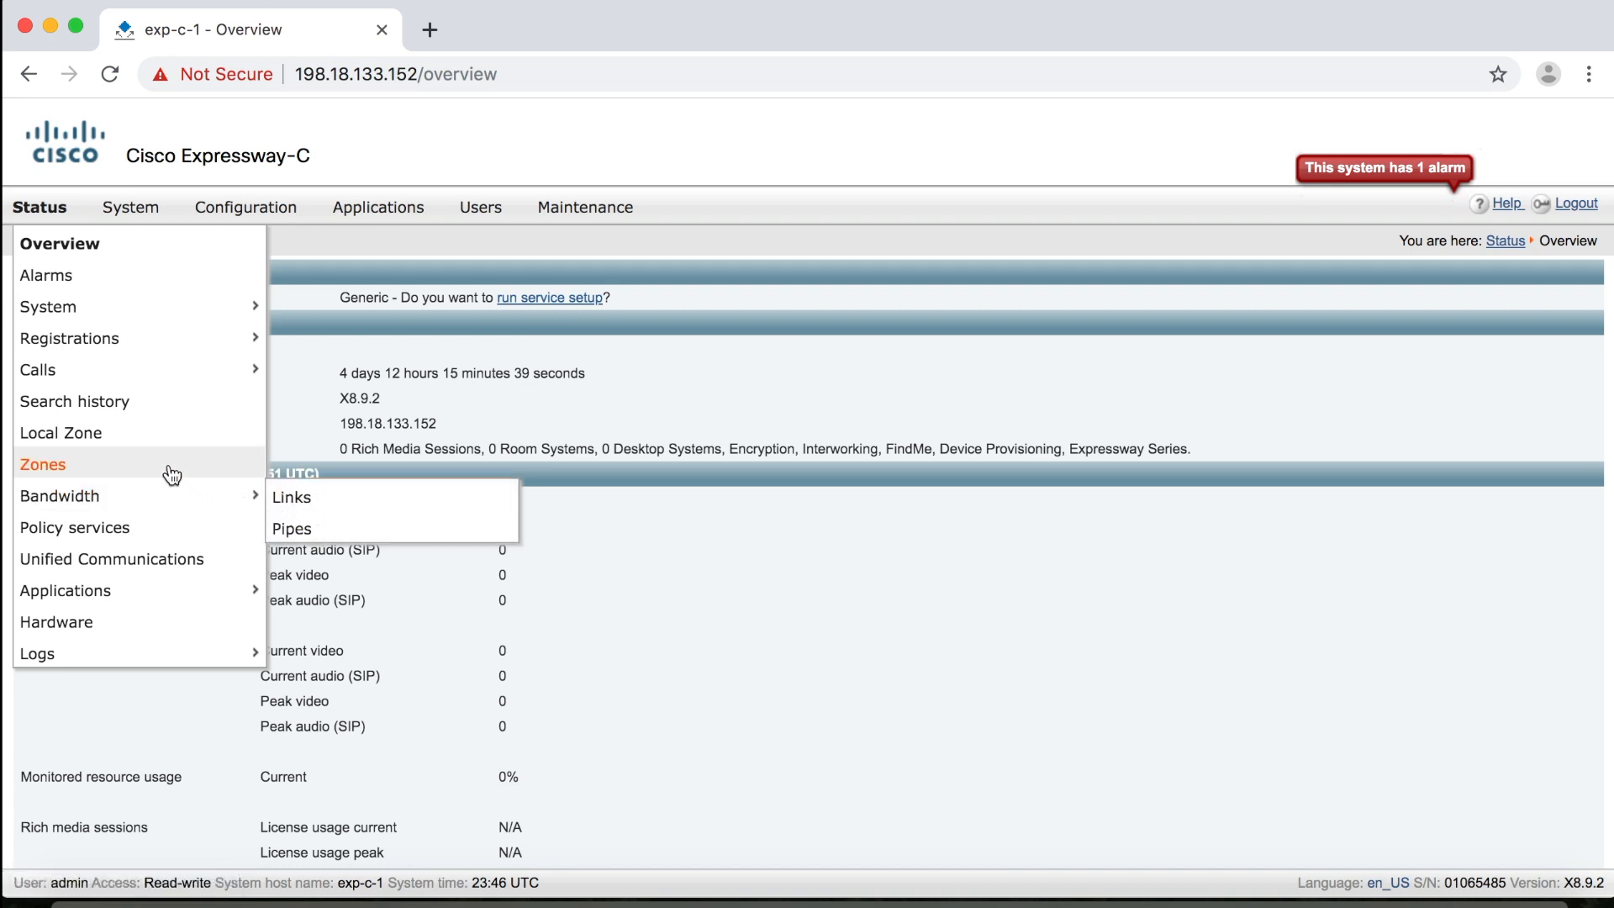
mouse_move(309, 506)
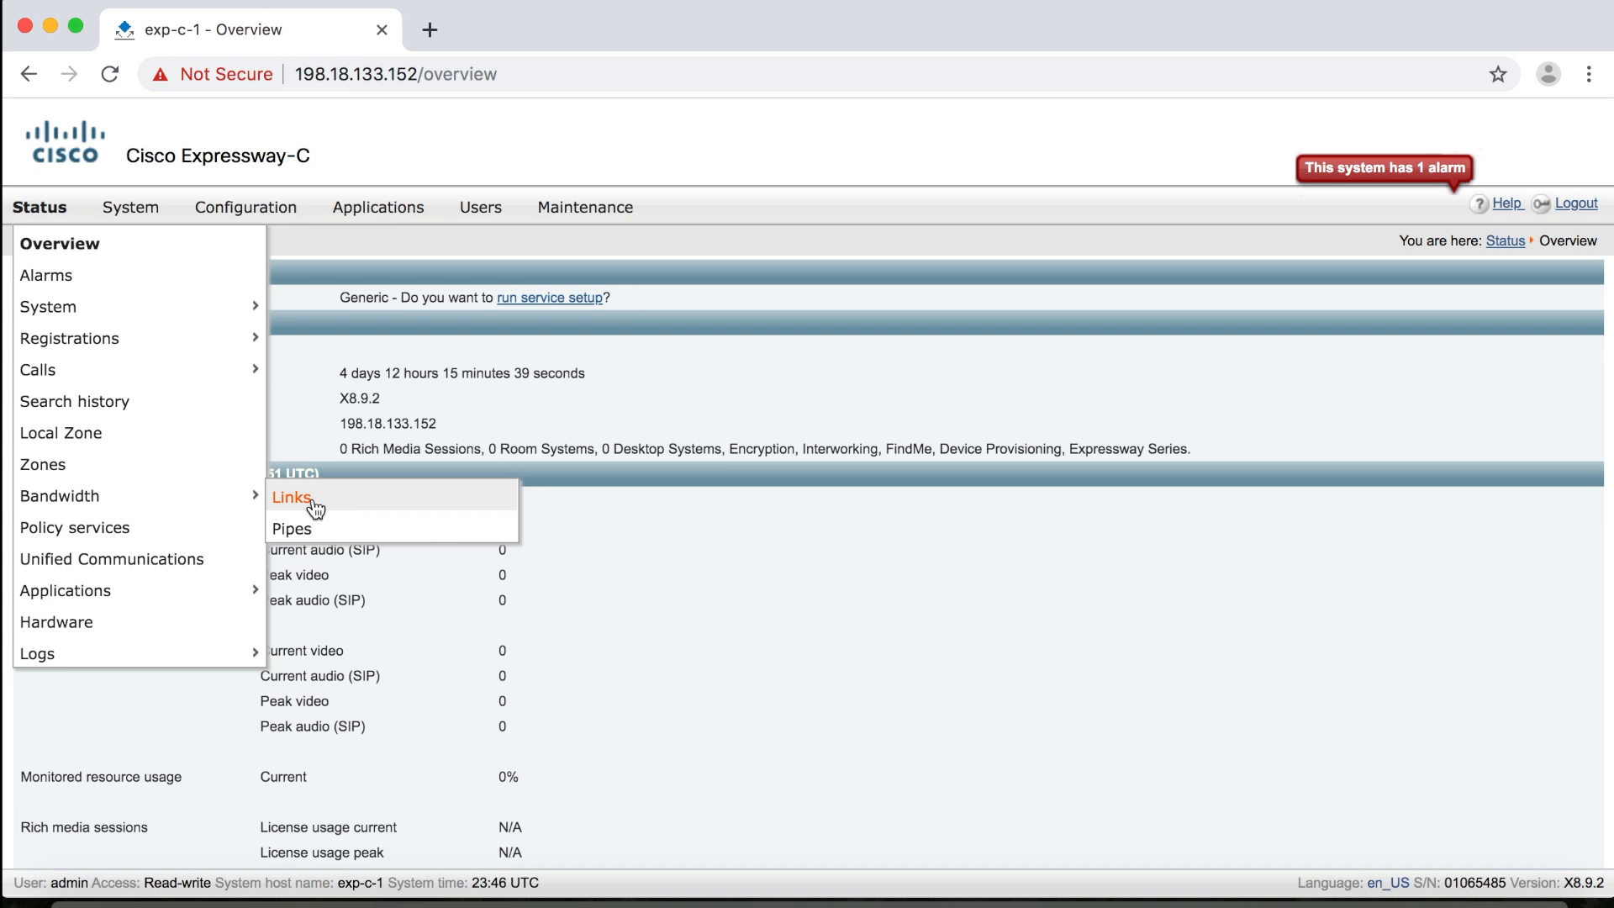
mouse_move(290, 528)
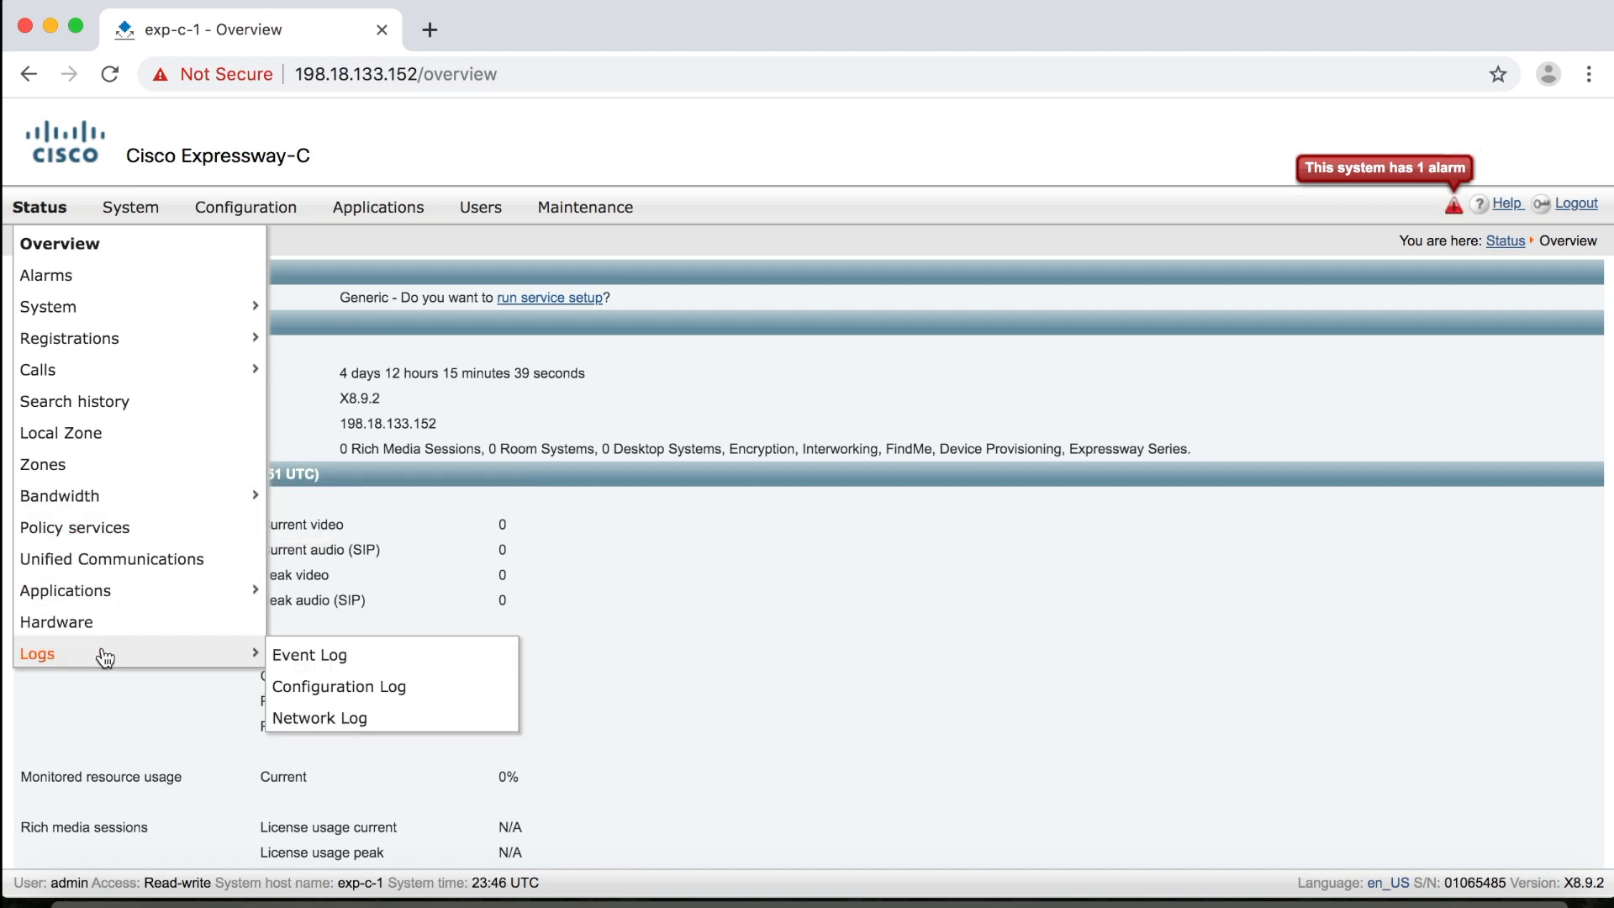
mouse_move(310, 654)
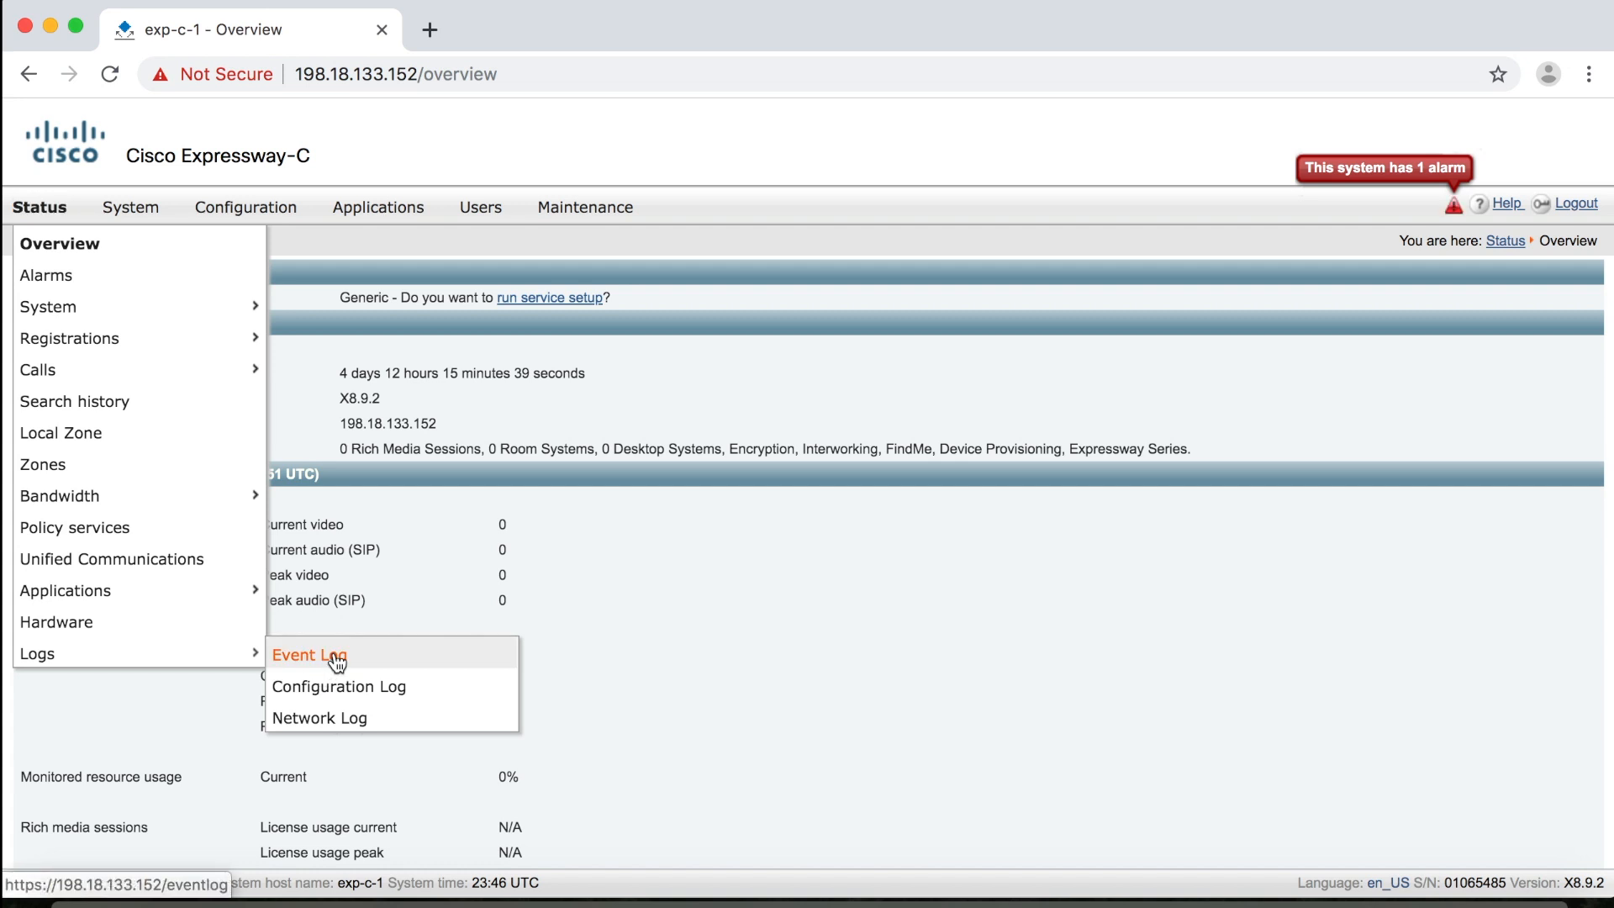
mouse_move(399, 664)
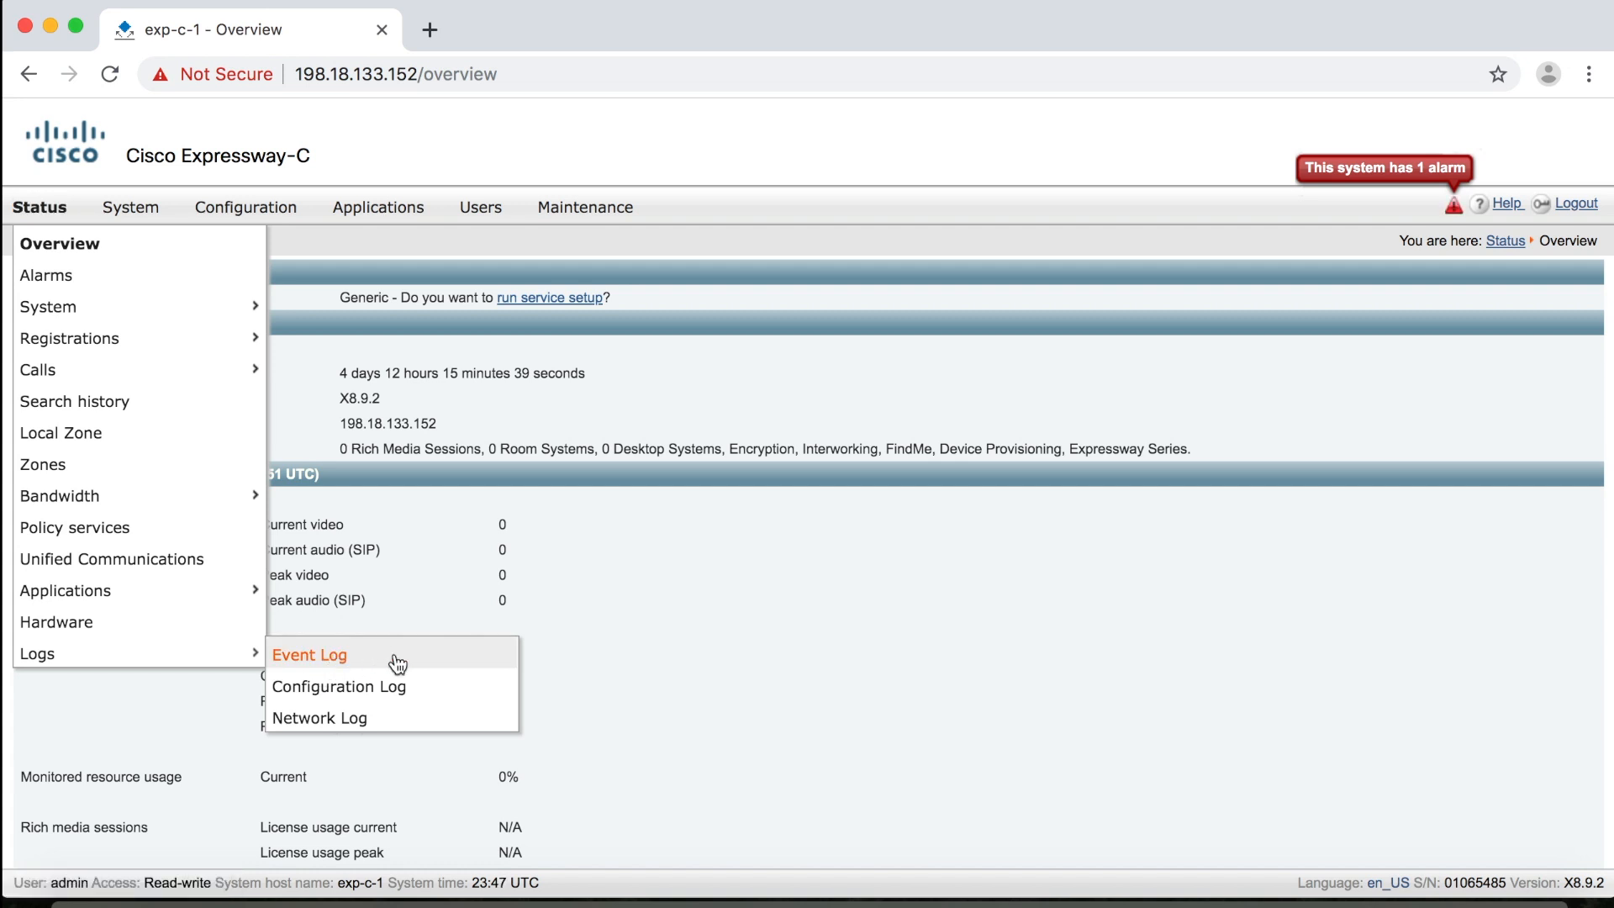
- Go to the Event Log page, then show the Maintenance menu
left_click(309, 654)
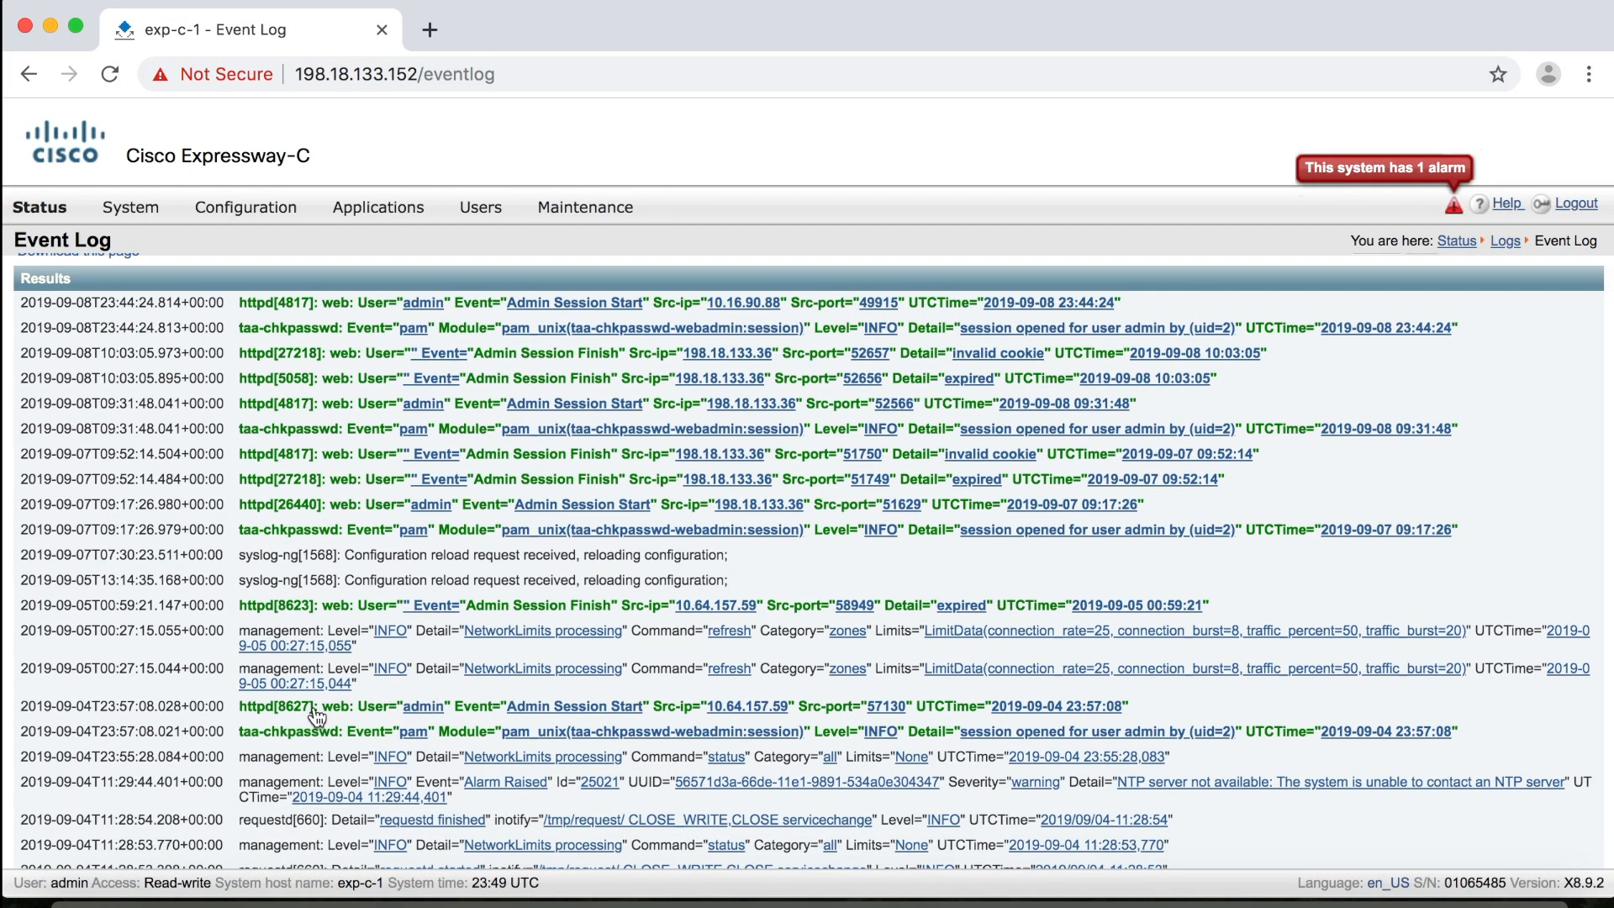
mouse_move(346, 577)
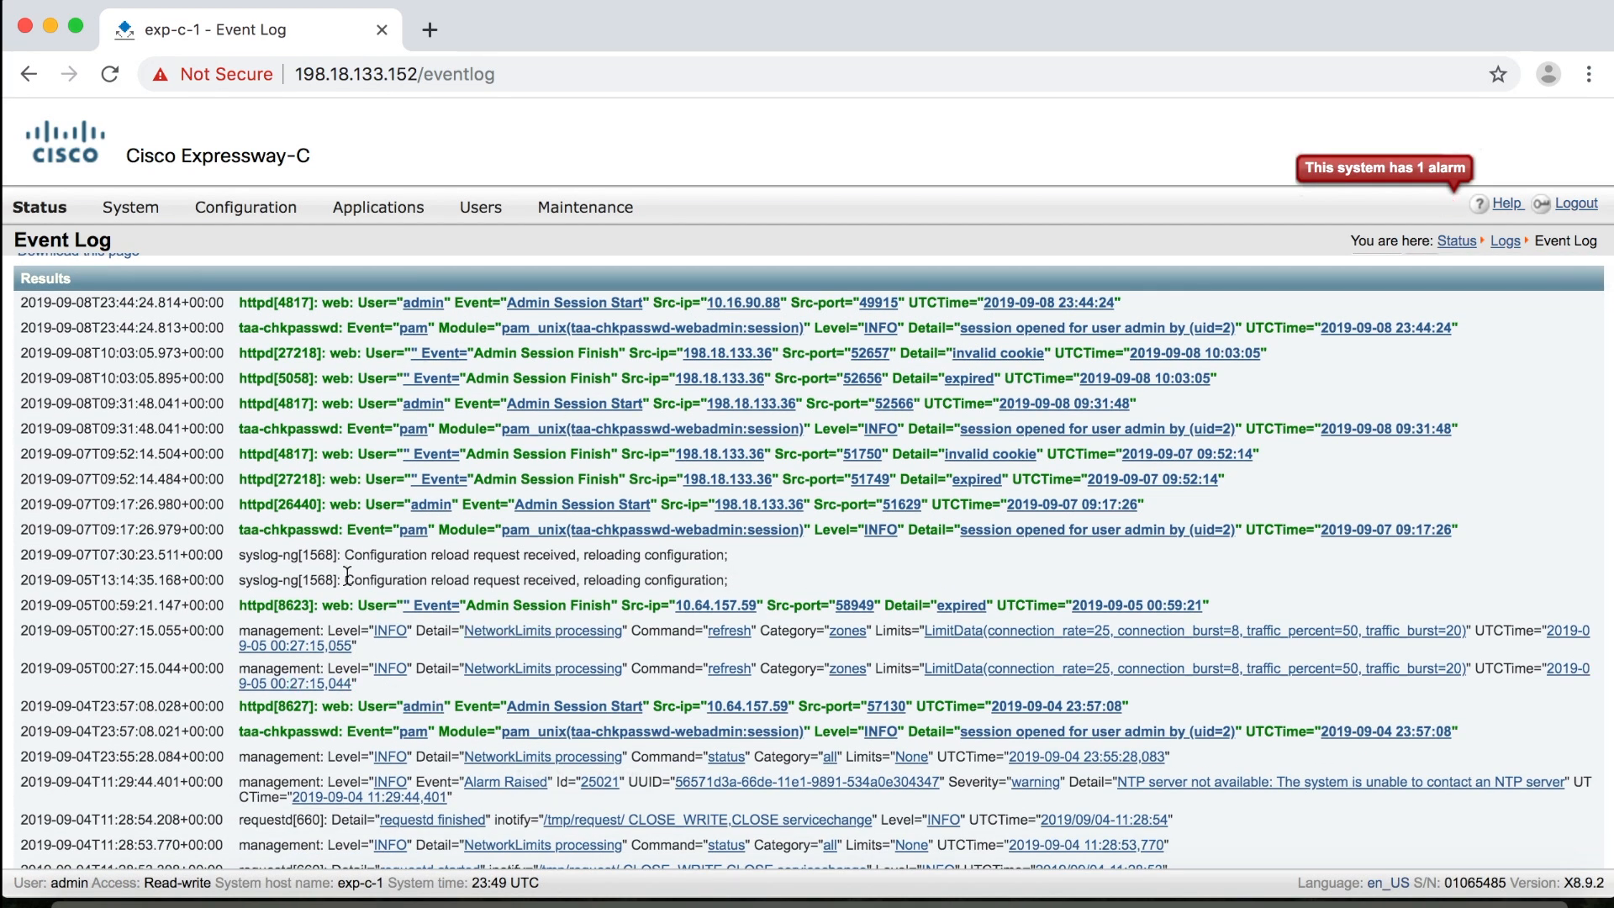
left_click(585, 207)
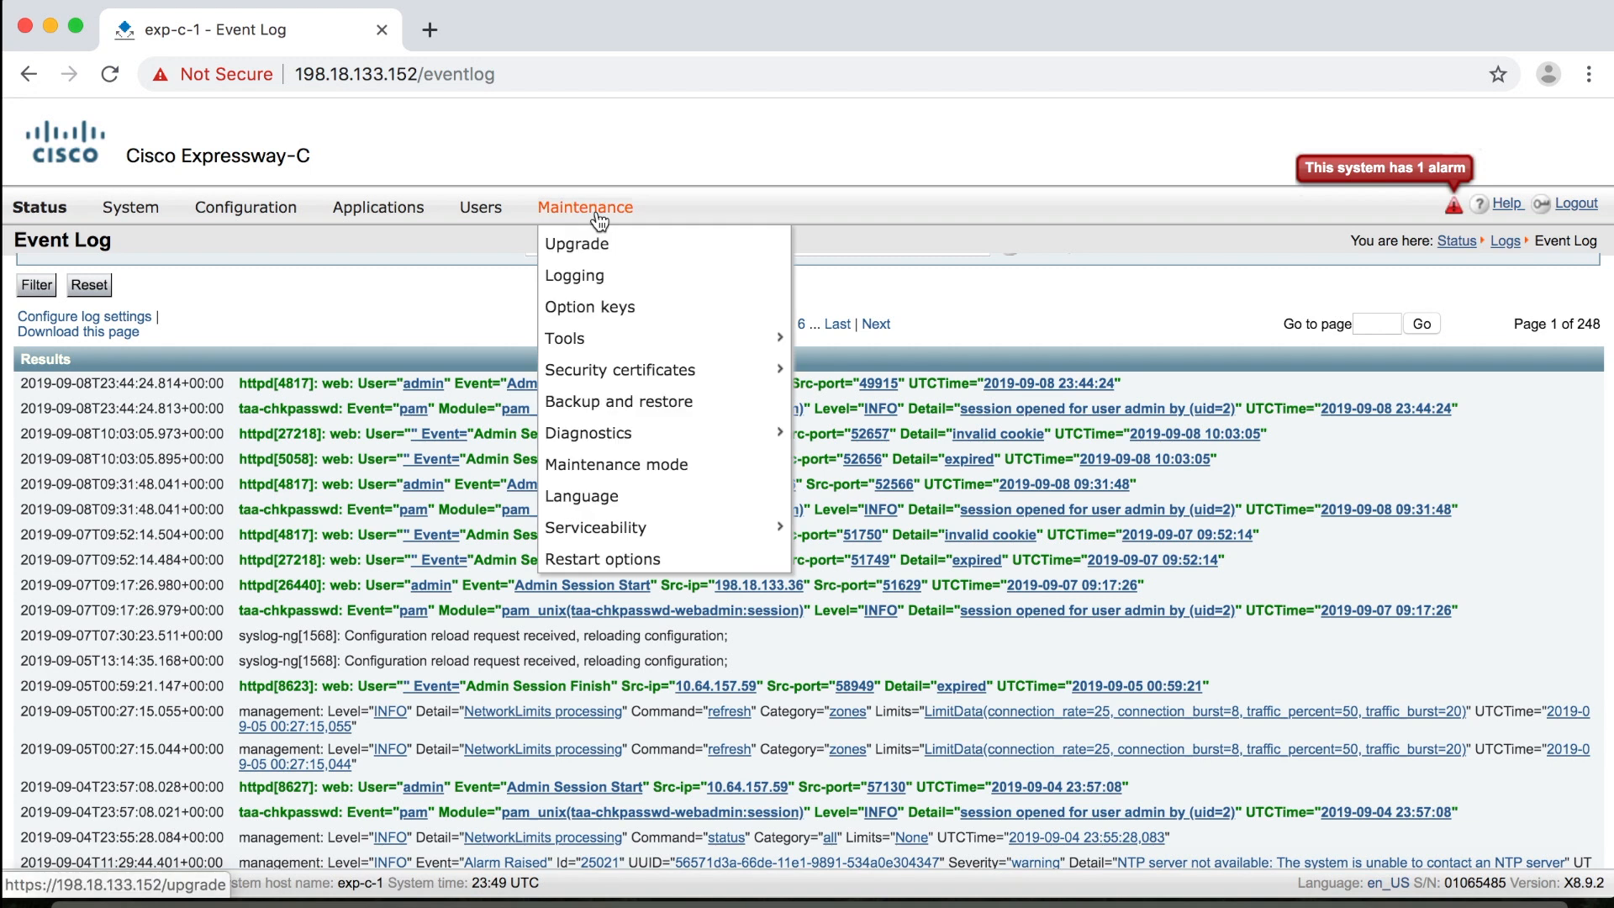
- View the Logging page's event log verbosity levels 1-4 and its Related tasks
left_click(575, 274)
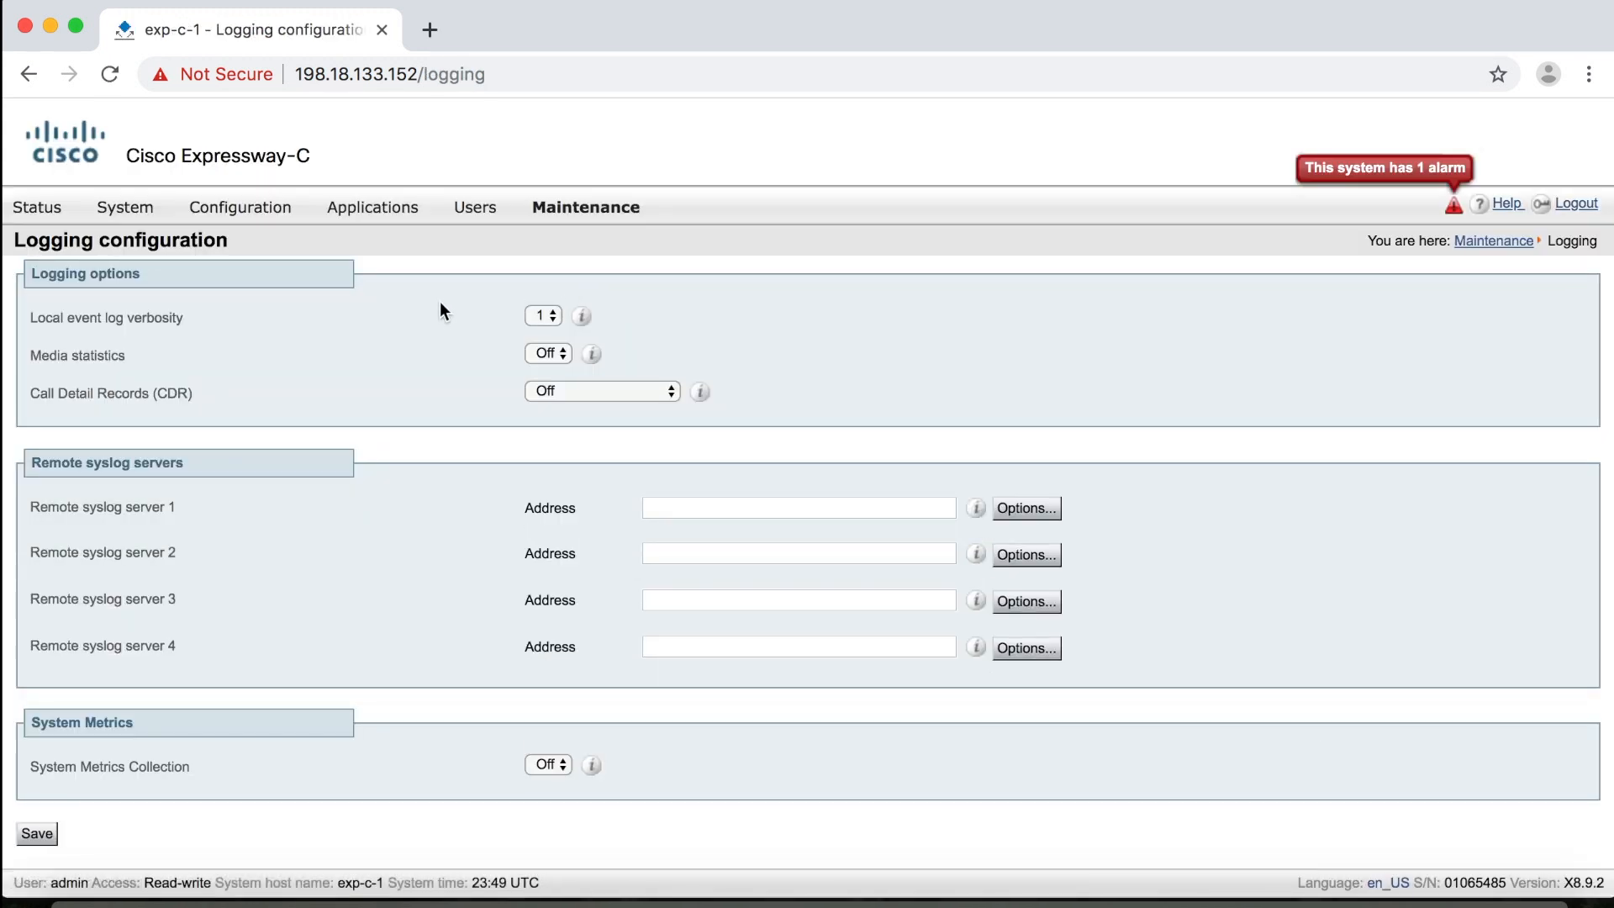
mouse_move(59, 332)
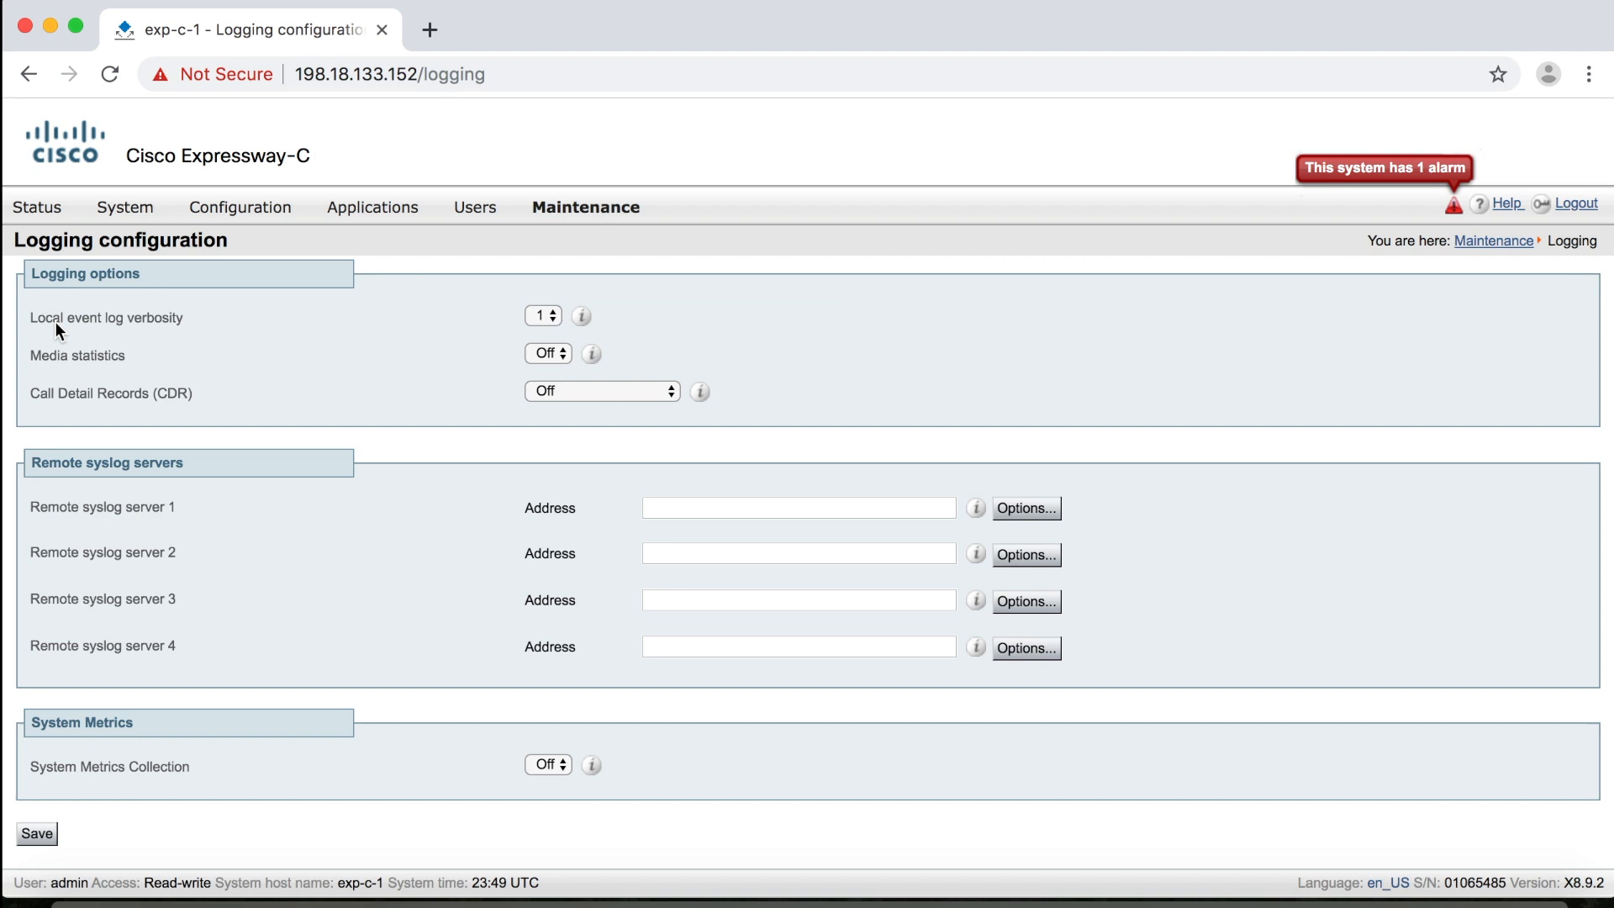
mouse_move(185, 328)
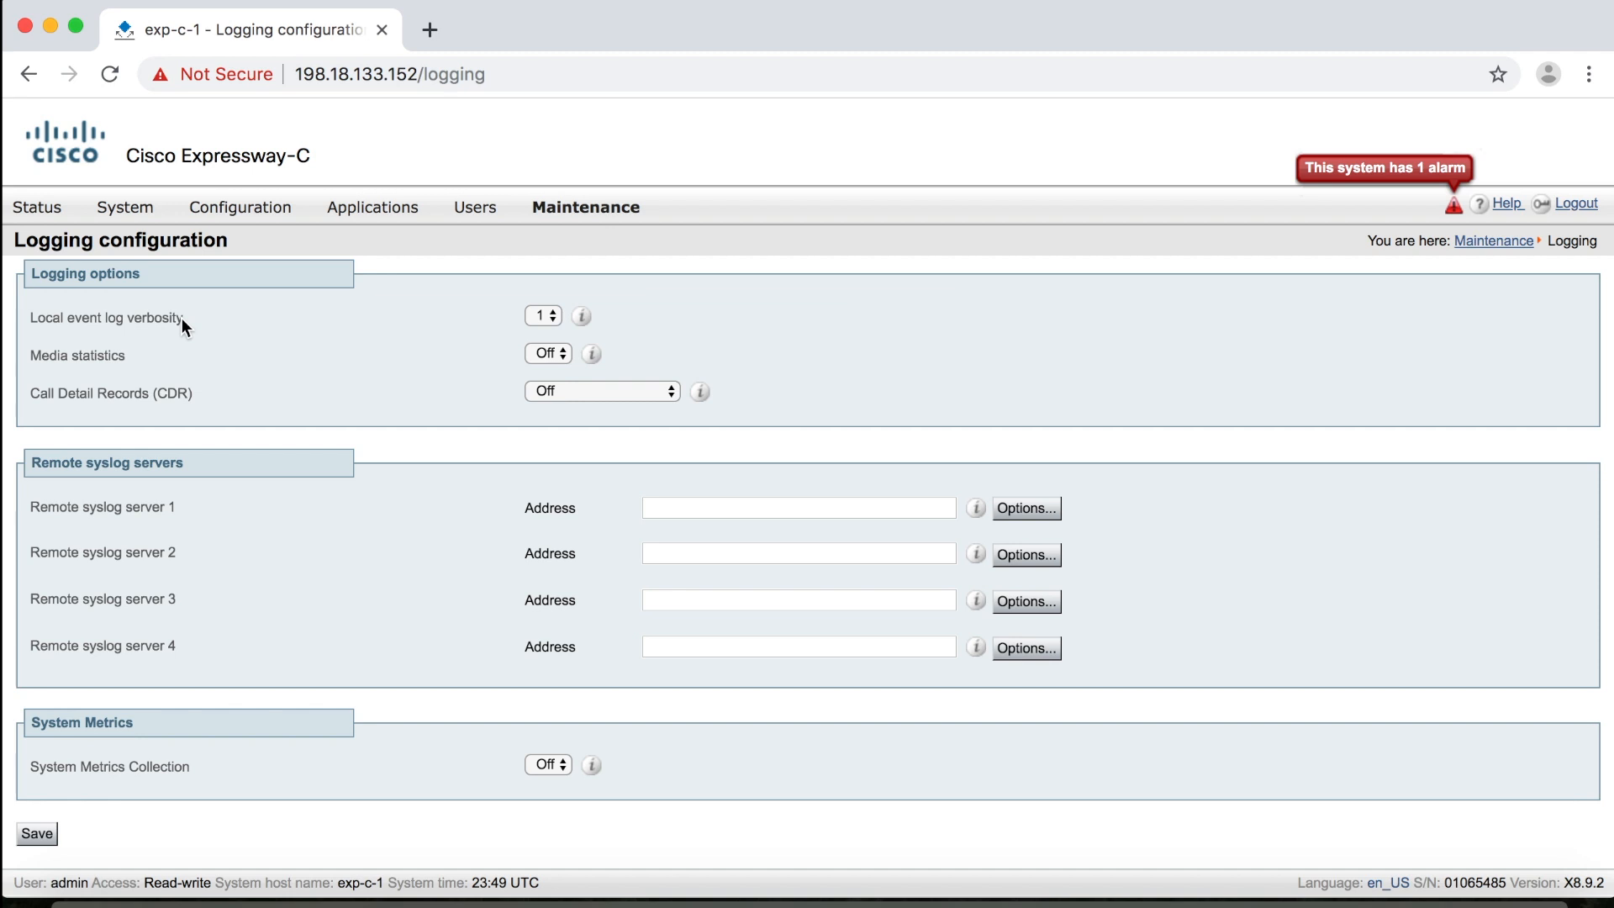
left_click(541, 315)
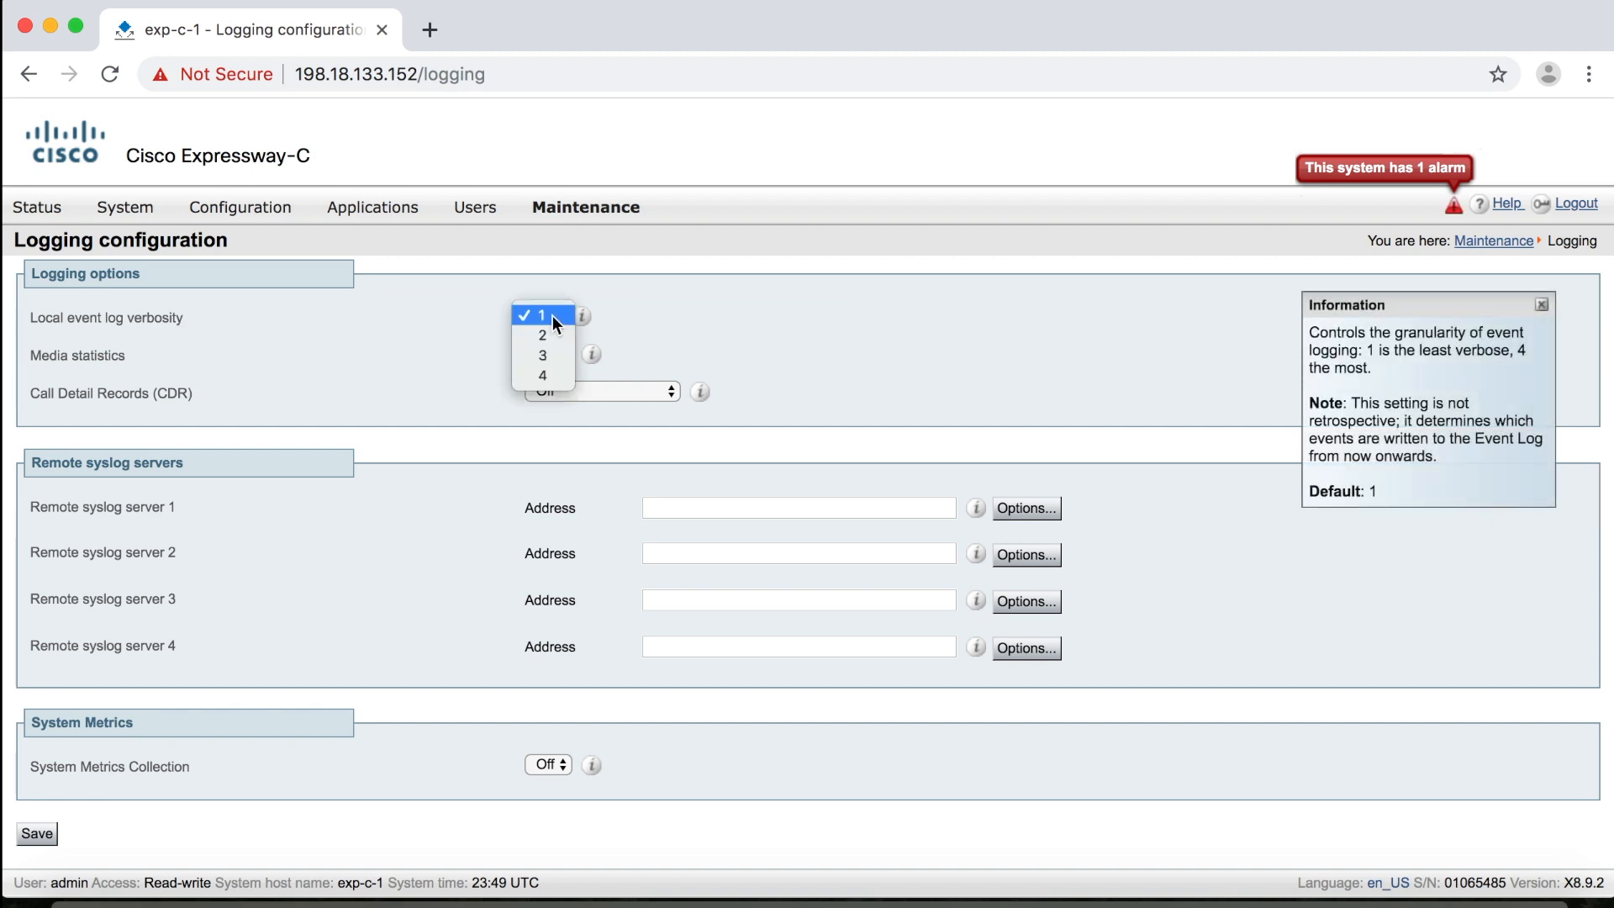
mouse_move(544, 375)
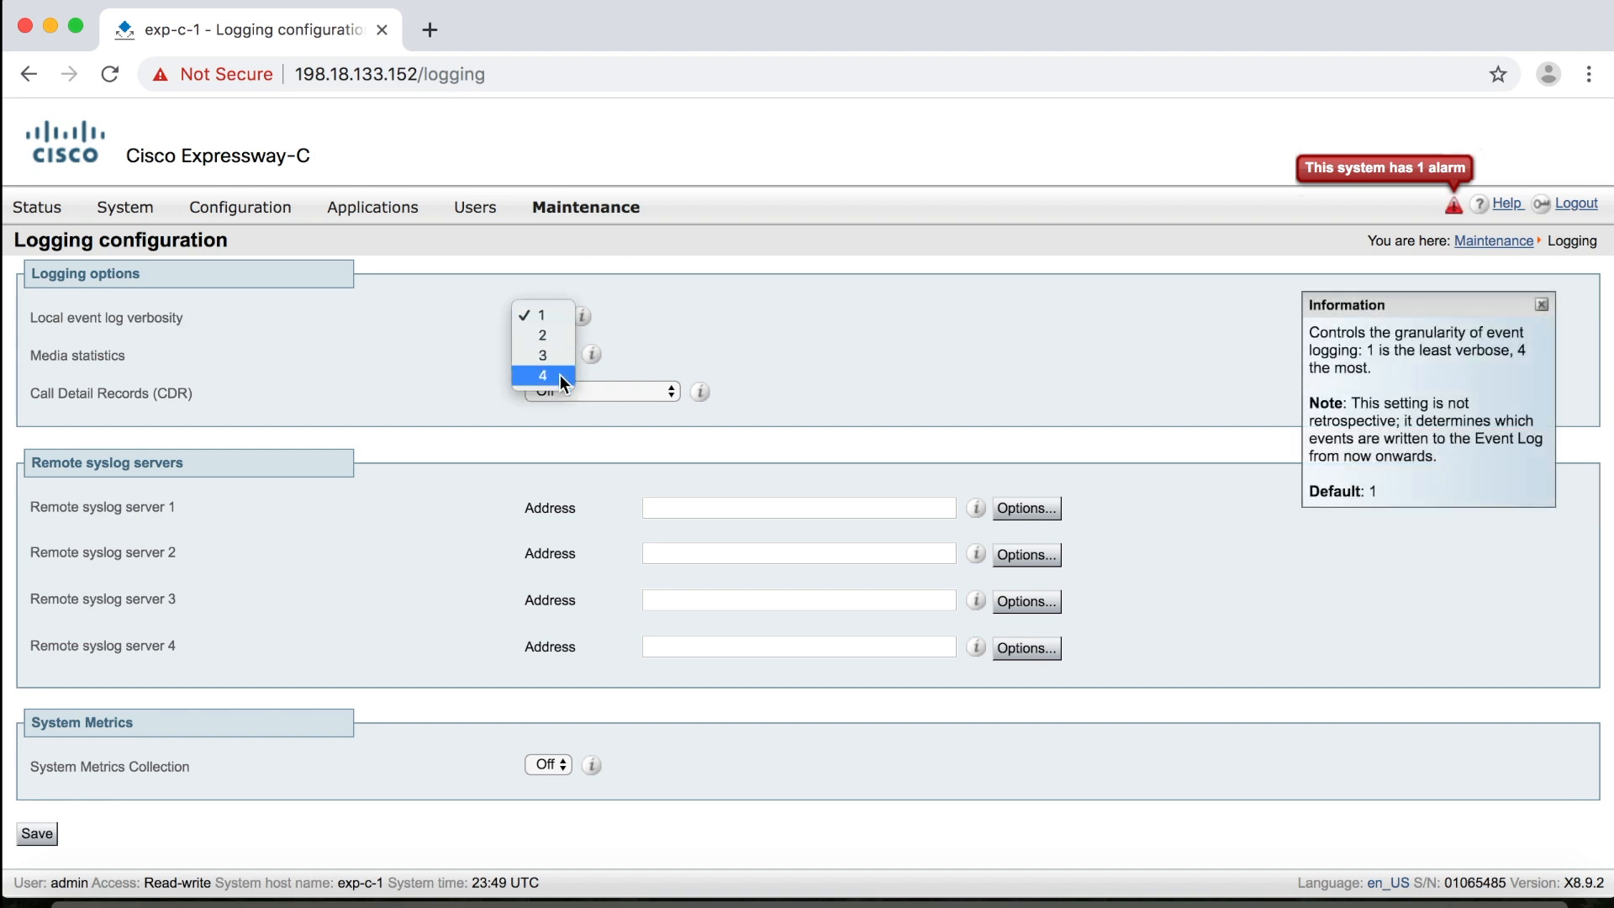
mouse_move(664, 355)
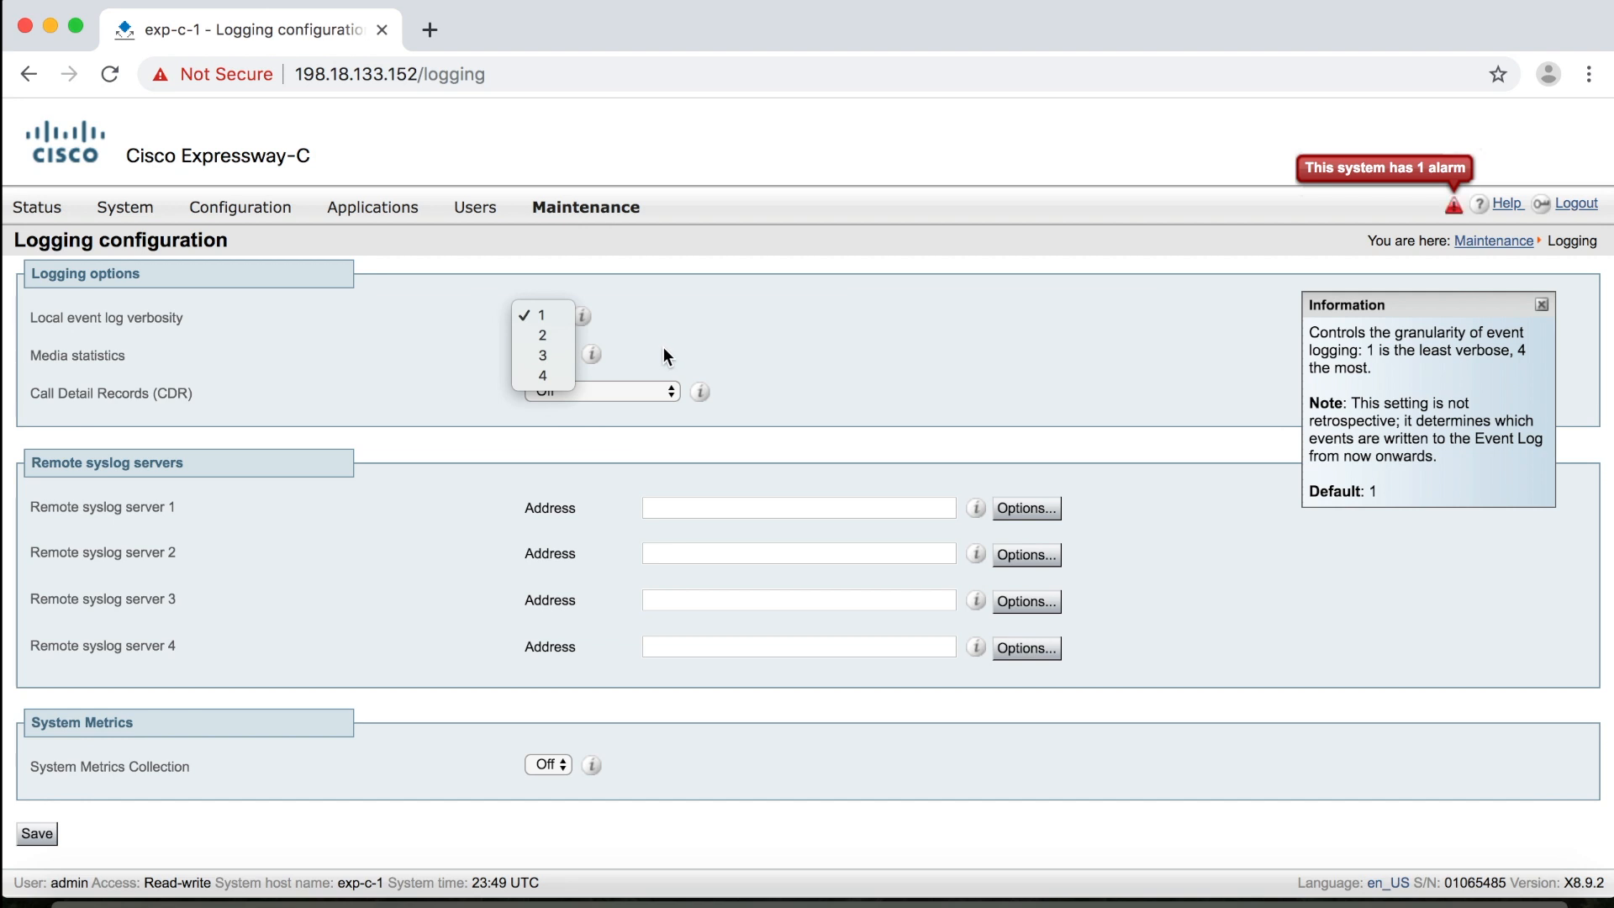
scroll("down", 3)
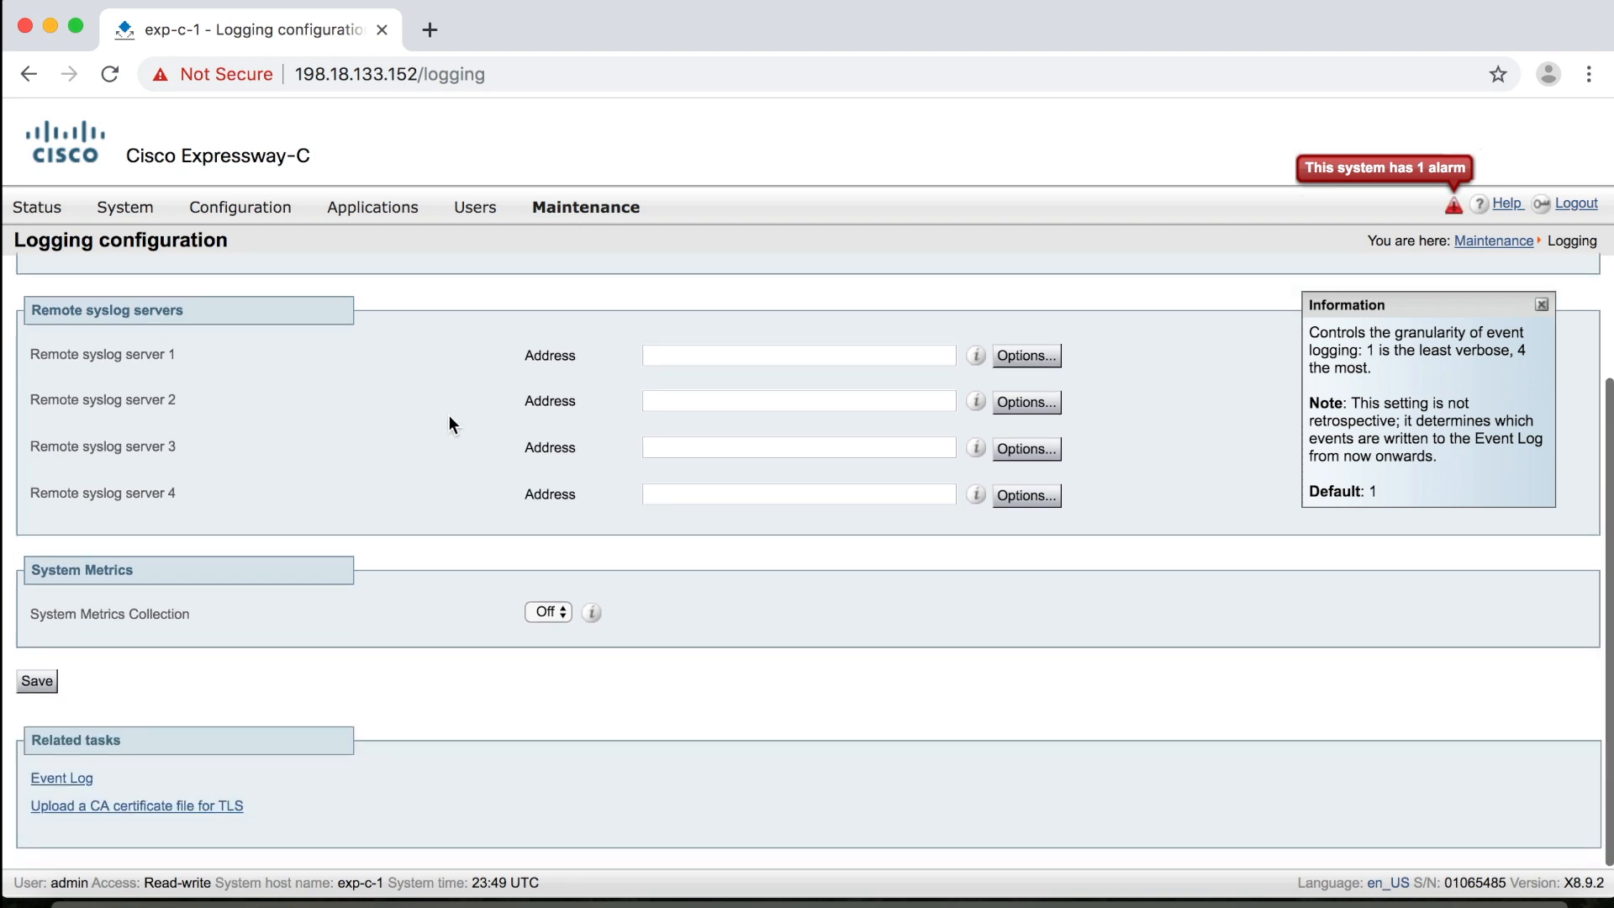
mouse_move(145, 749)
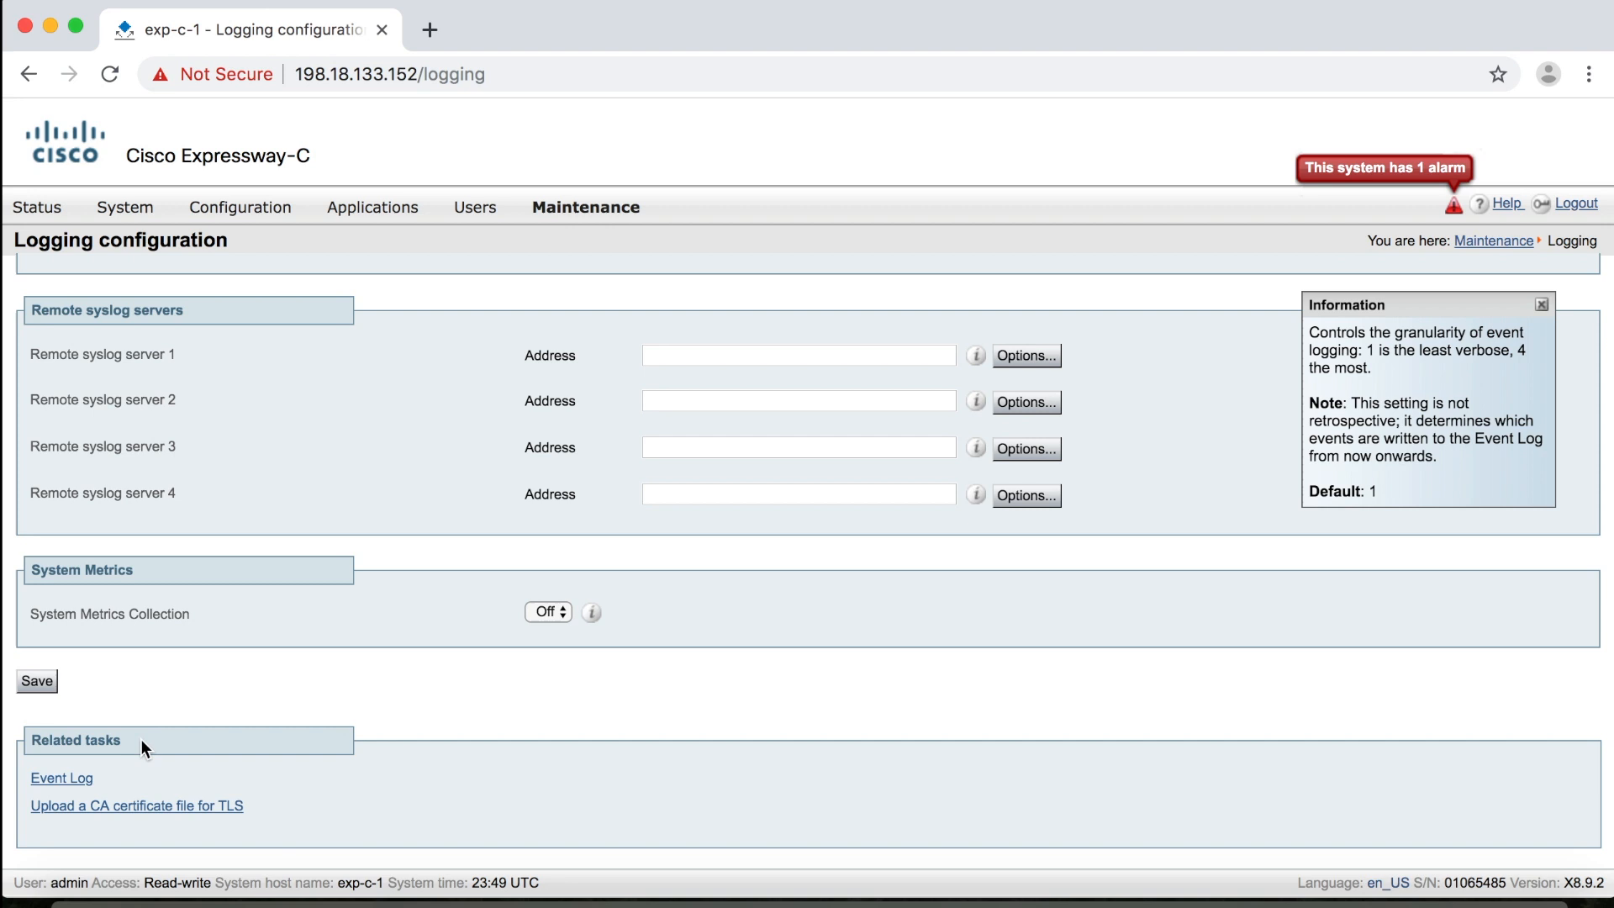
mouse_move(61, 777)
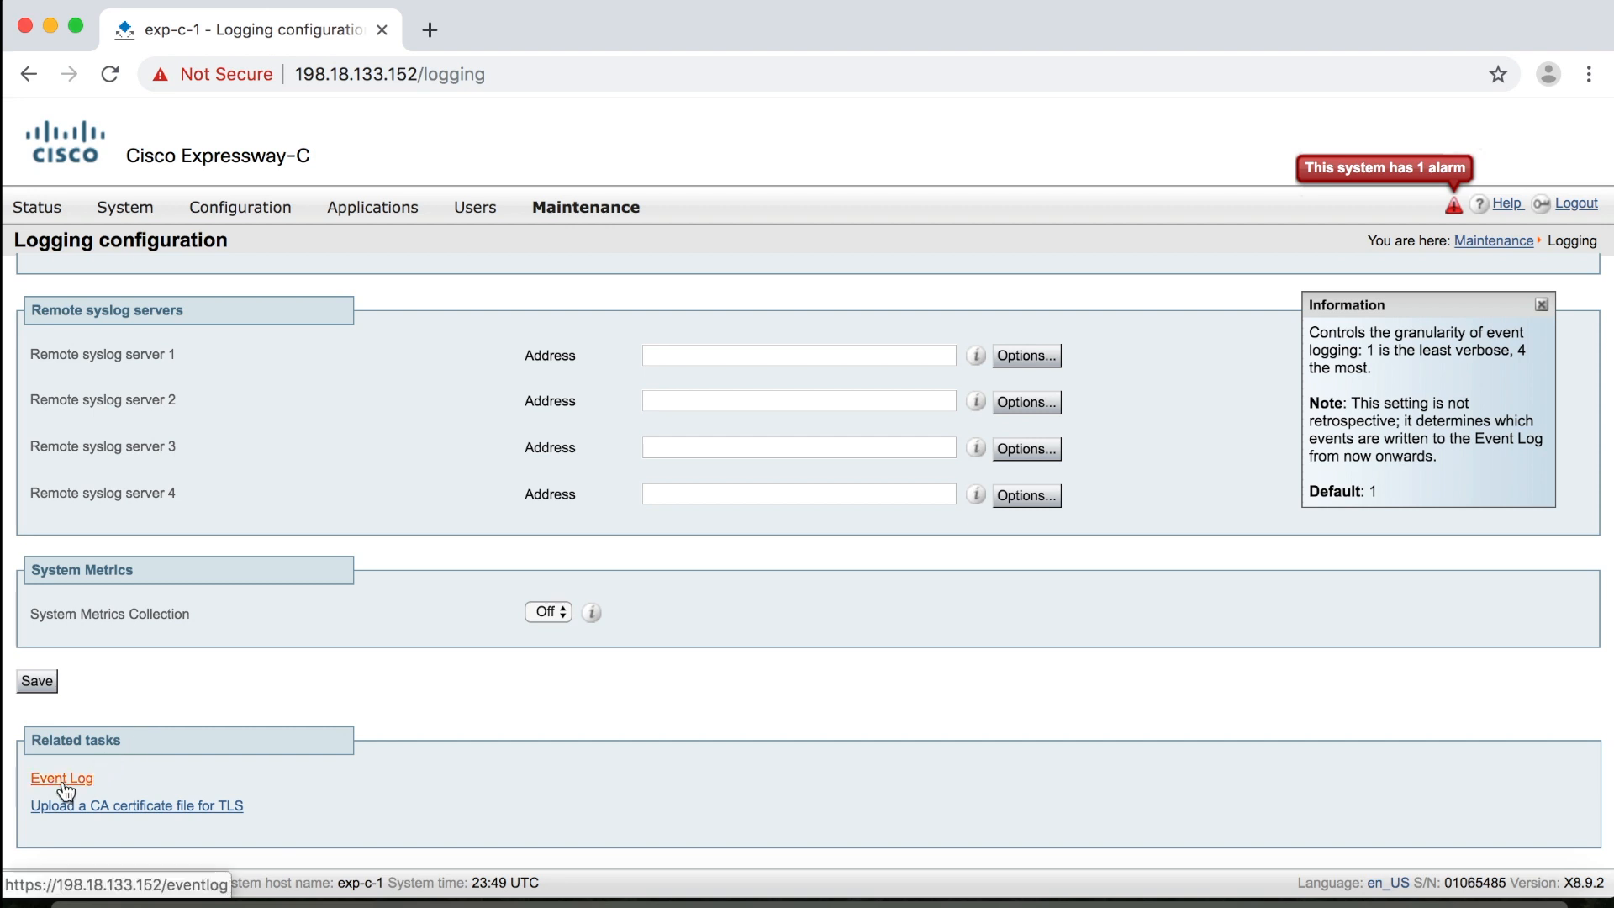
- Return to the Event Log and look through its results list
left_click(60, 777)
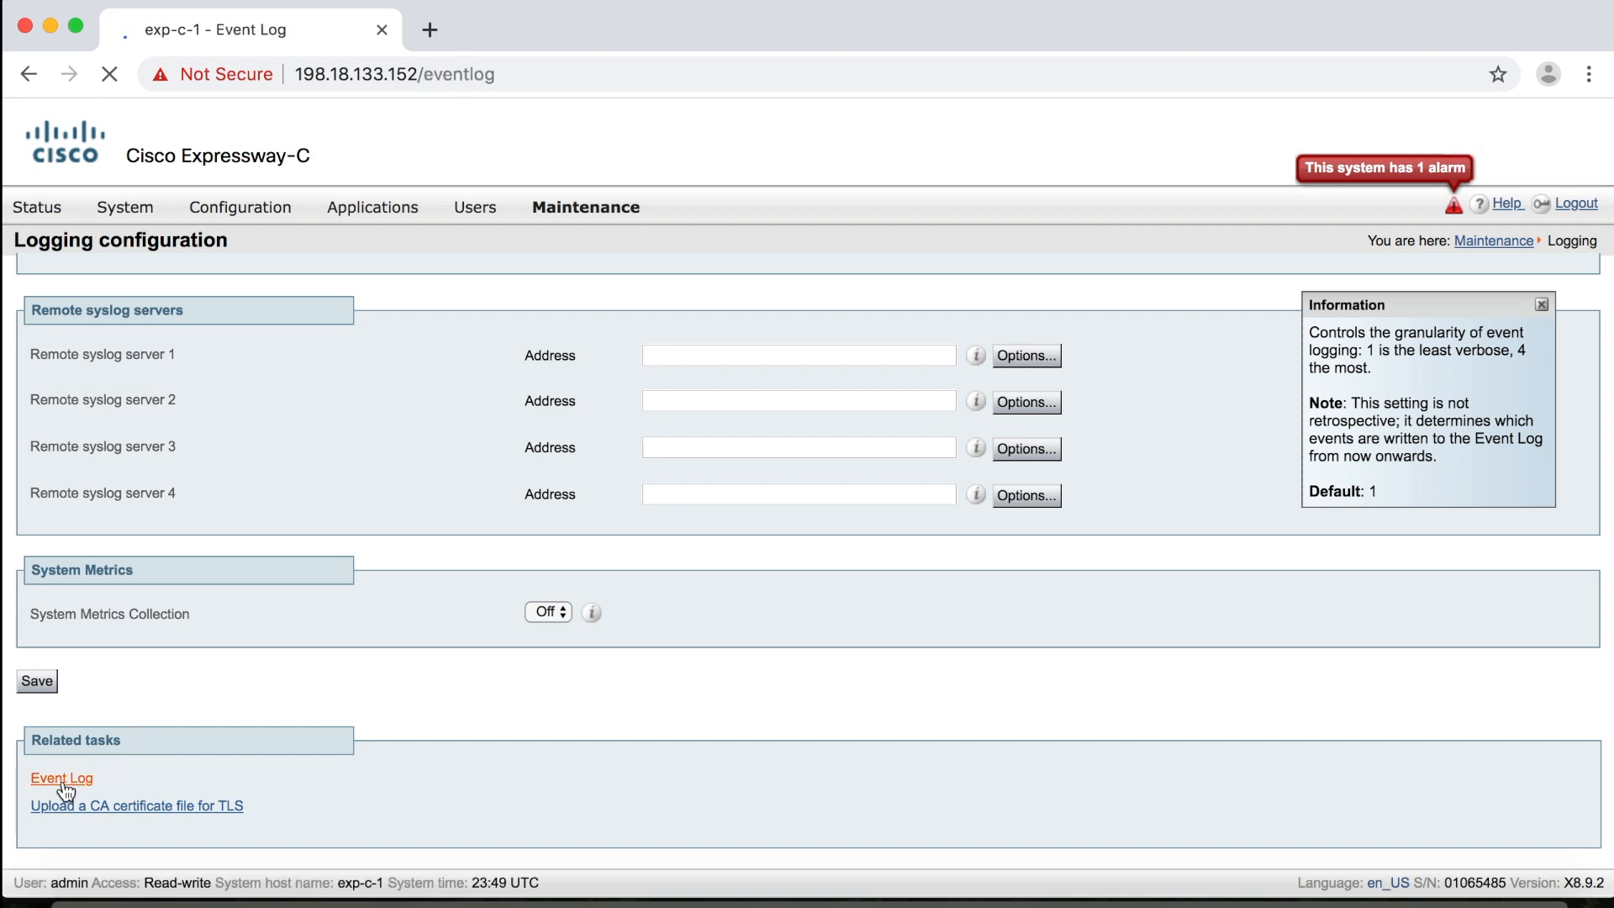
left_click(61, 776)
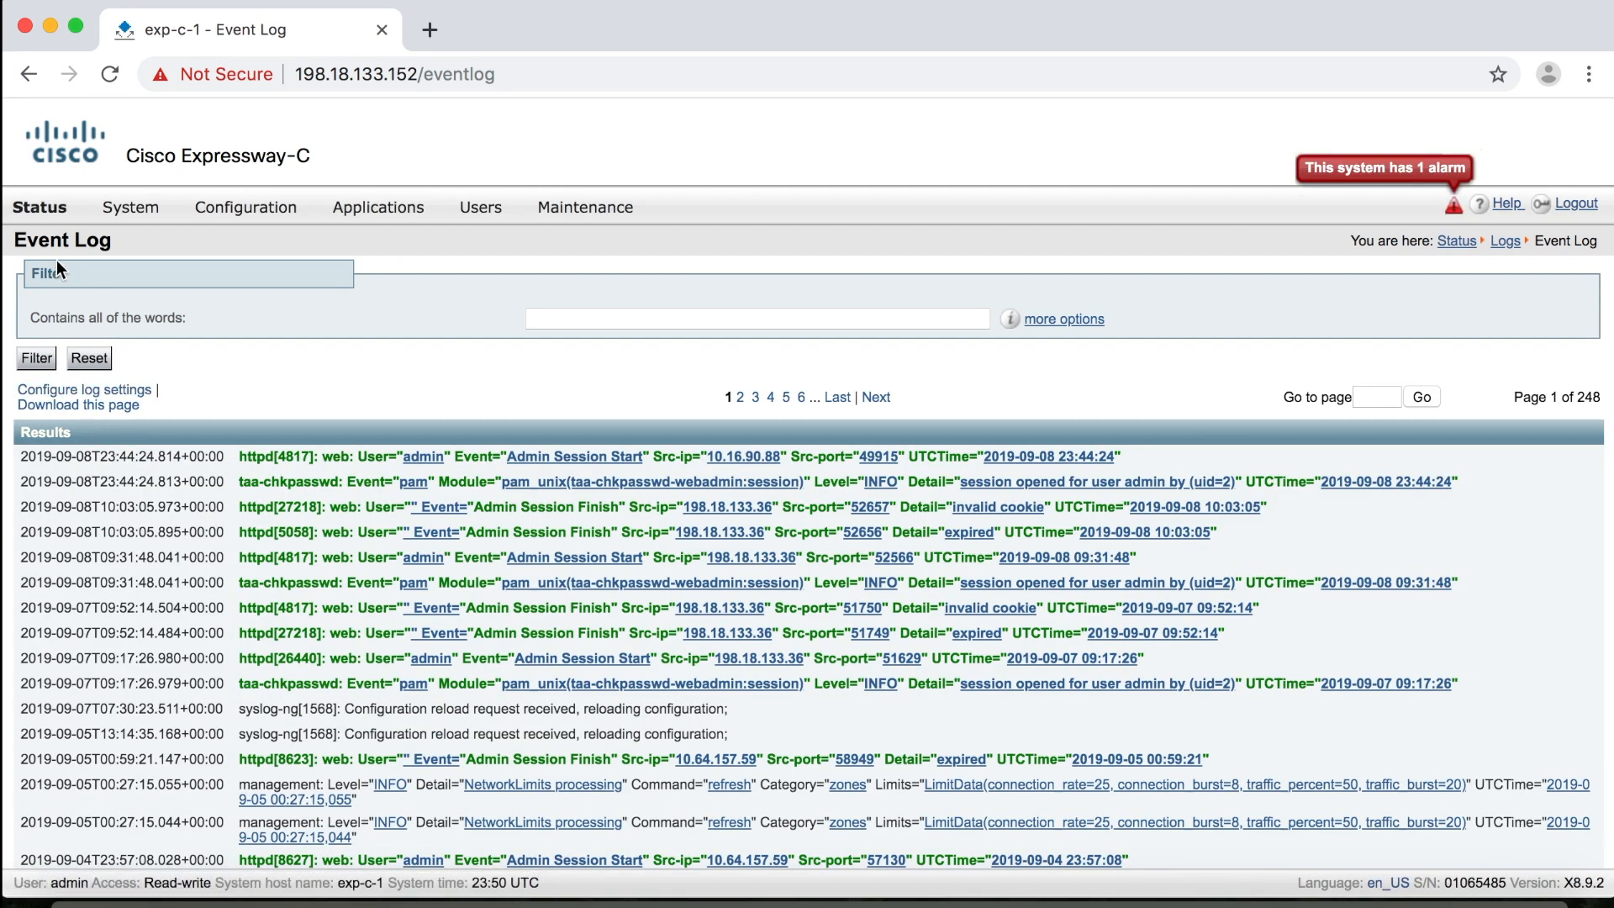
left_click(39, 207)
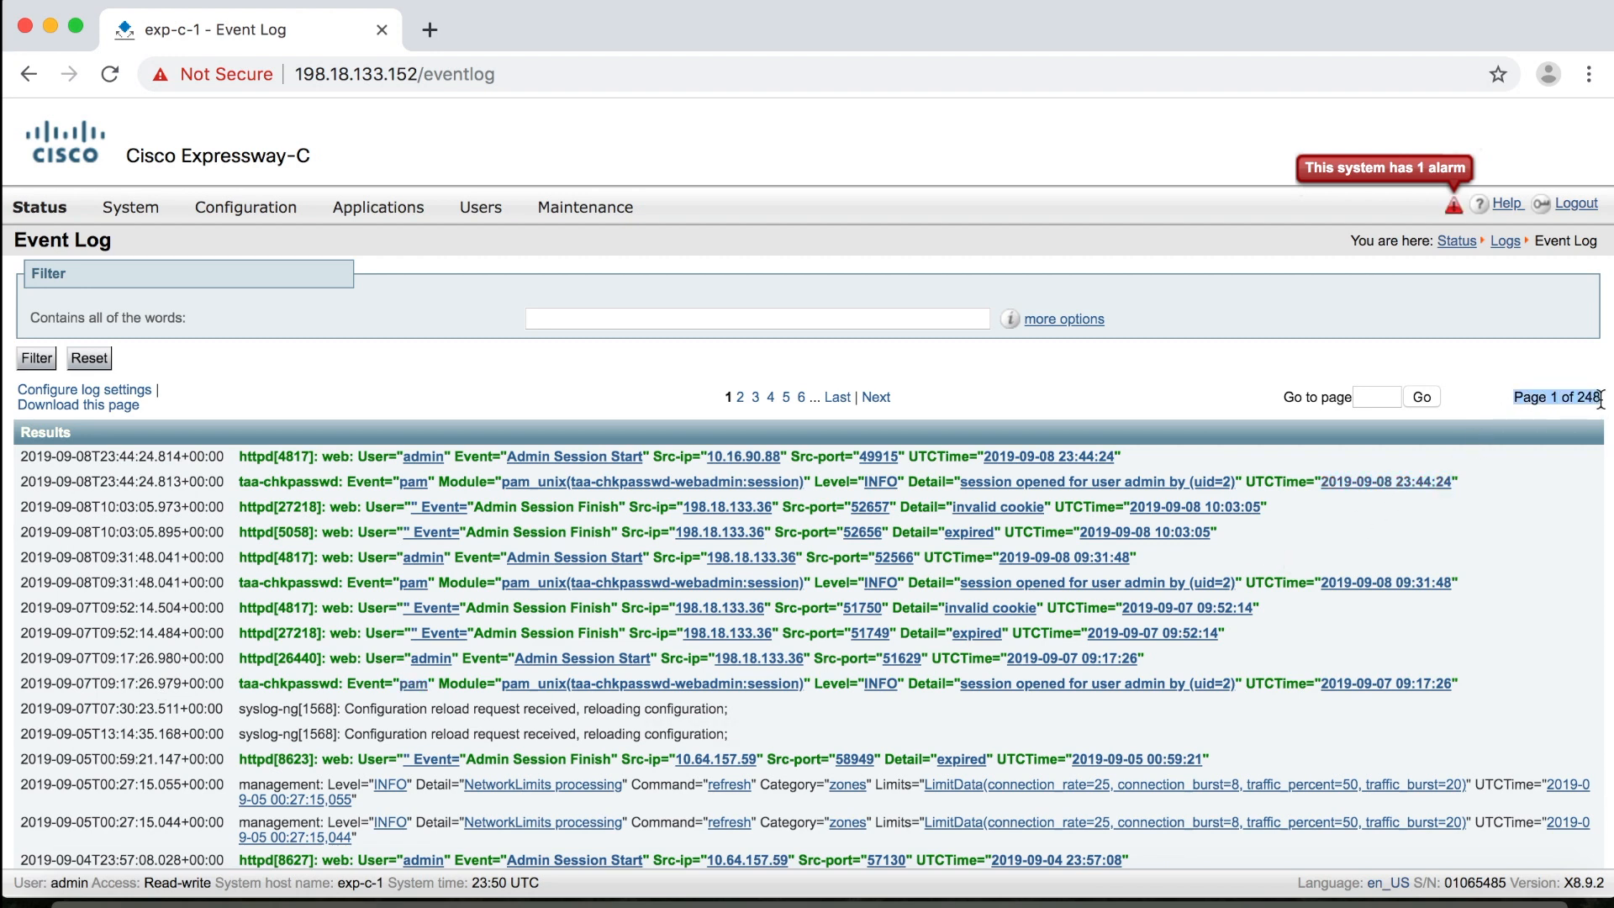
scroll("down", 3)
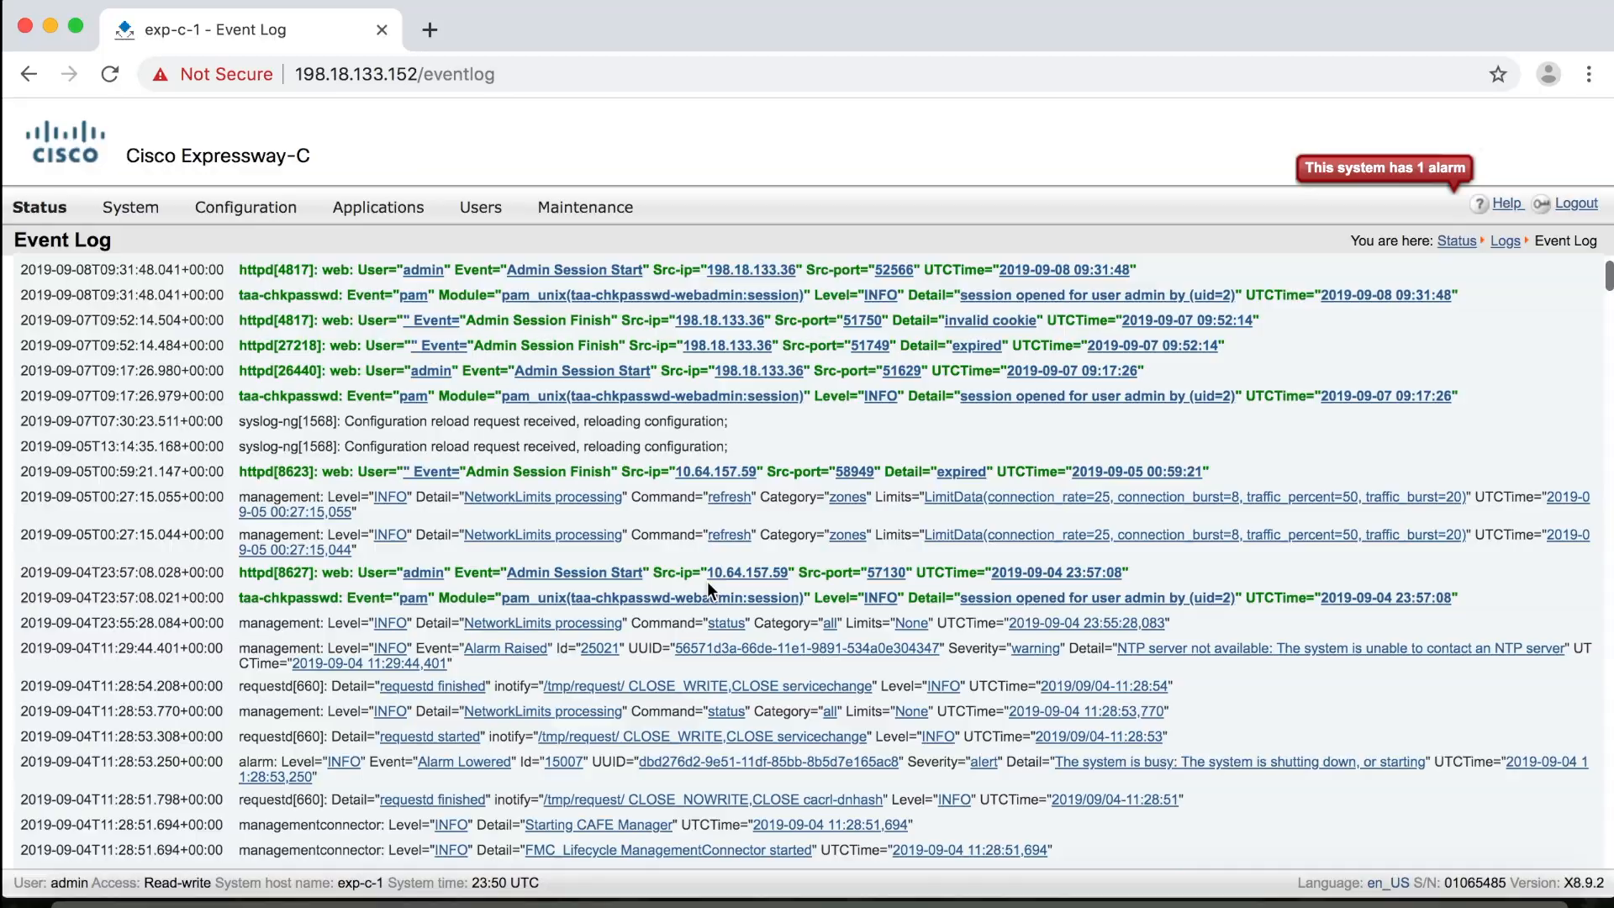
scroll("down", 3)
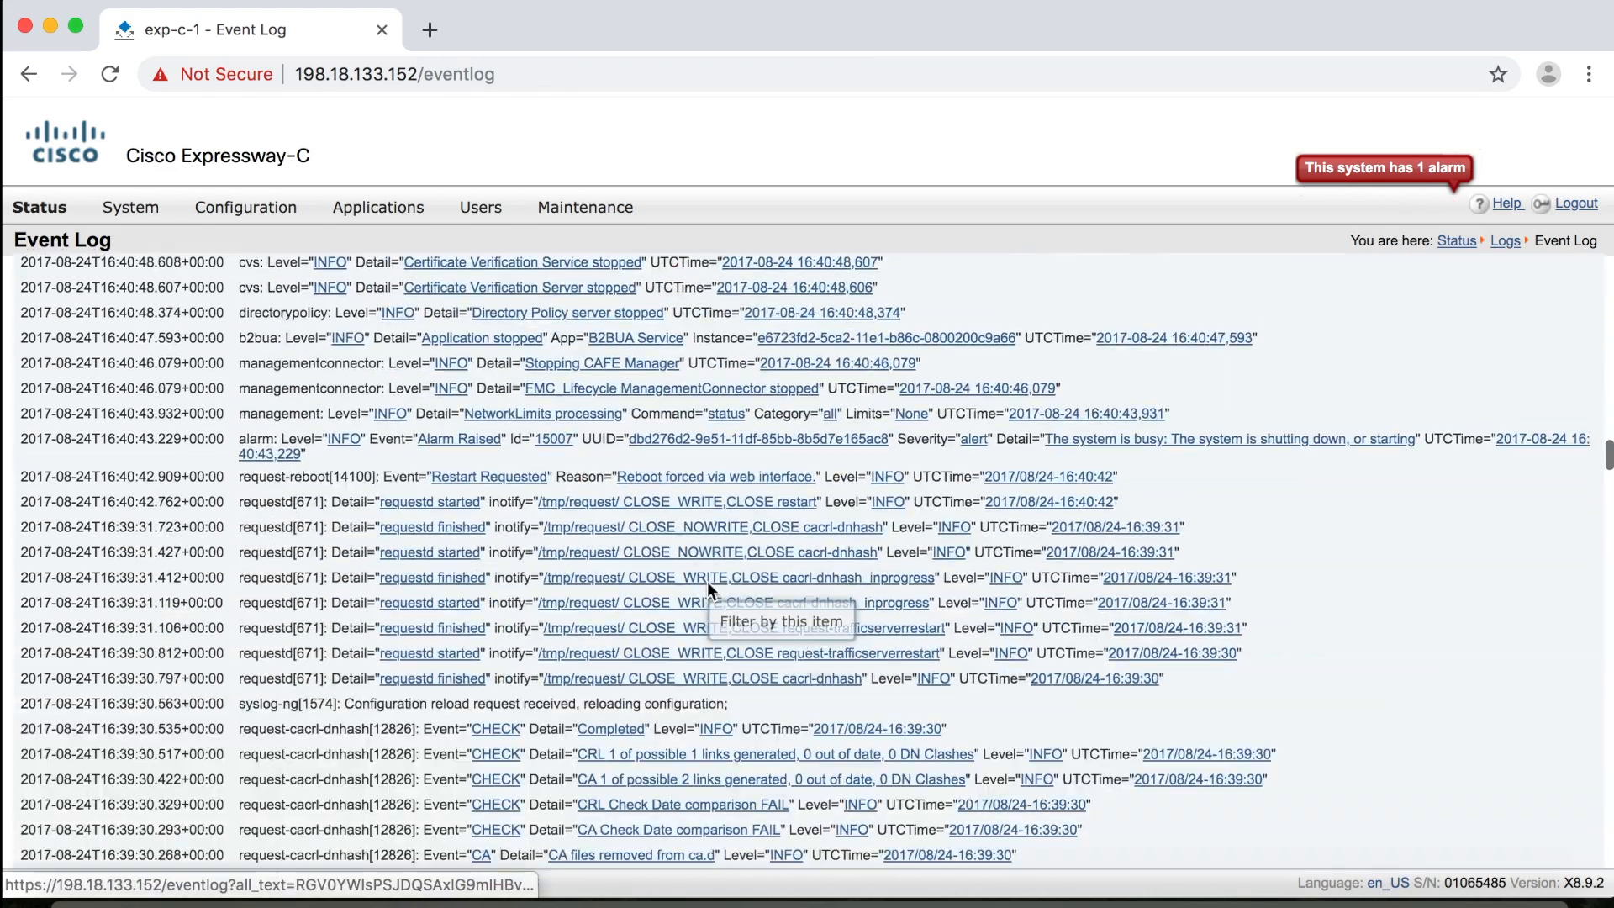
scroll("down", 3)
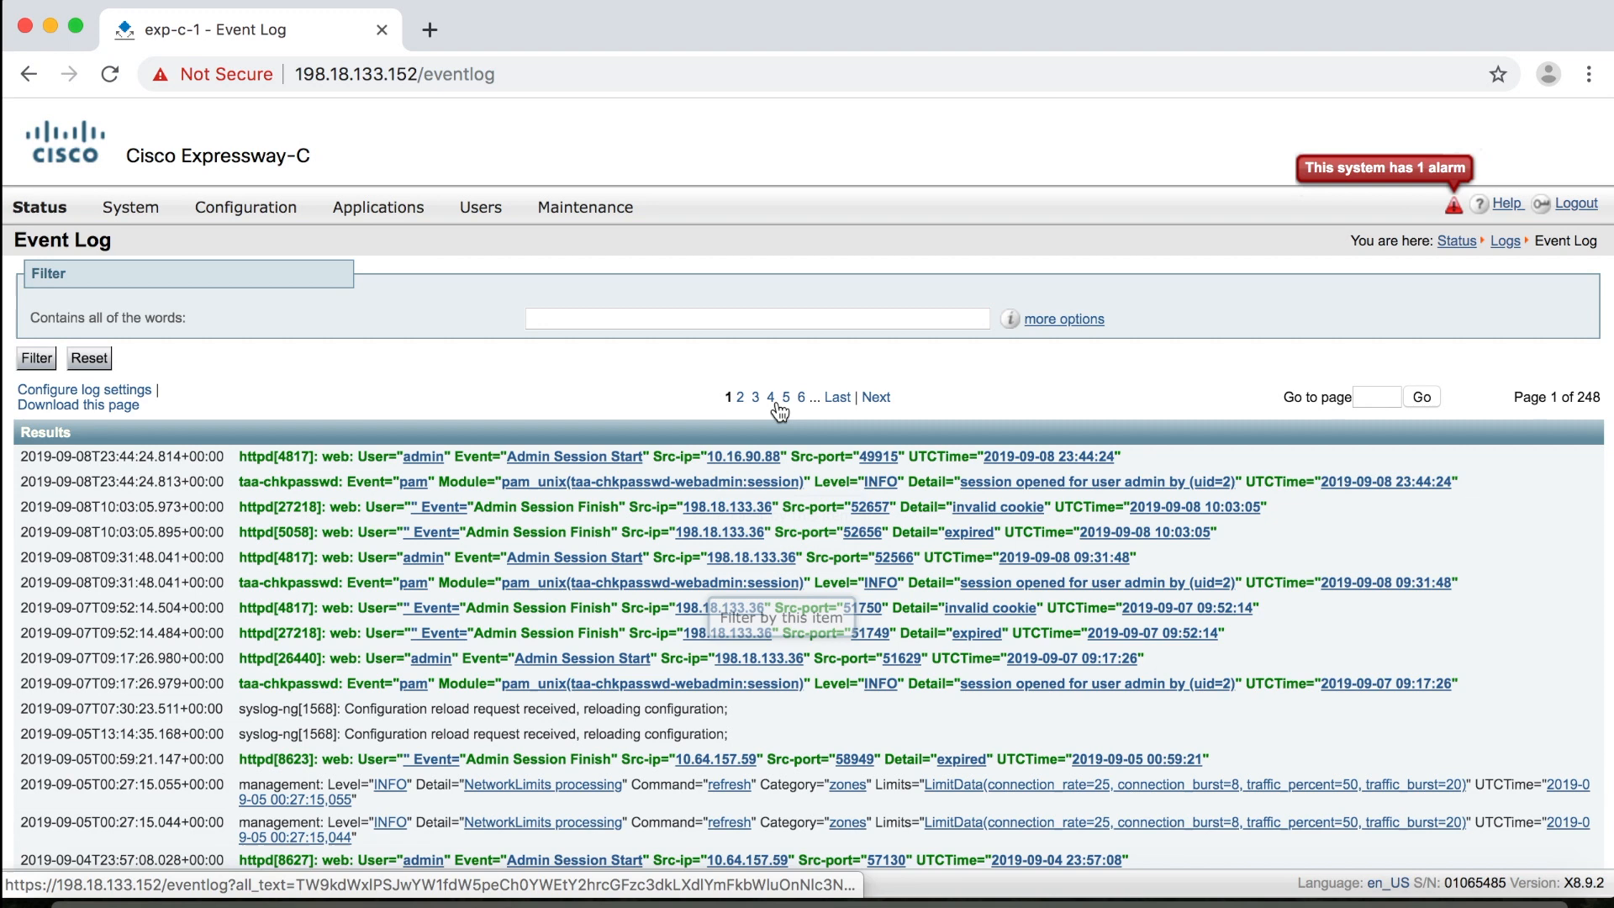
- Expand the filter to all four criteria via 'more options', then show the Maintenance menu
left_click(757, 318)
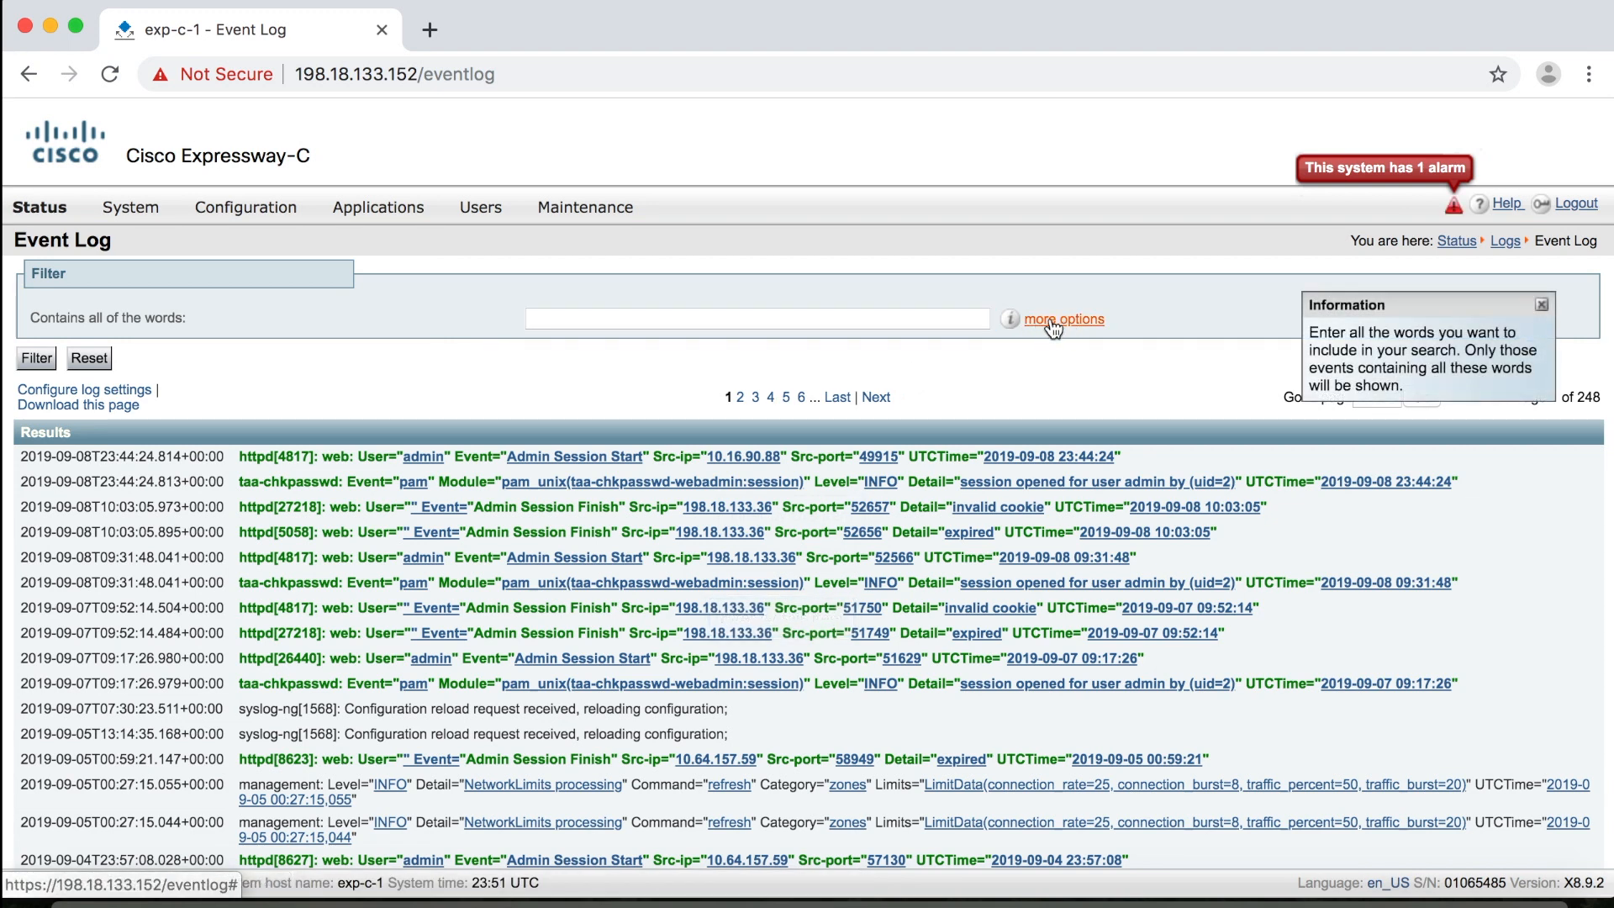
left_click(1063, 320)
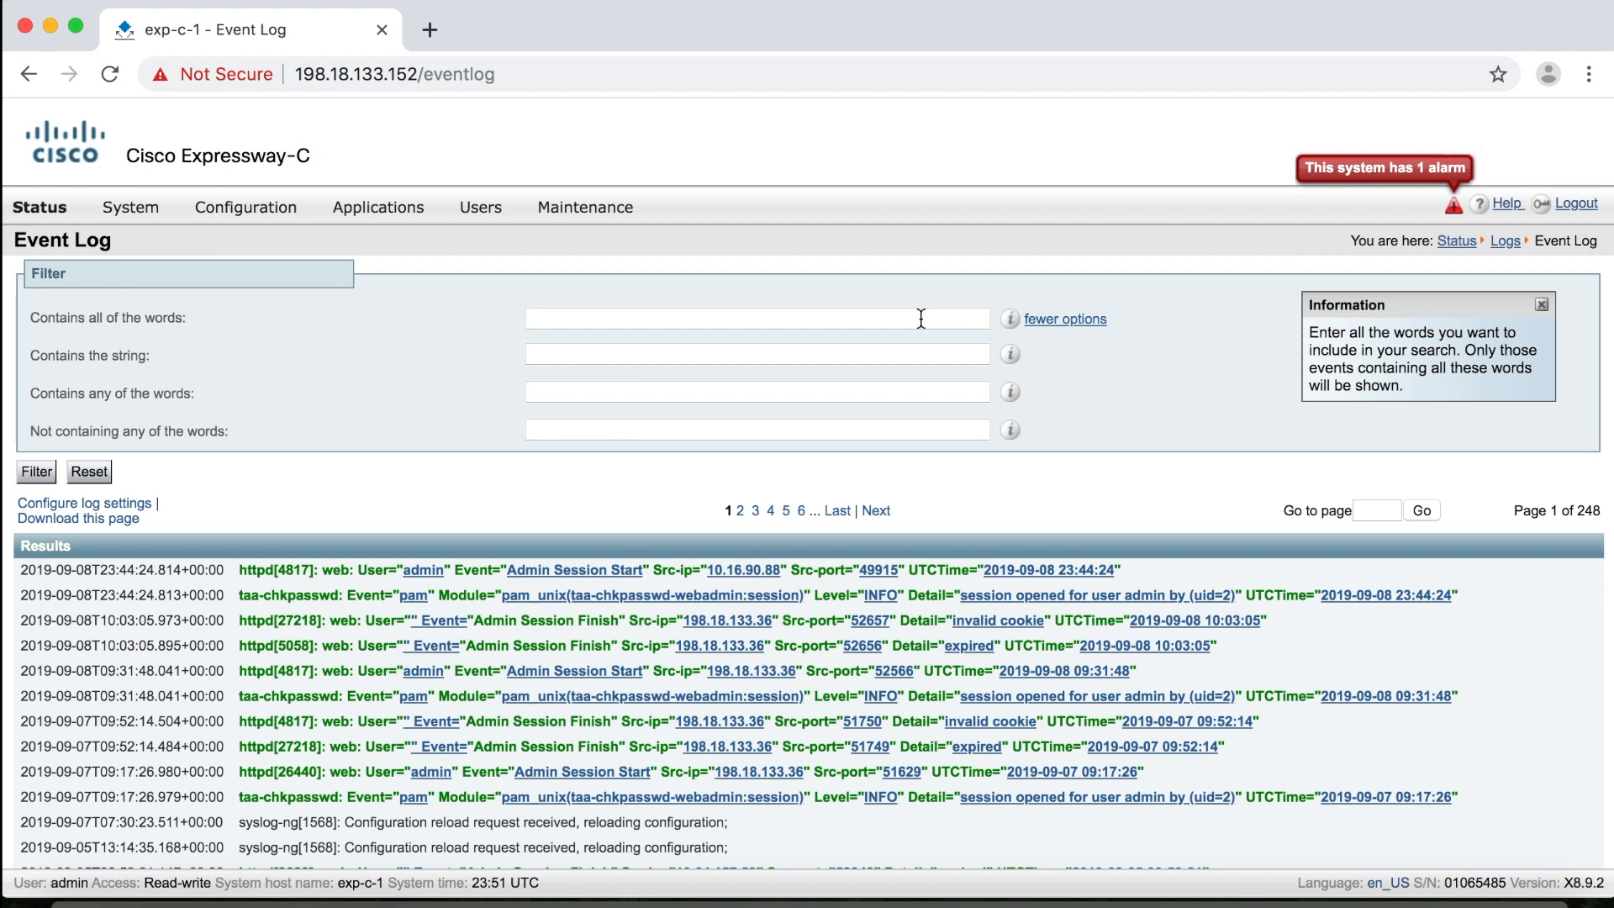
mouse_move(937, 341)
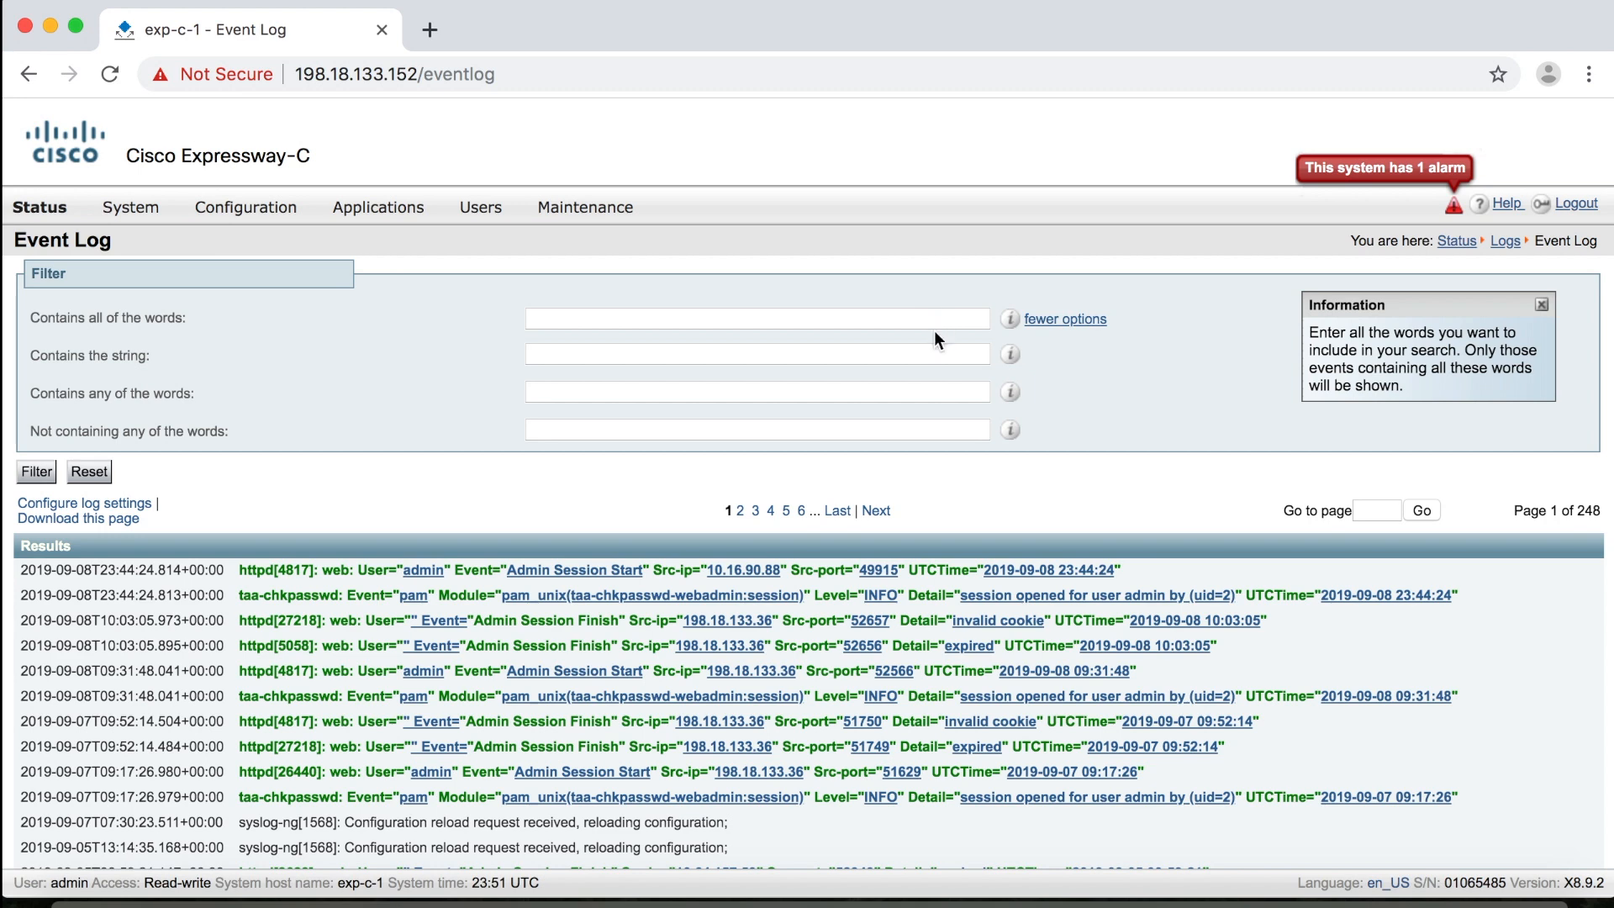
mouse_move(1066, 320)
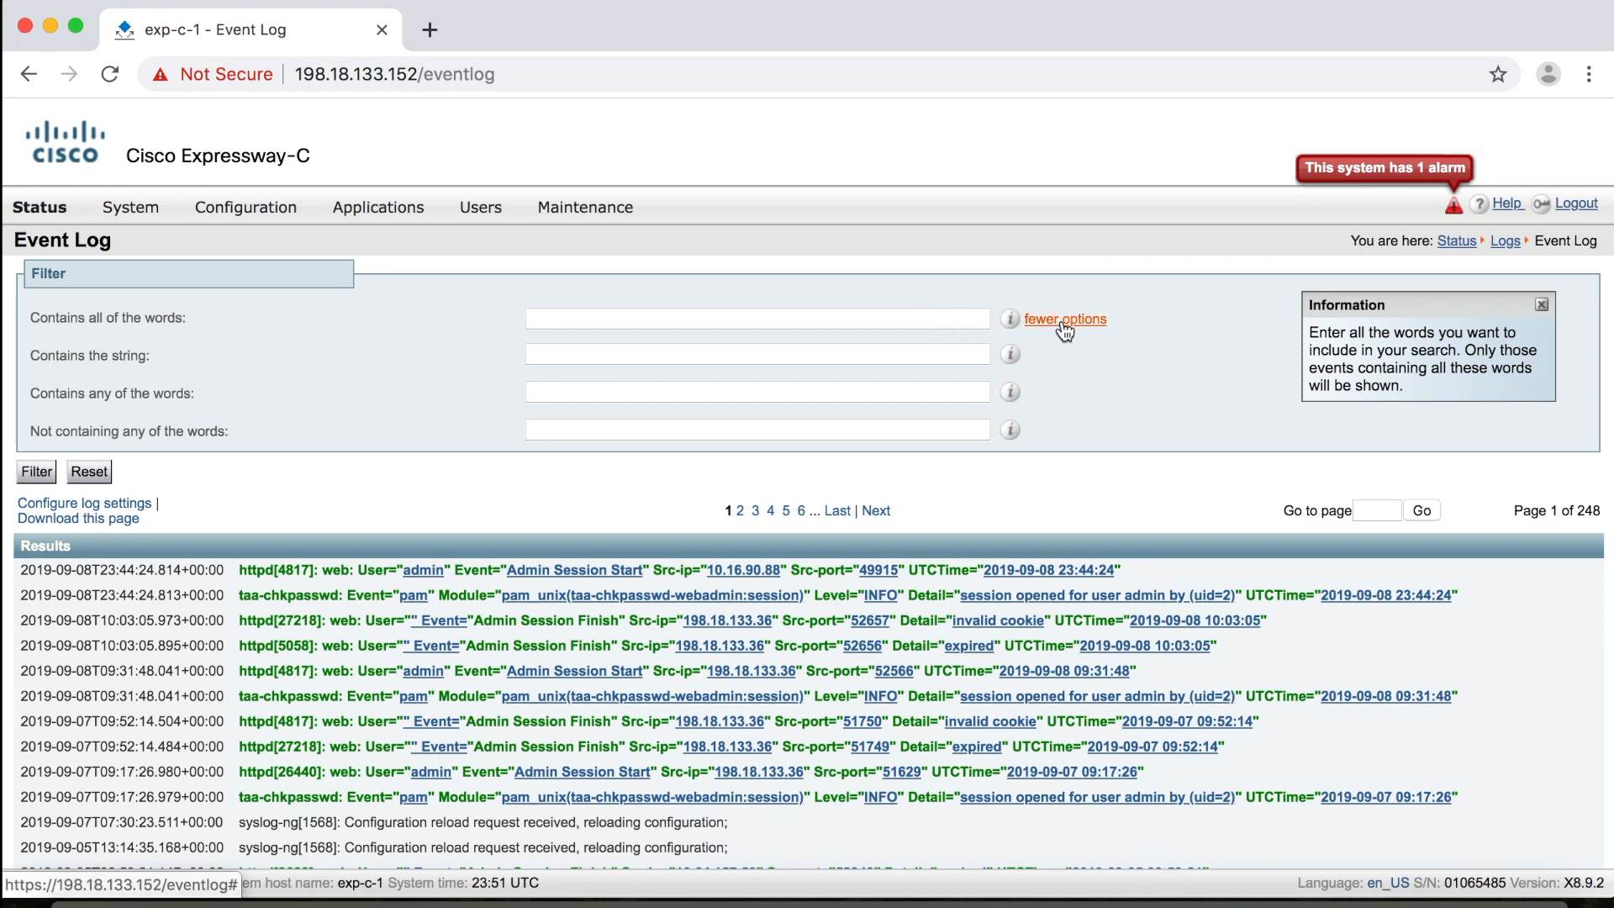
left_click(39, 206)
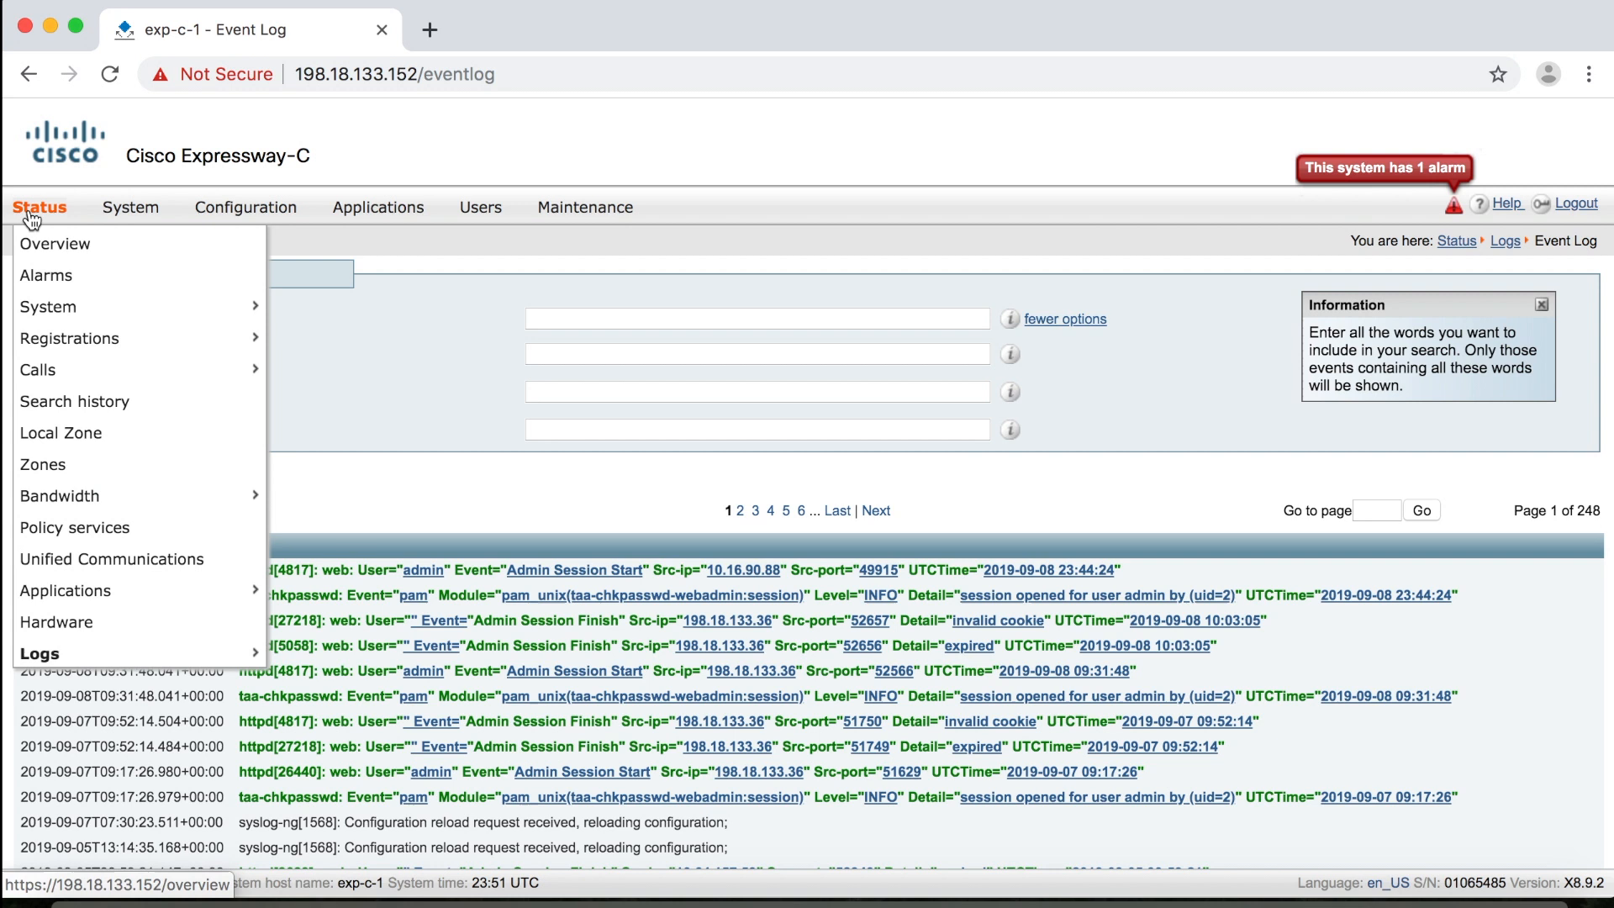
mouse_move(74, 527)
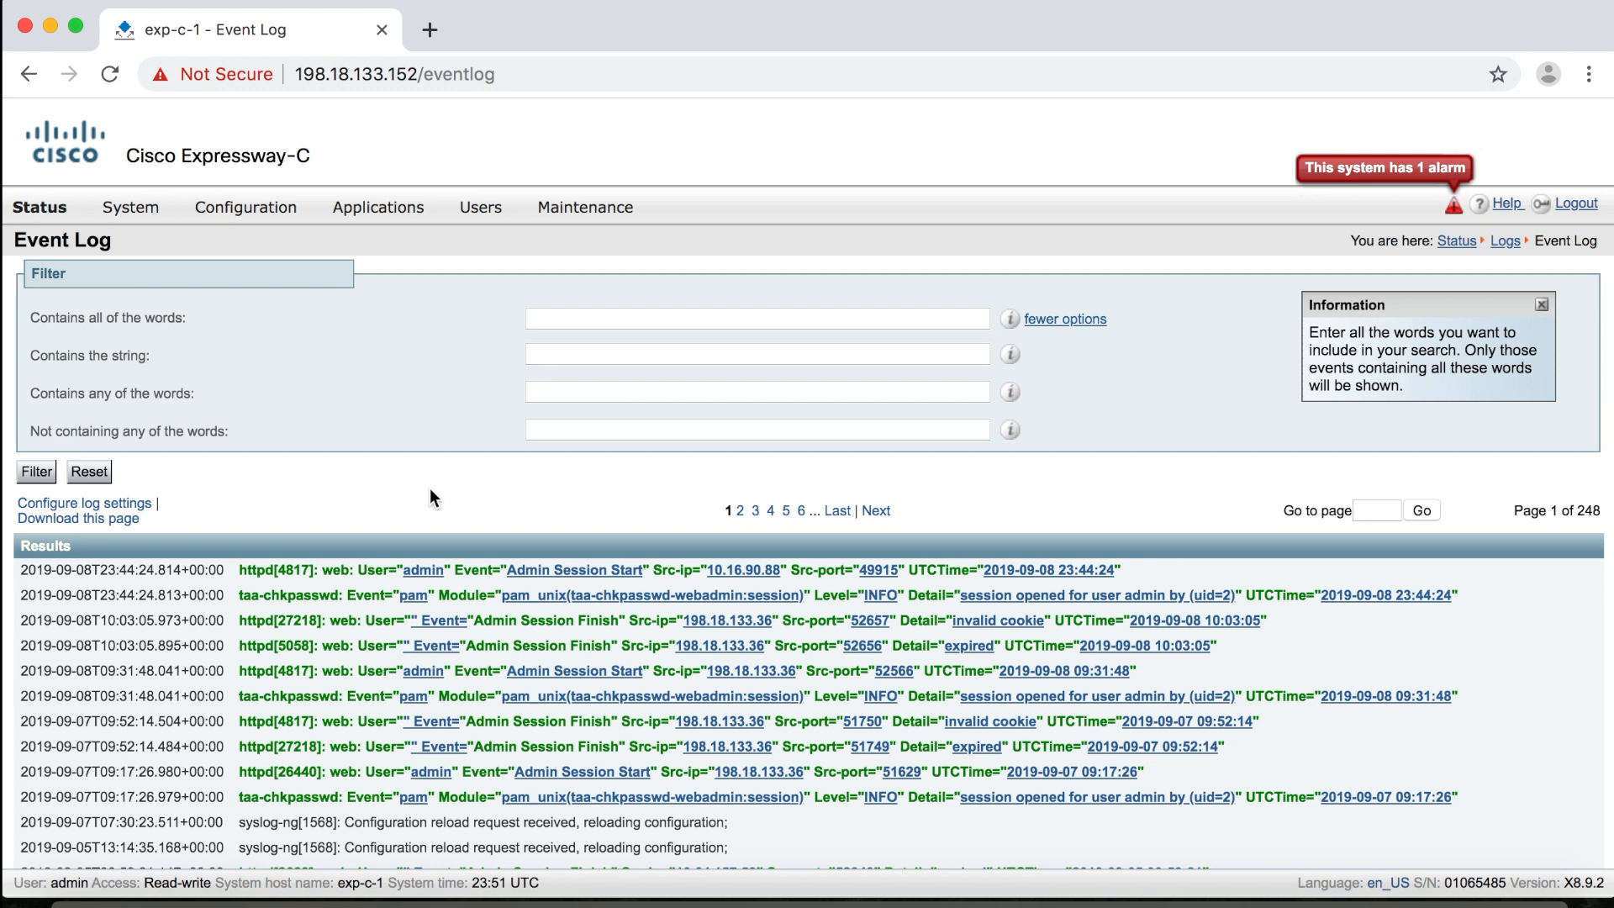
mouse_move(545, 481)
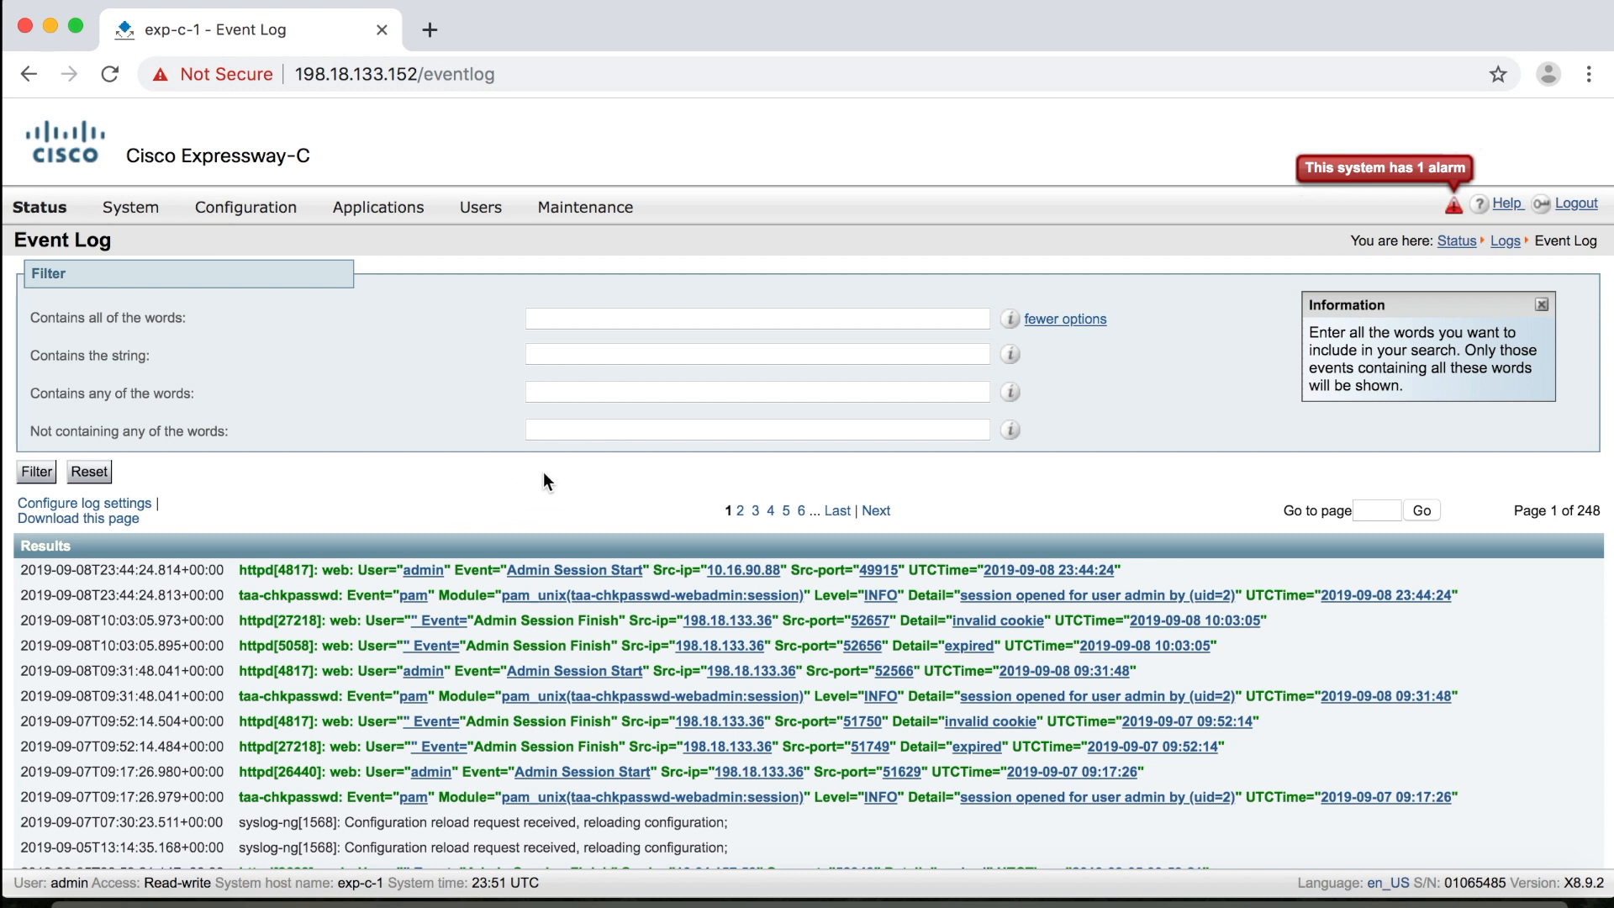
left_click(585, 207)
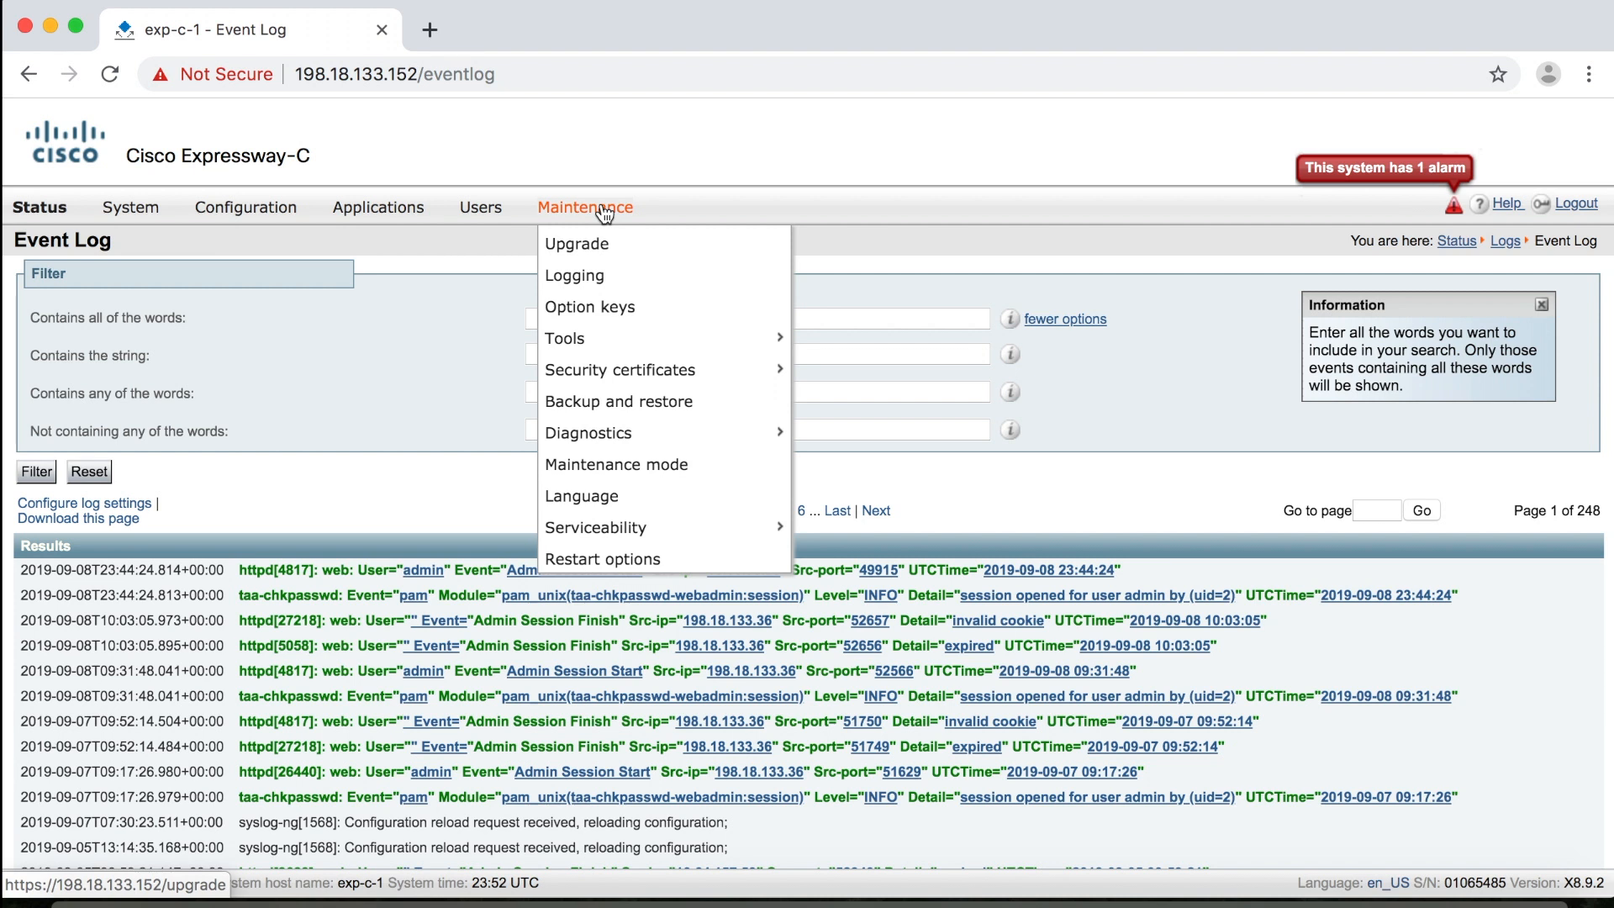
mouse_move(617, 401)
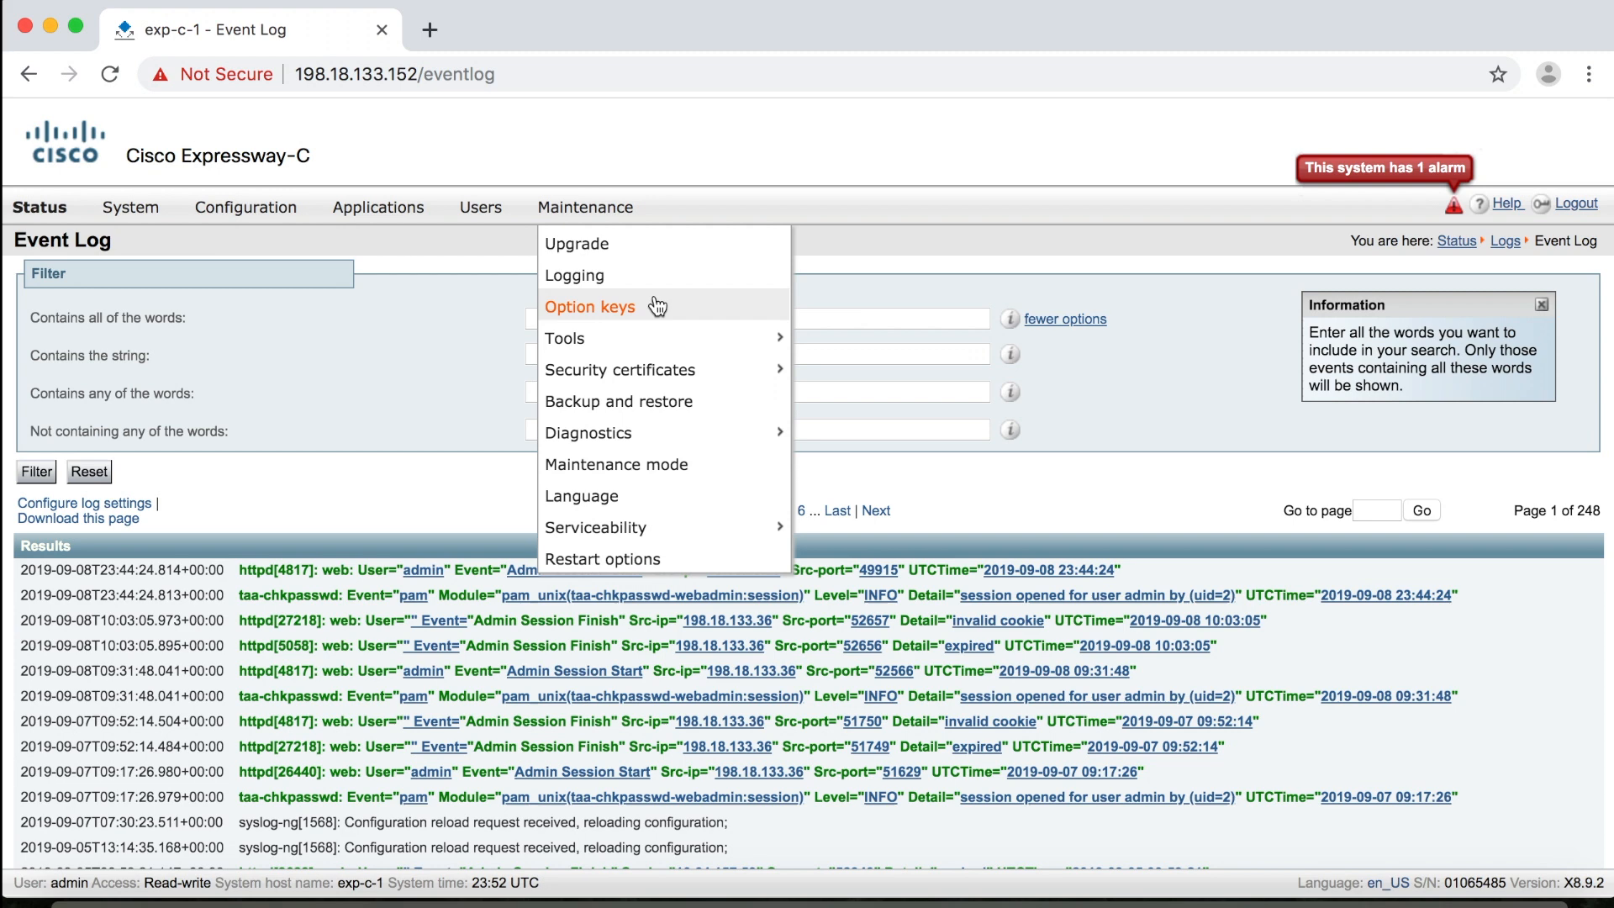
- View the Option keys page and focus the 'Add option key' field
left_click(591, 306)
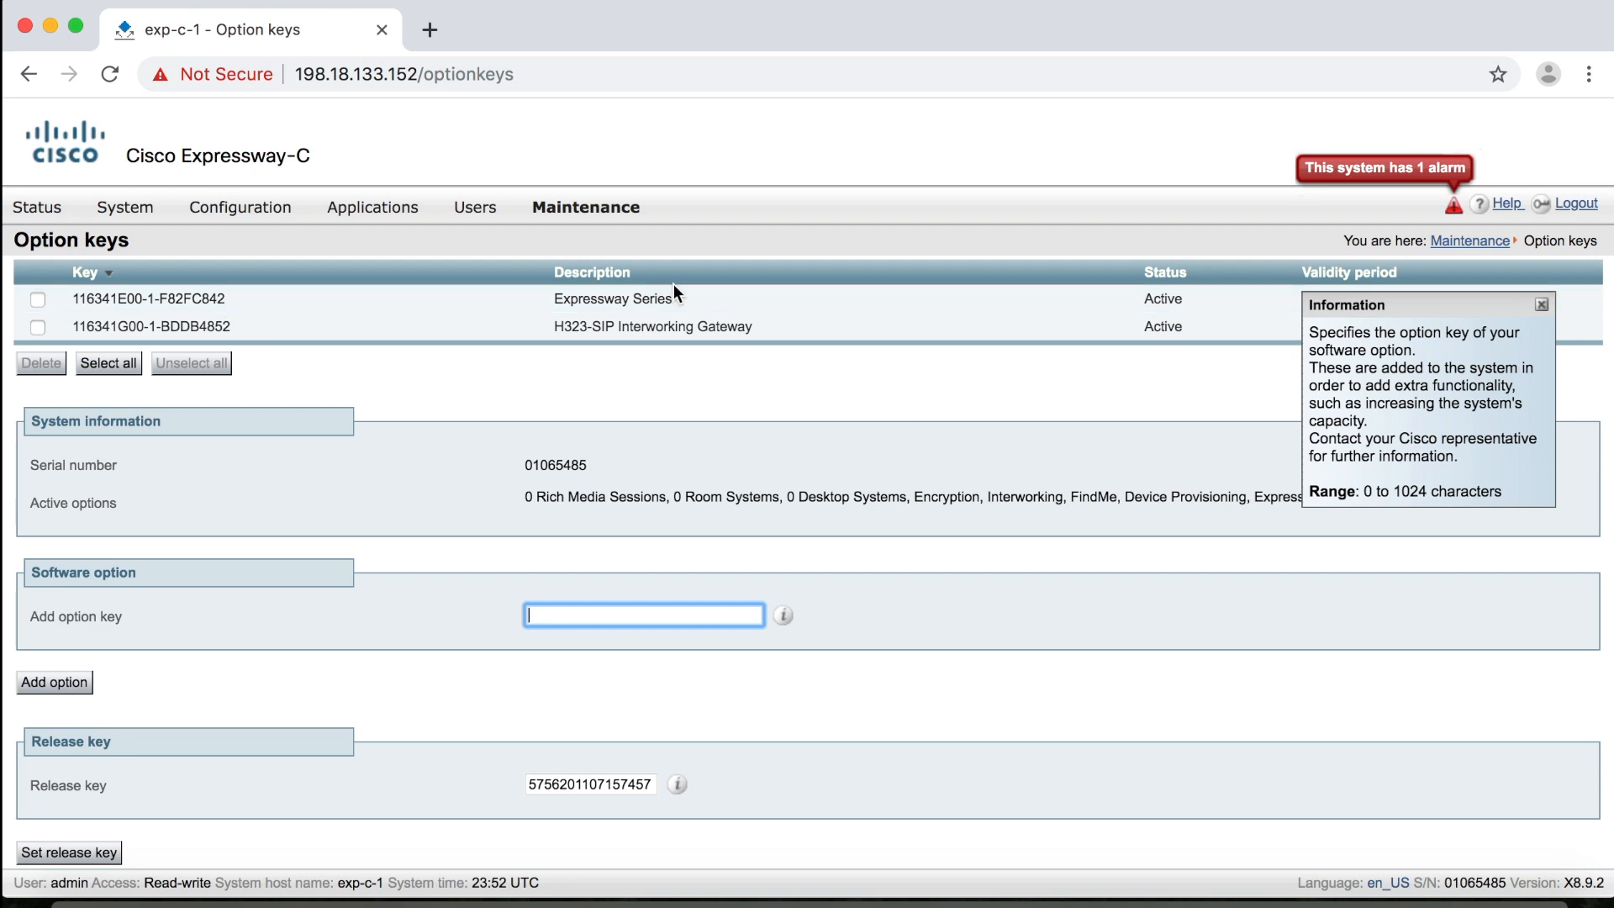
mouse_move(217, 659)
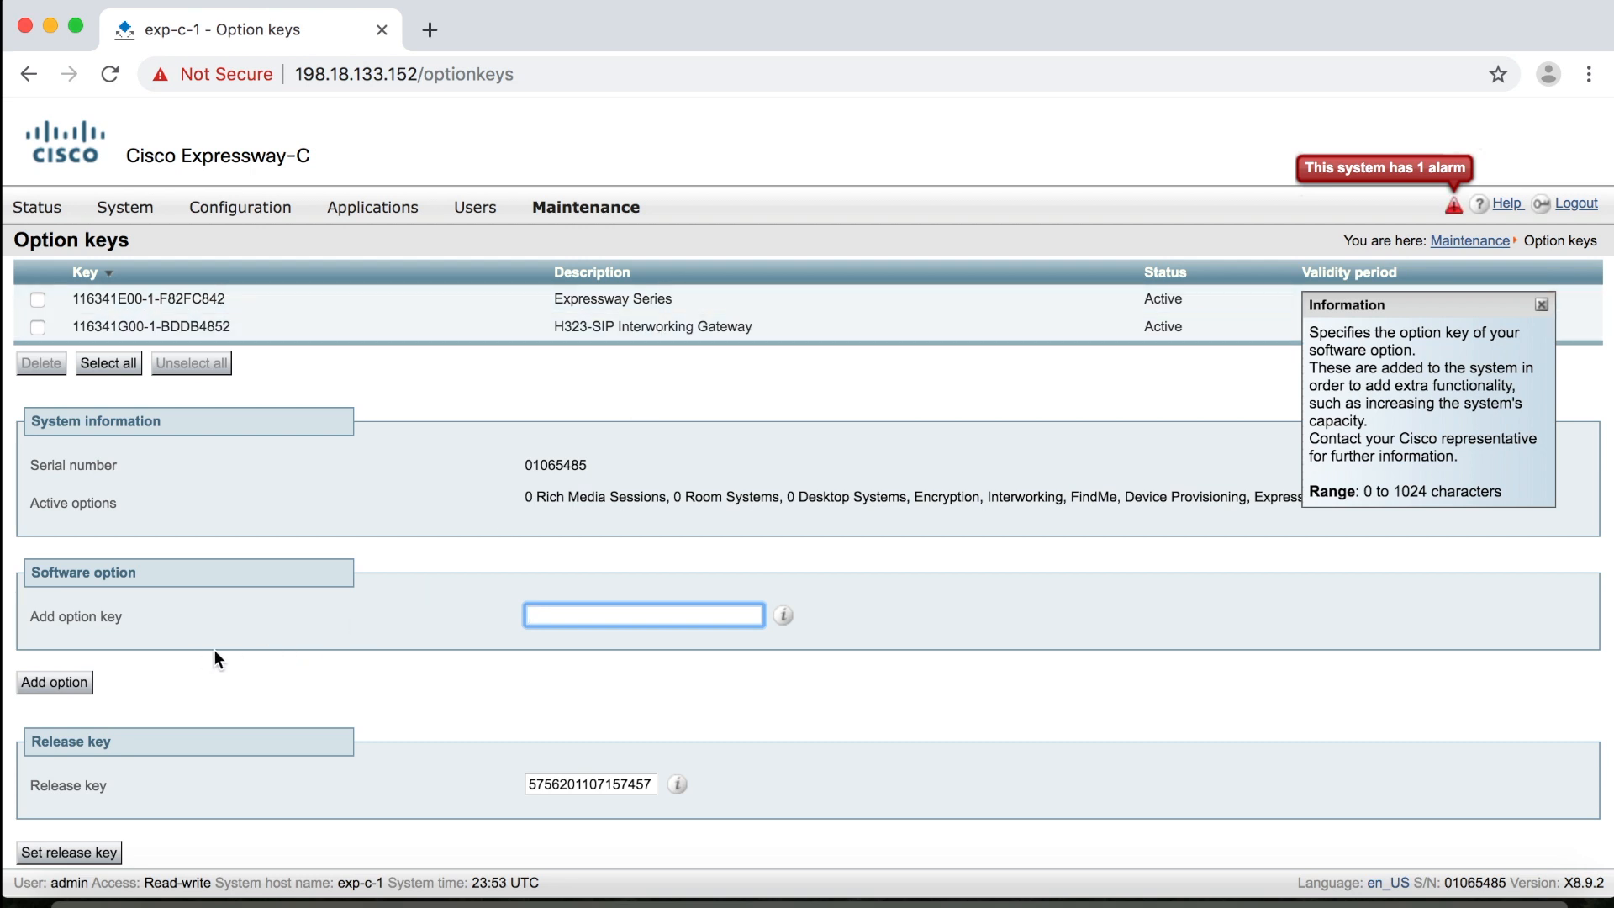
mouse_move(54, 683)
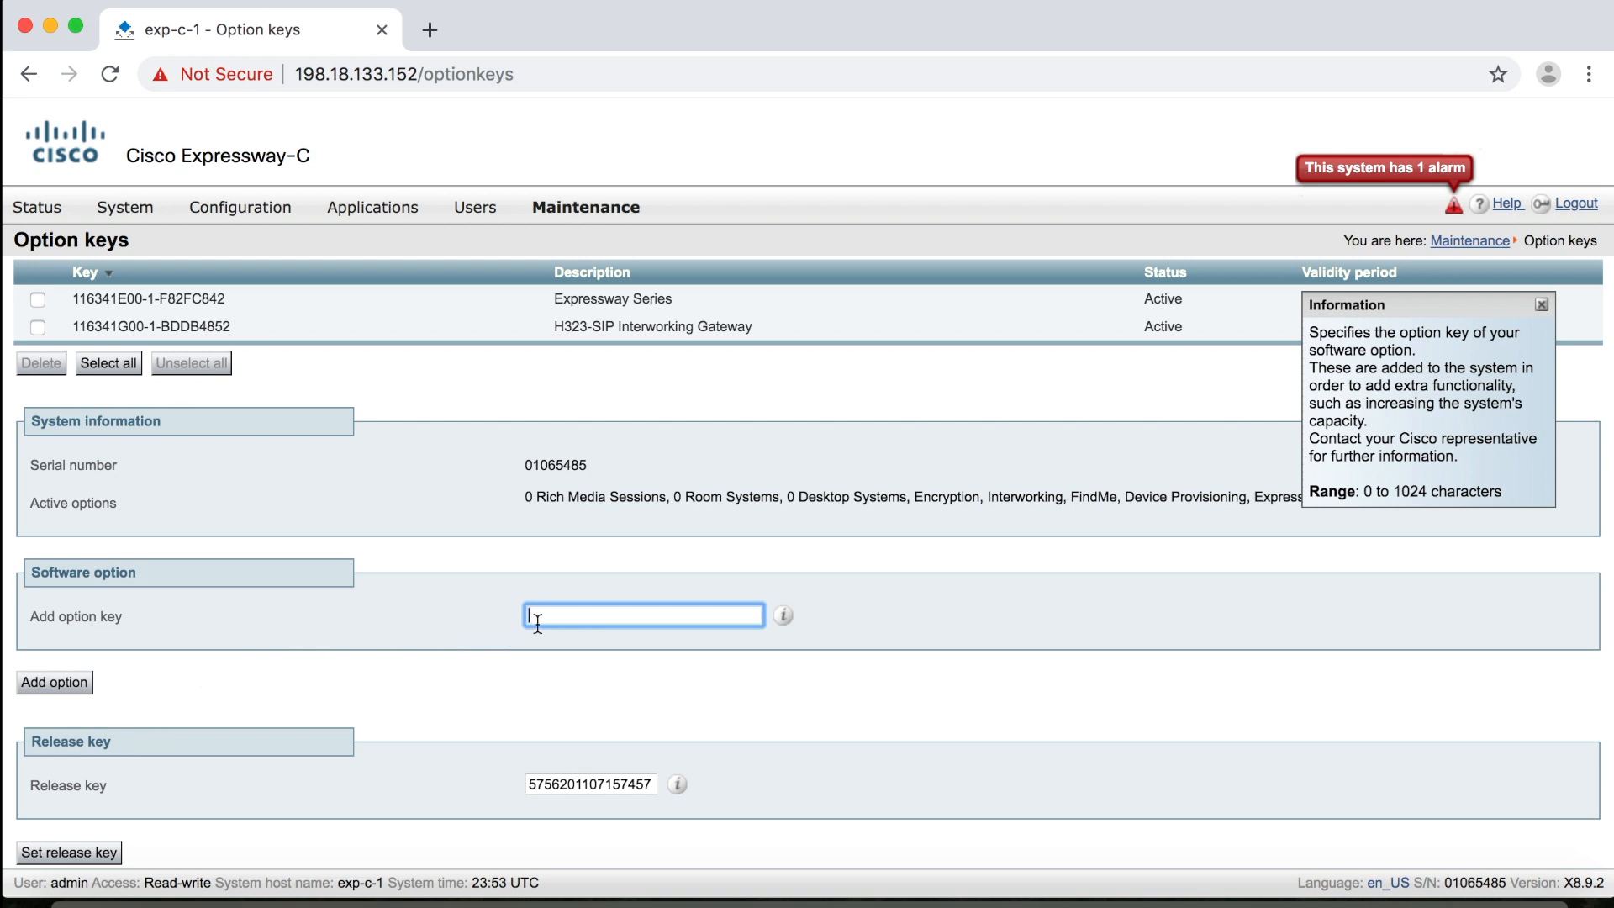
mouse_move(670, 501)
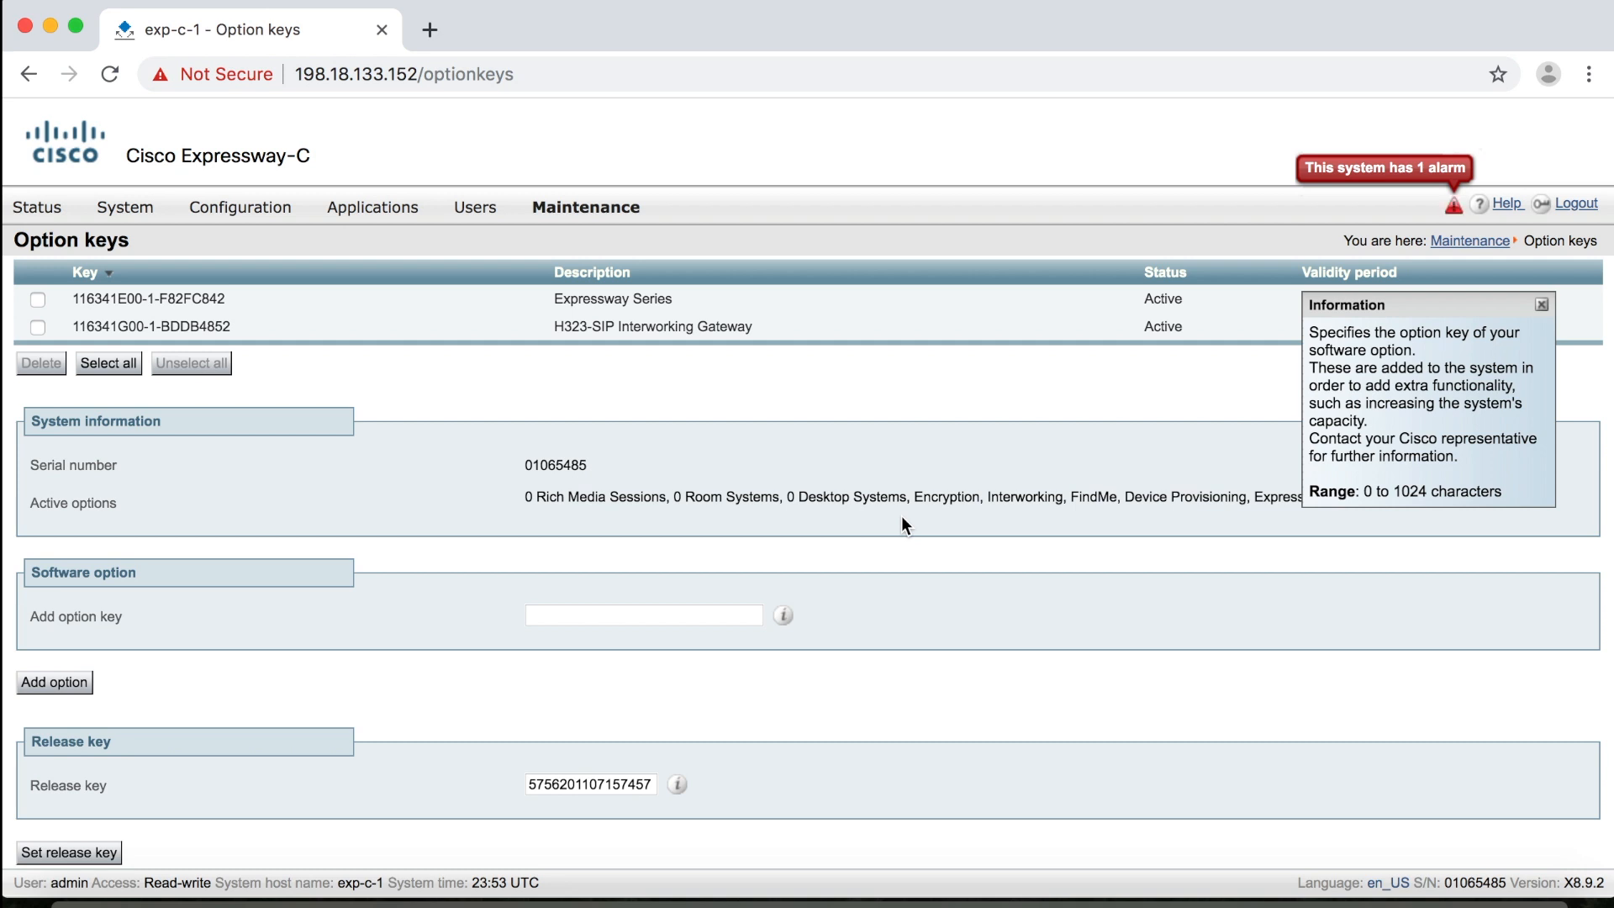
left_click(644, 615)
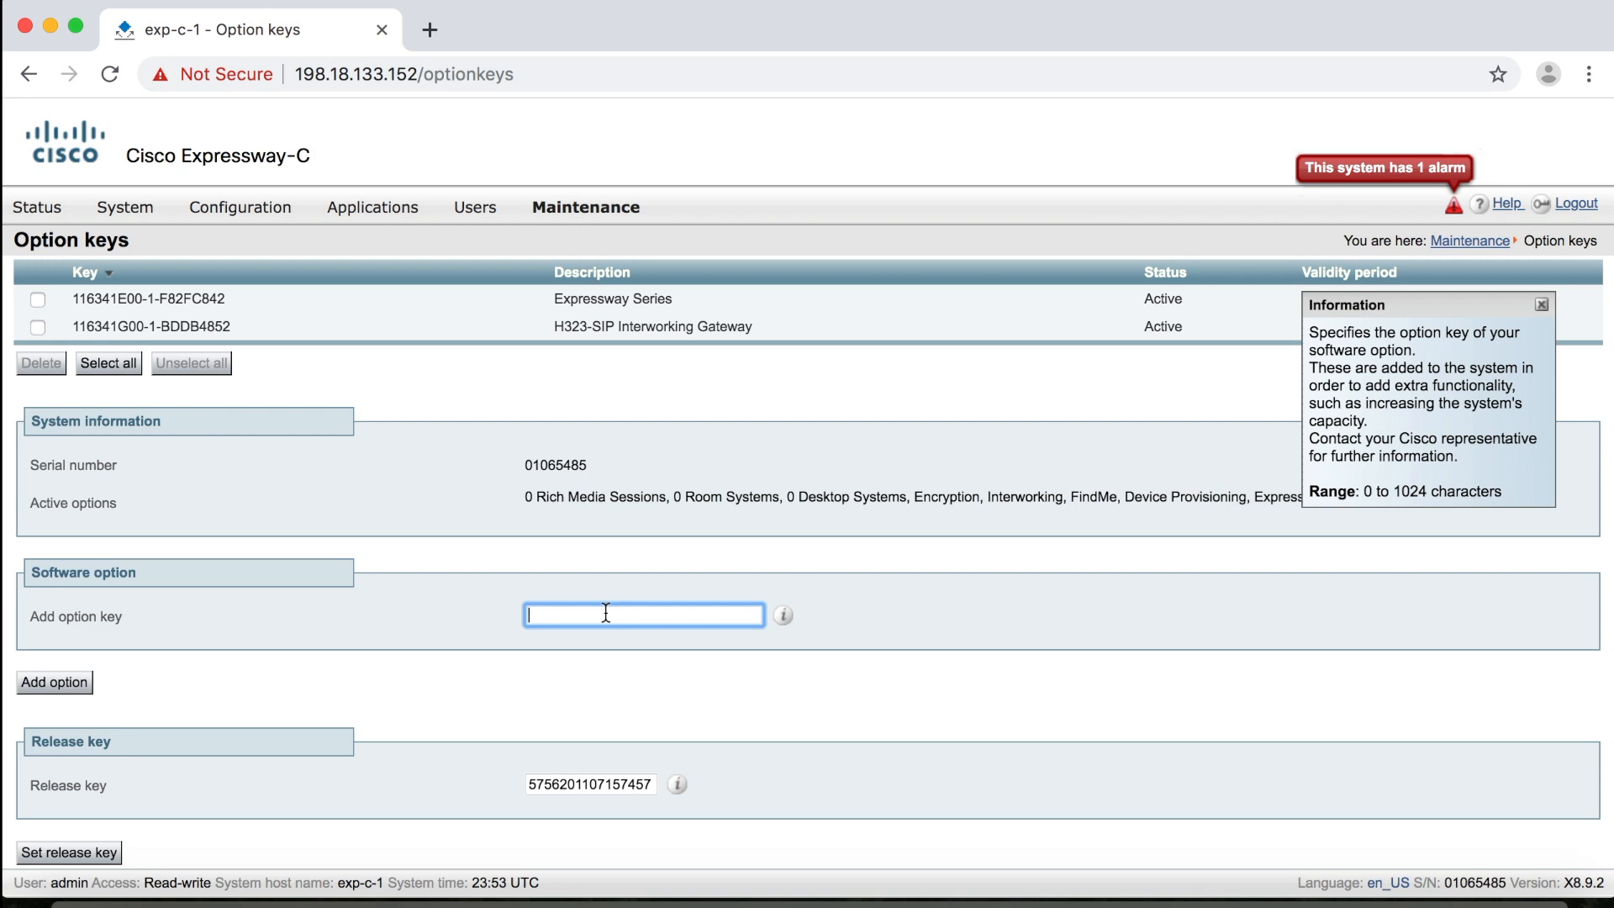
mouse_move(54, 681)
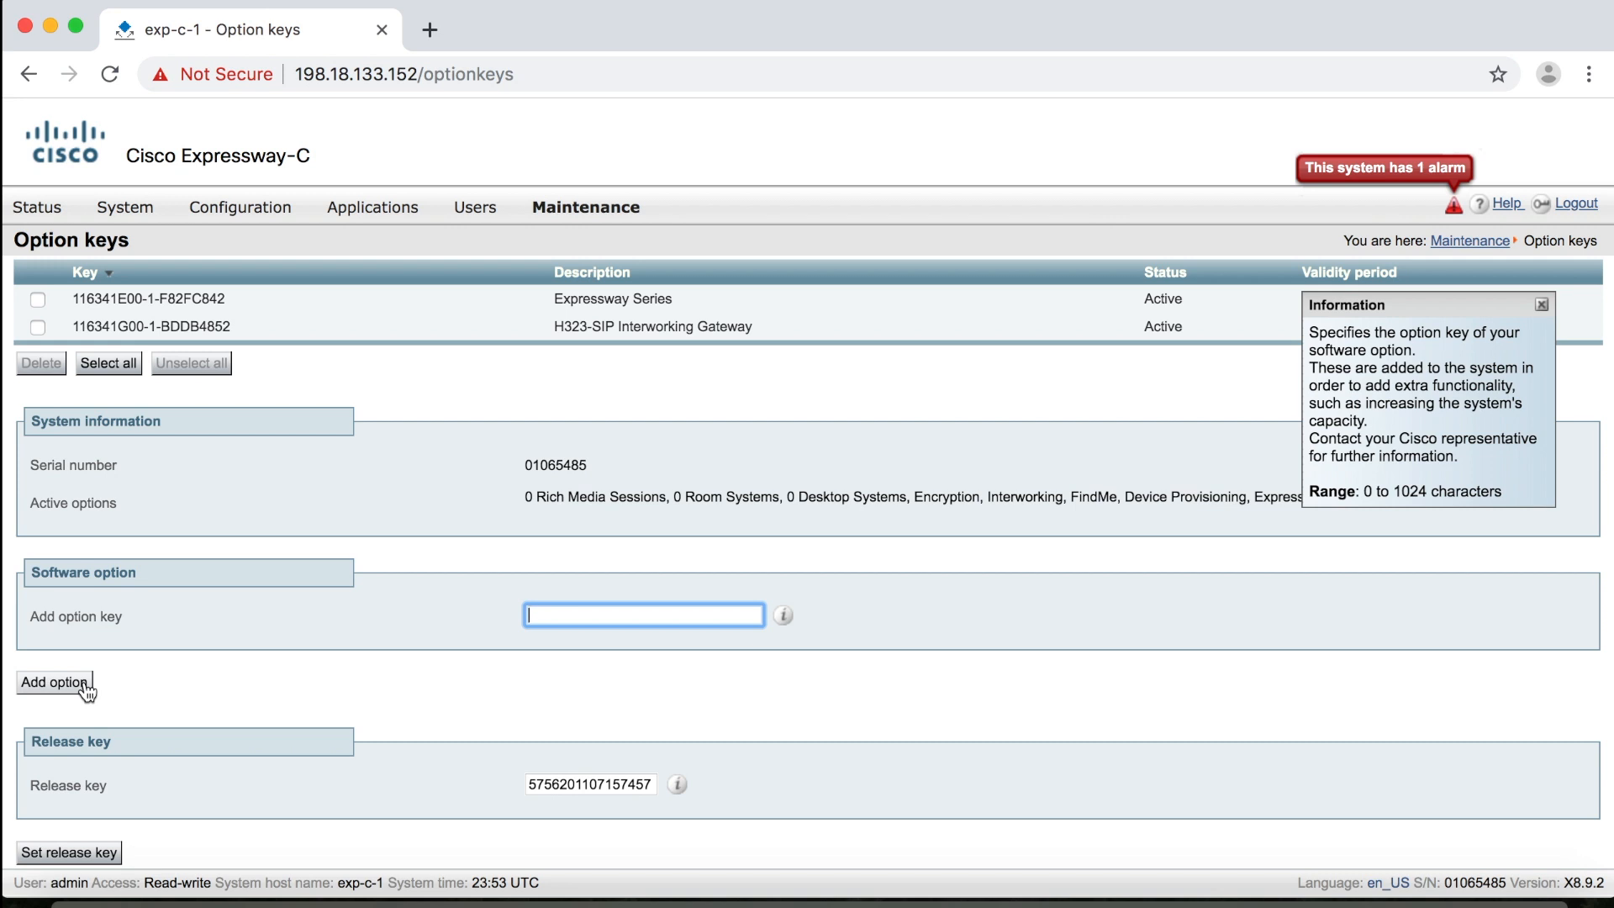
mouse_move(474, 422)
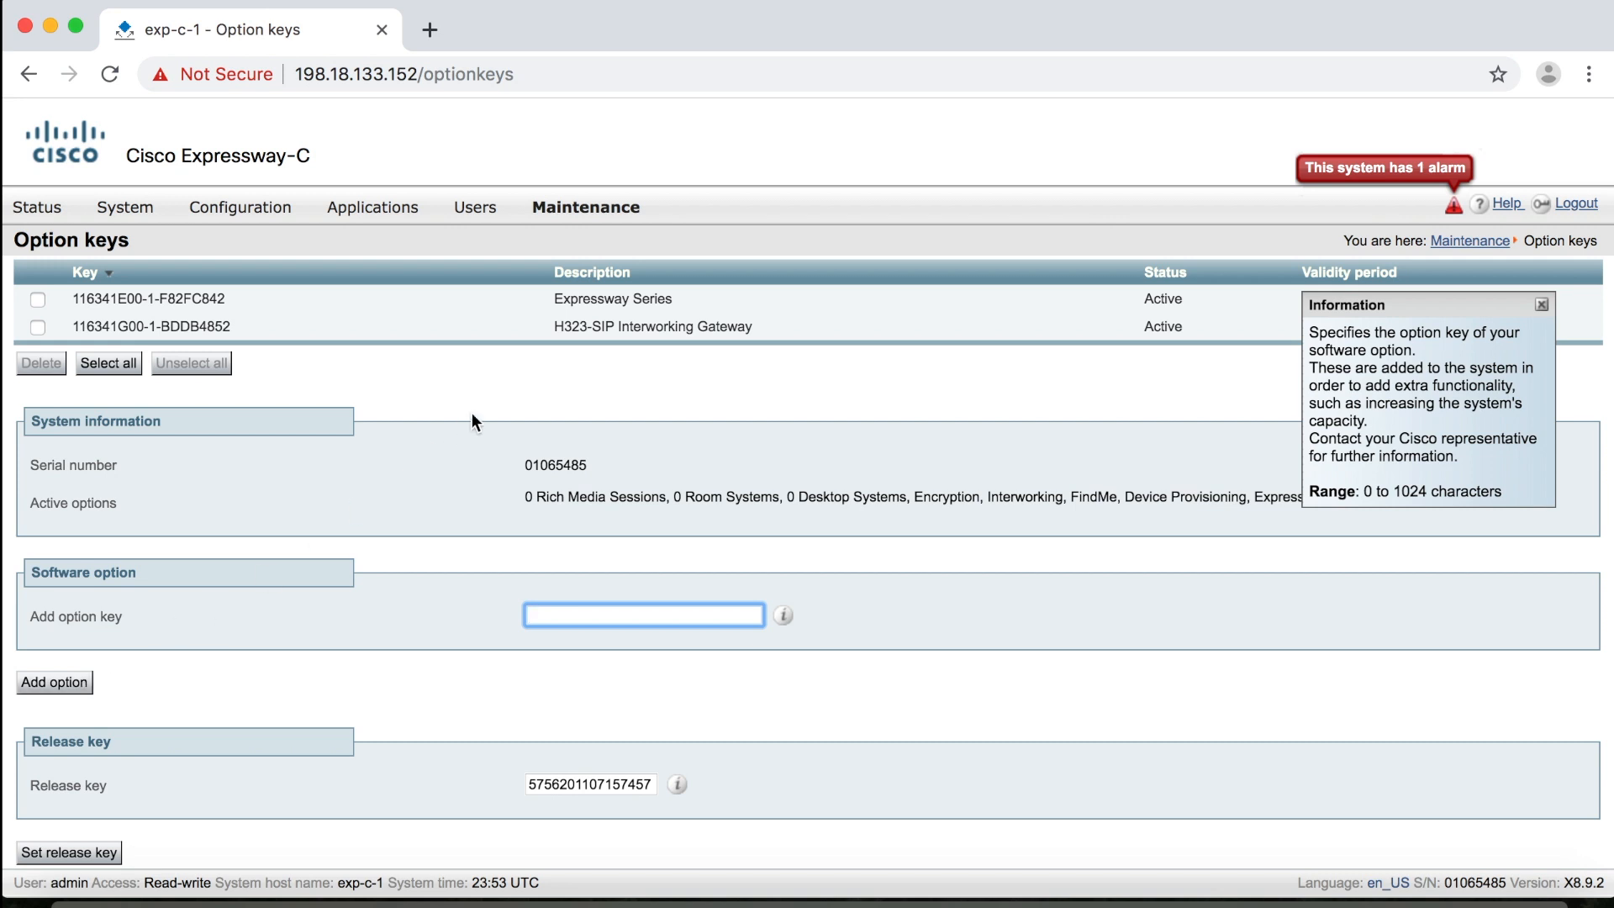
- Show the Maintenance menu items from Upgrade and Logging to Tools and Restart options
left_click(584, 207)
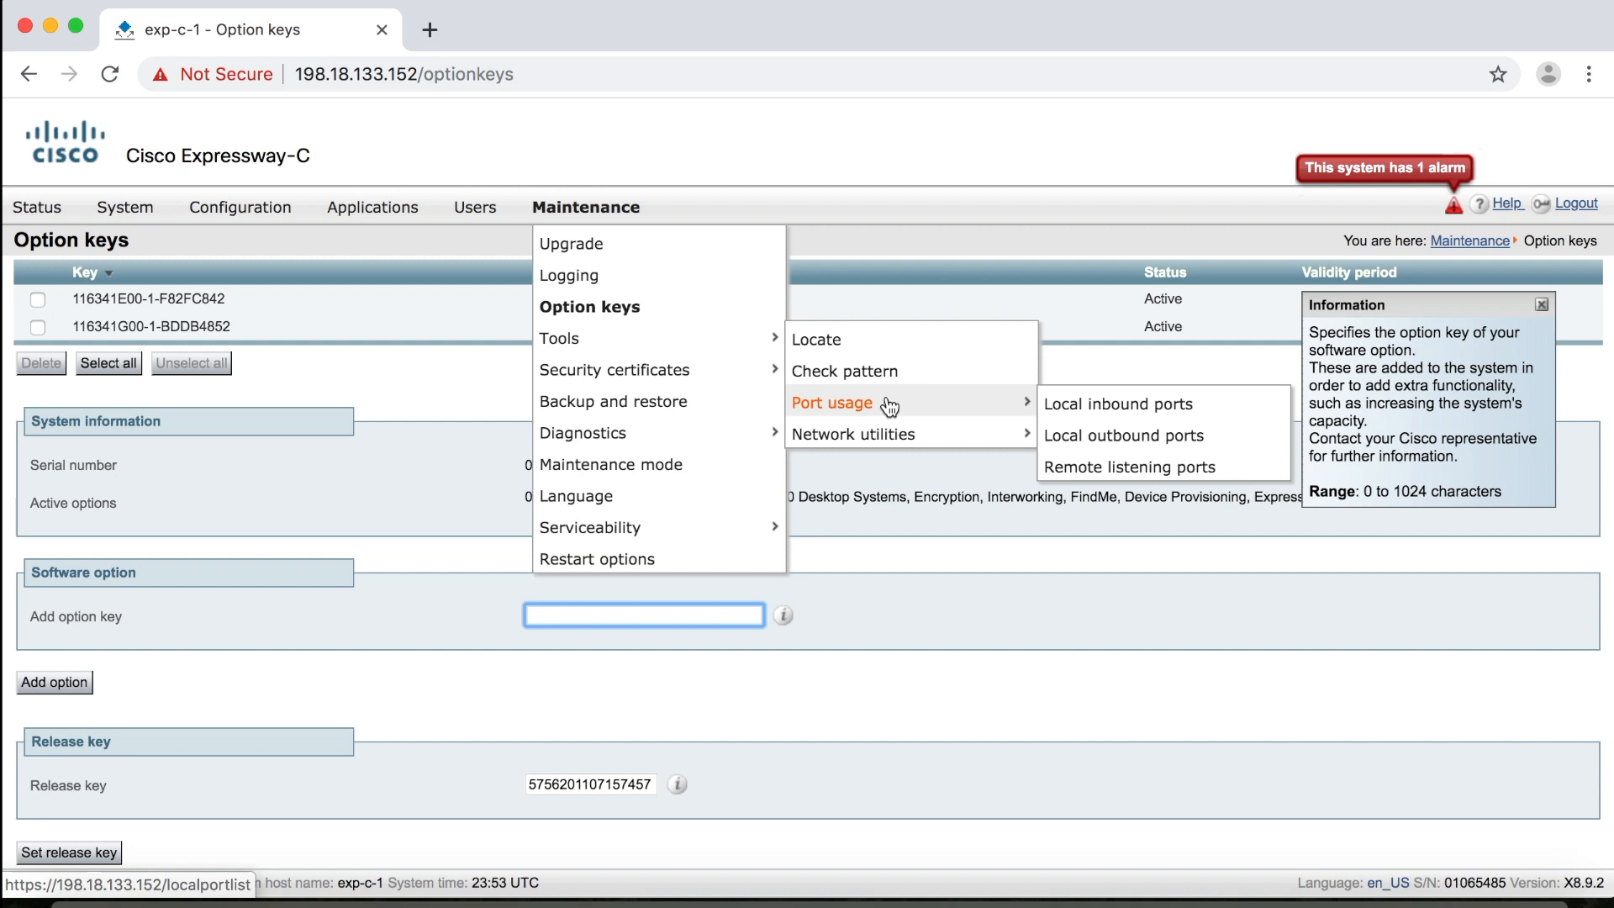
mouse_move(1145, 412)
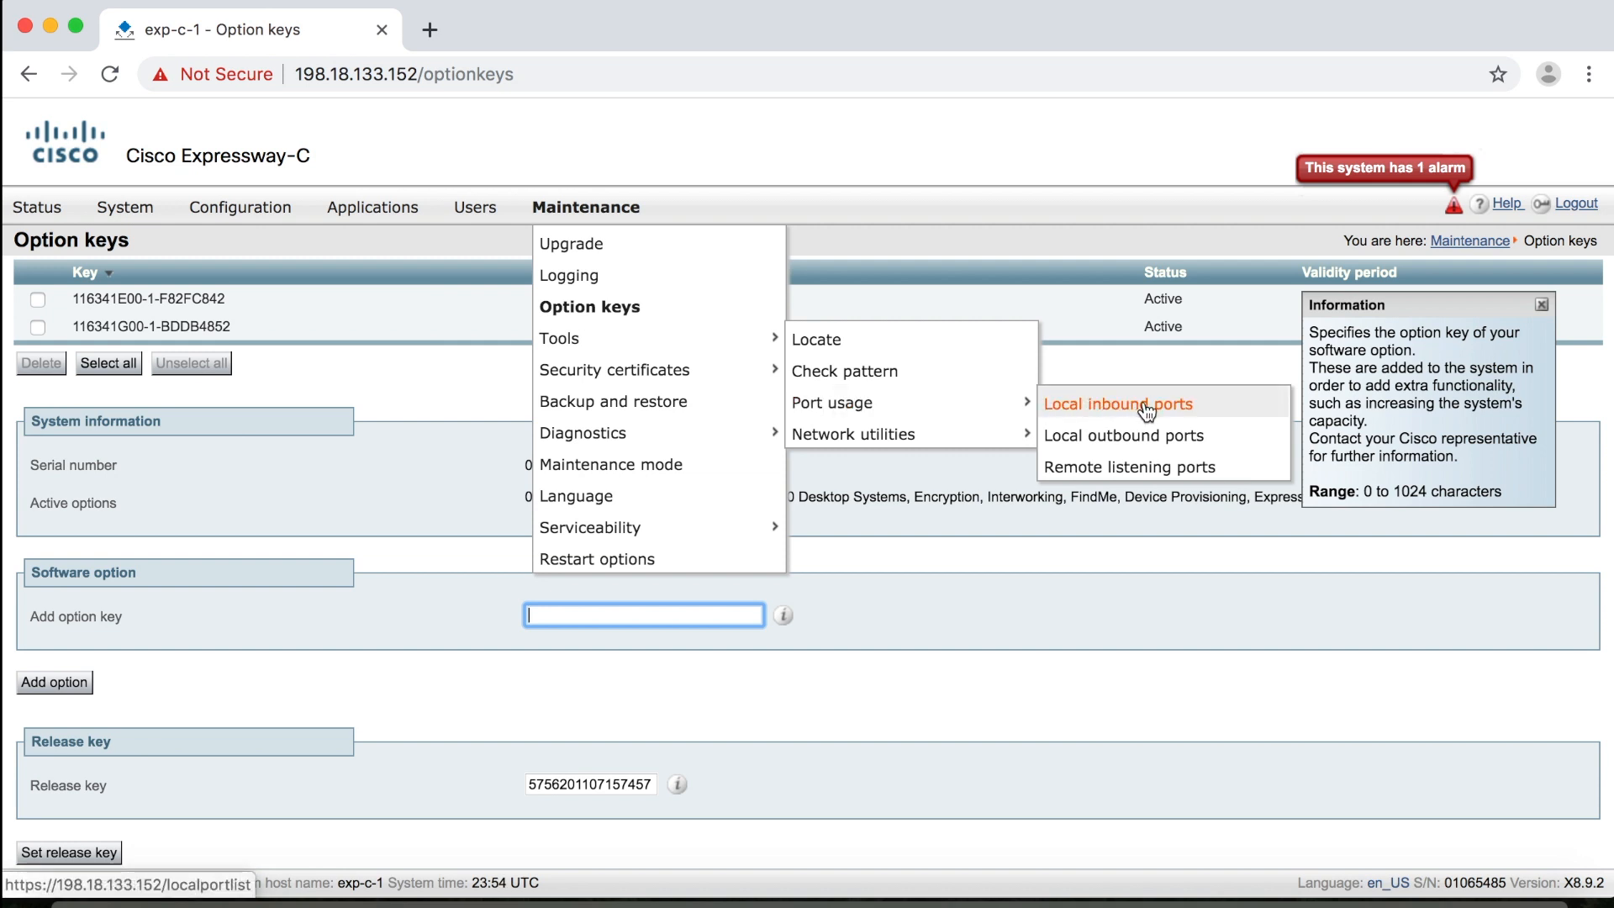
mouse_move(1179, 434)
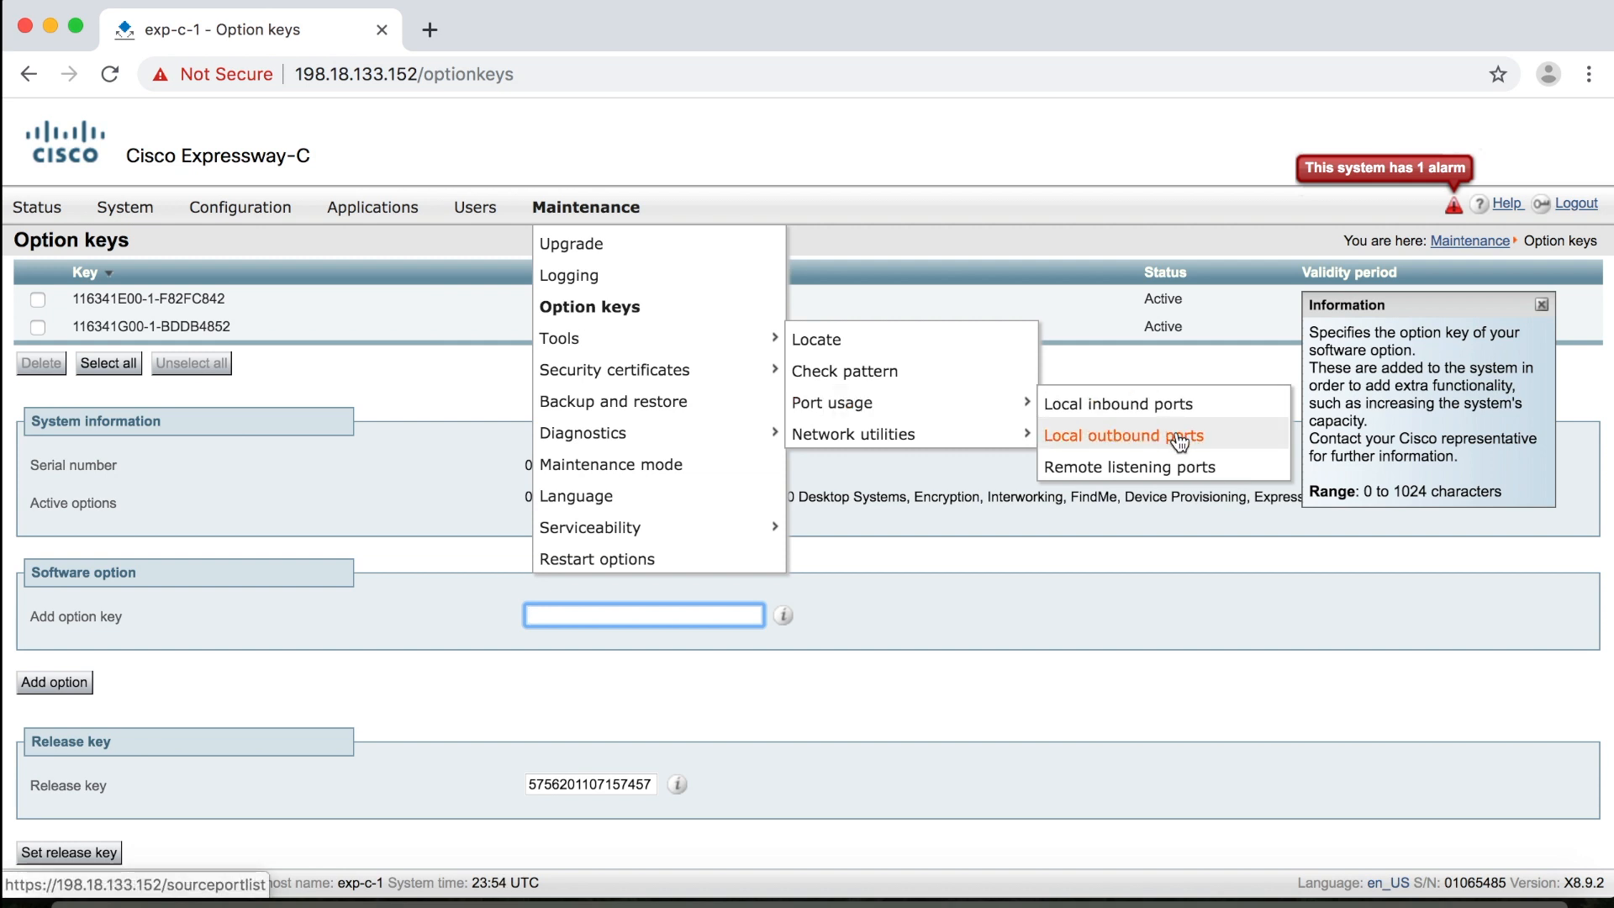
mouse_move(1128, 466)
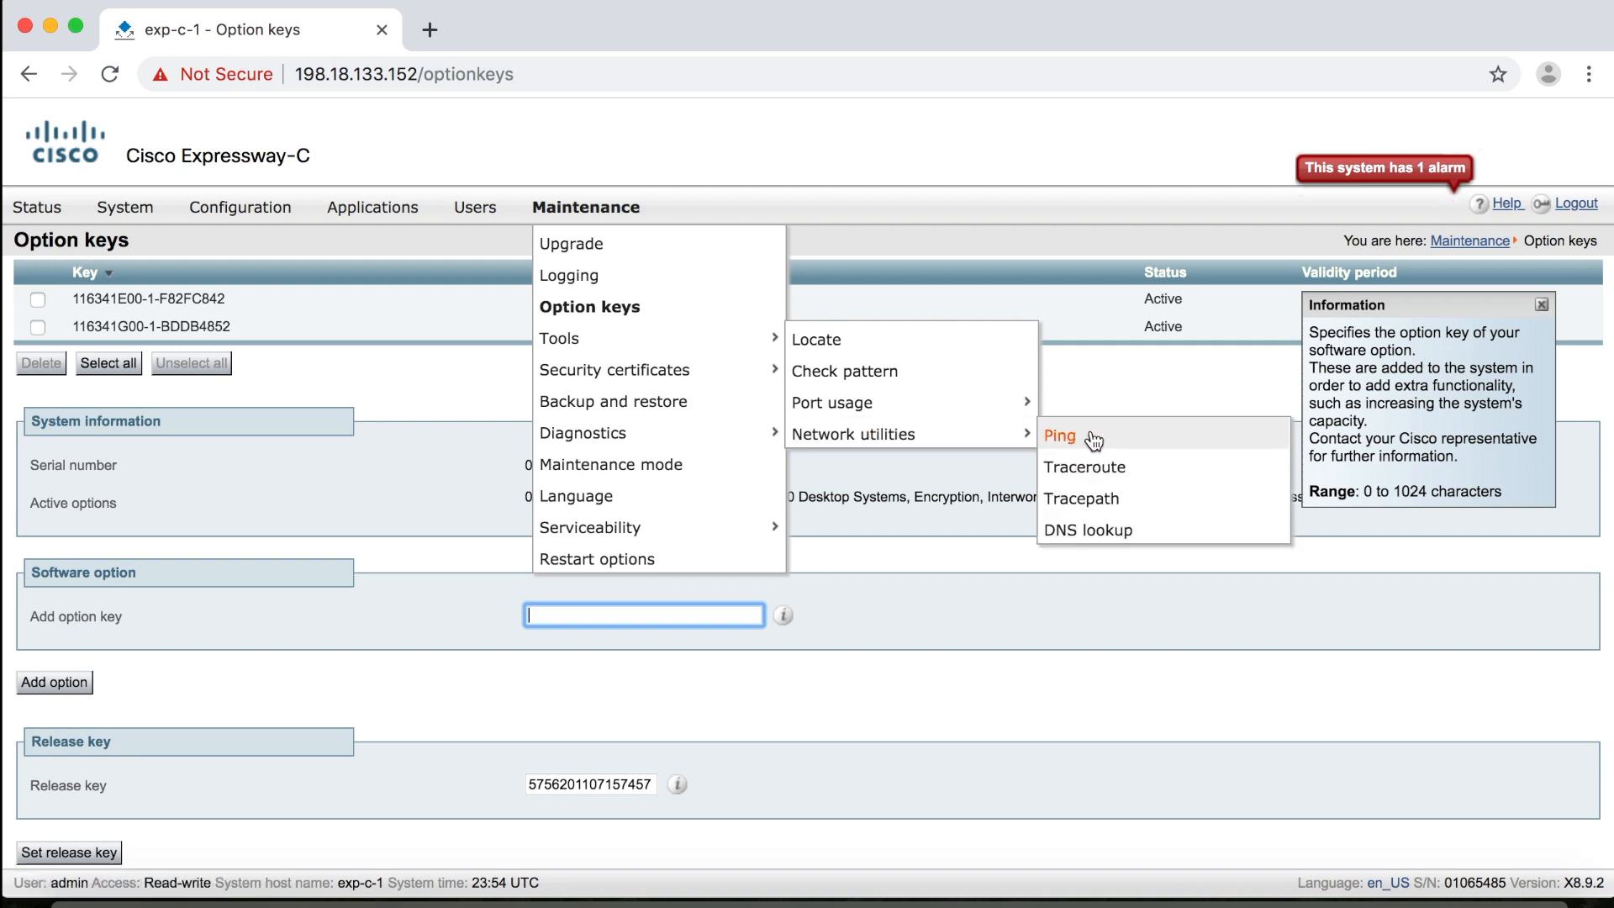
mouse_move(1180, 506)
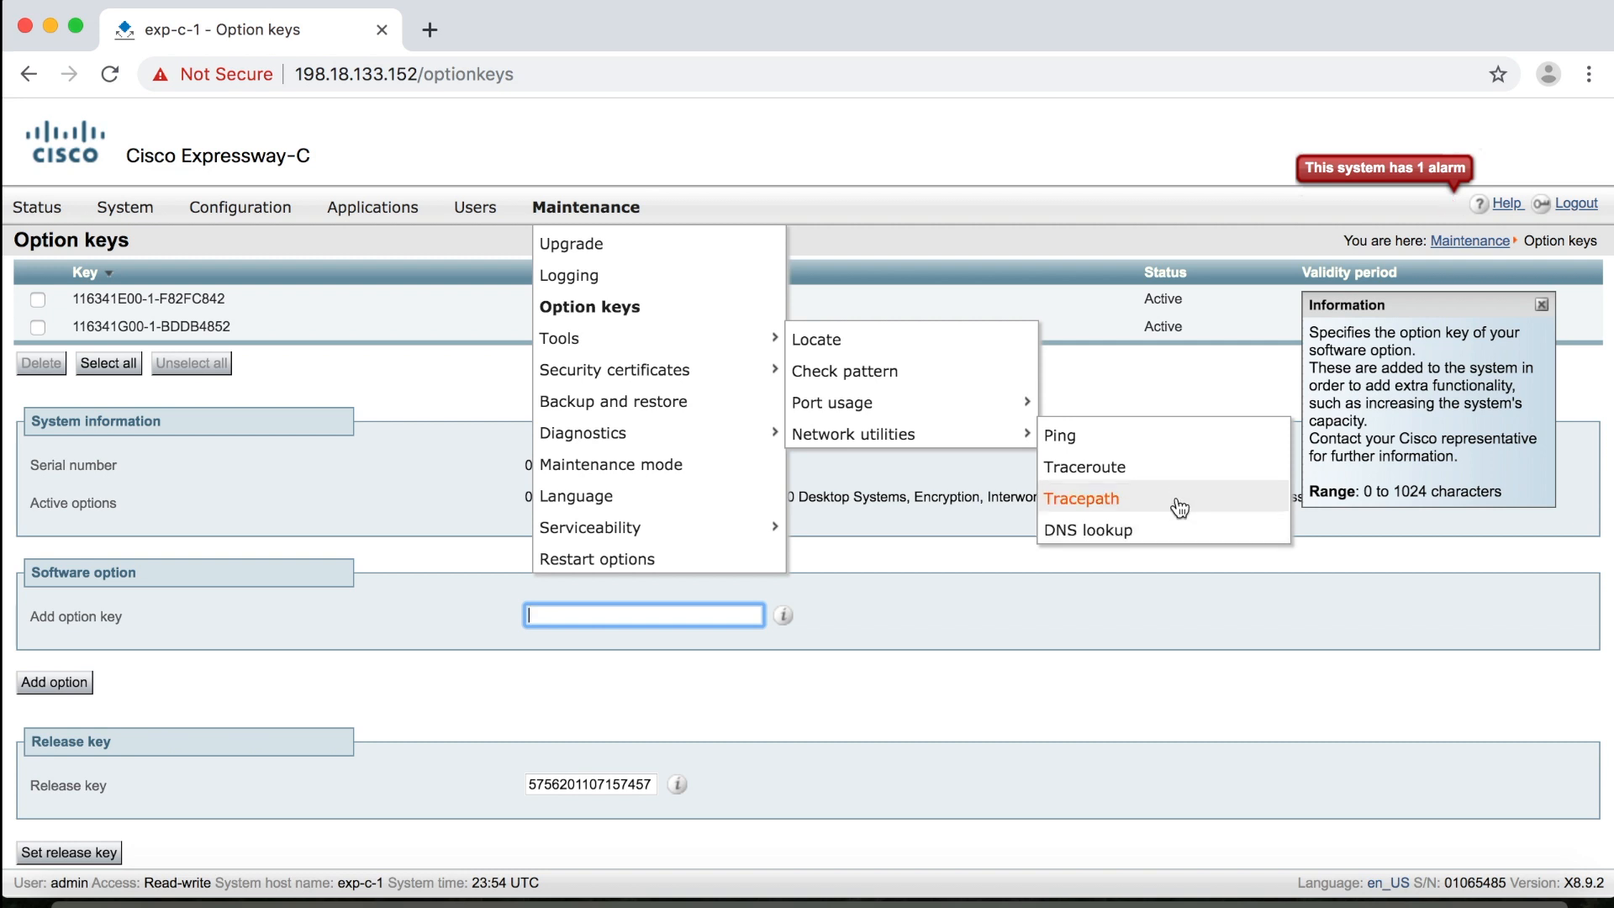
mouse_move(988, 434)
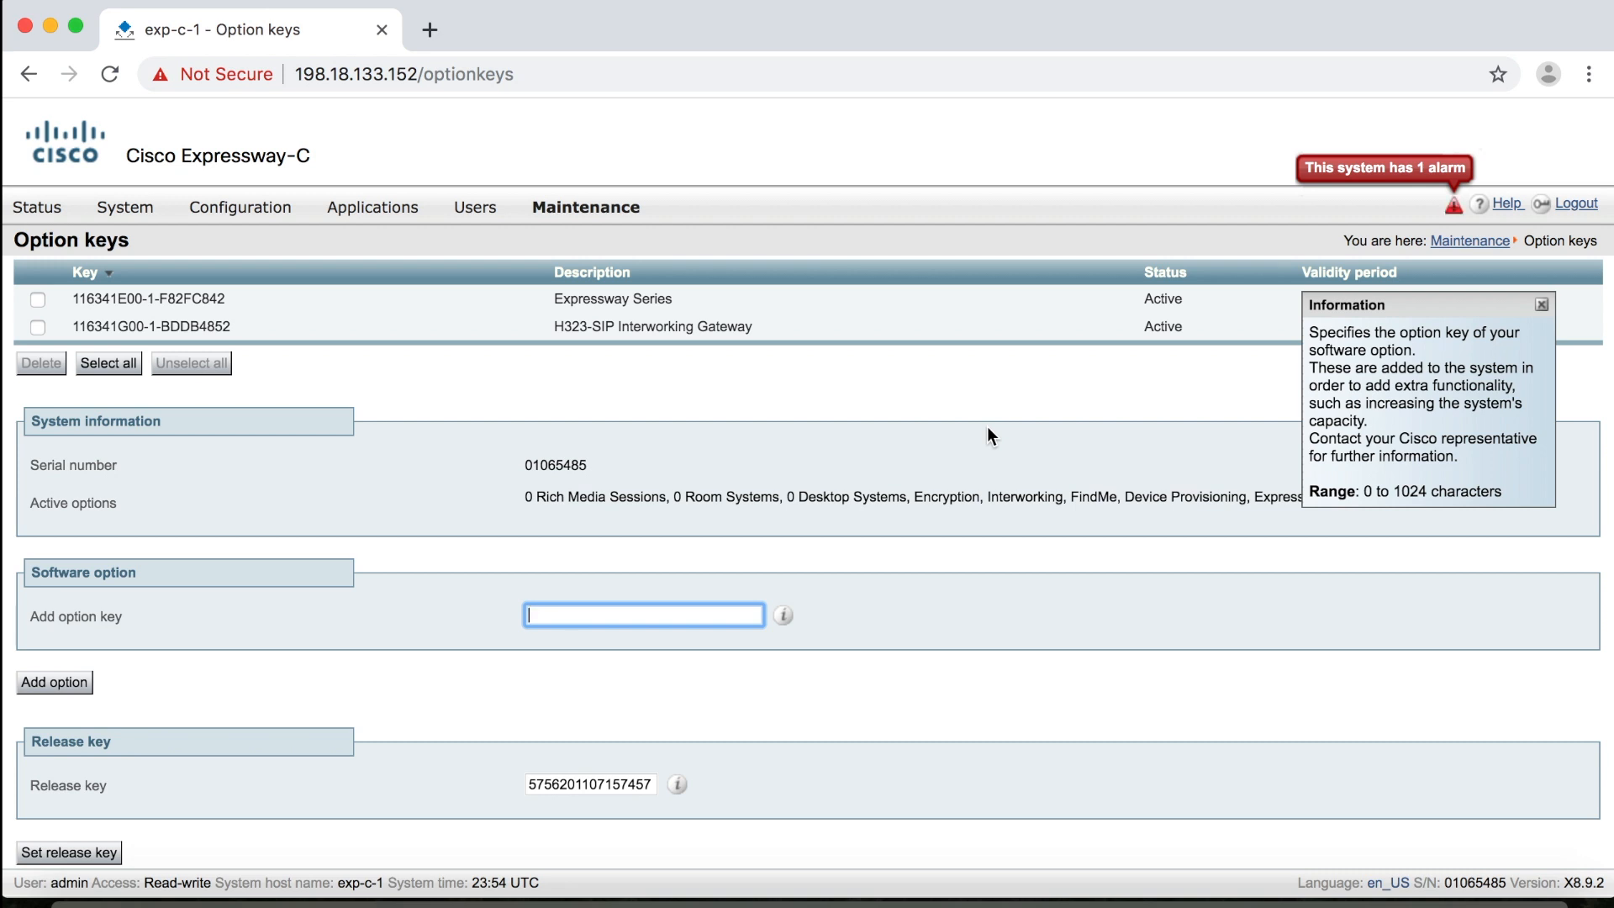
left_click(585, 207)
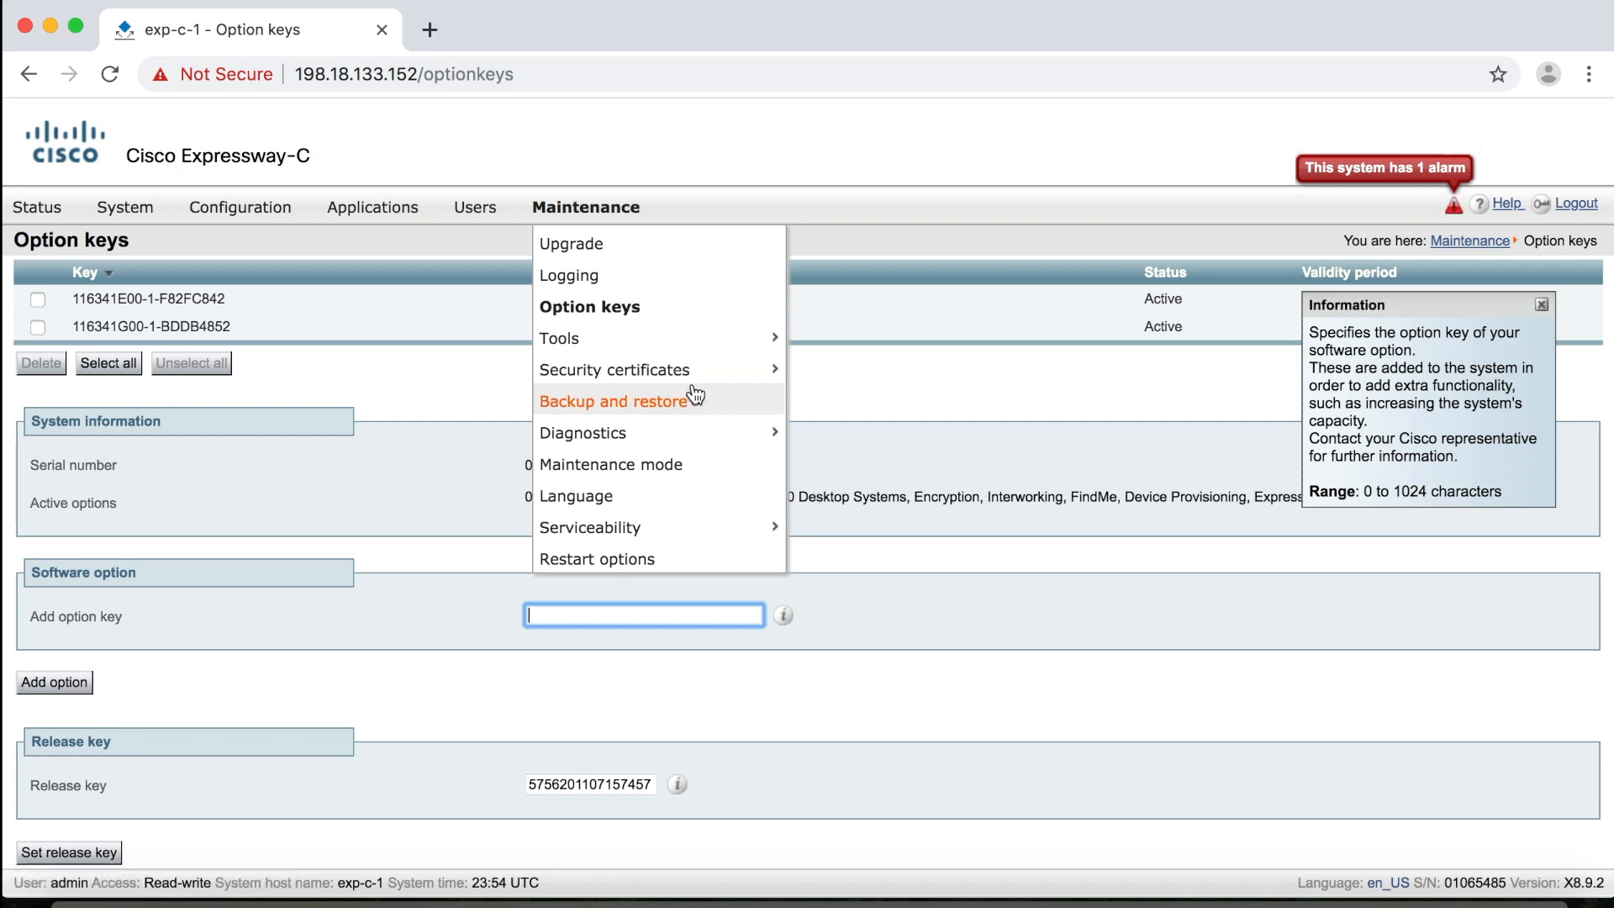
mouse_move(704, 410)
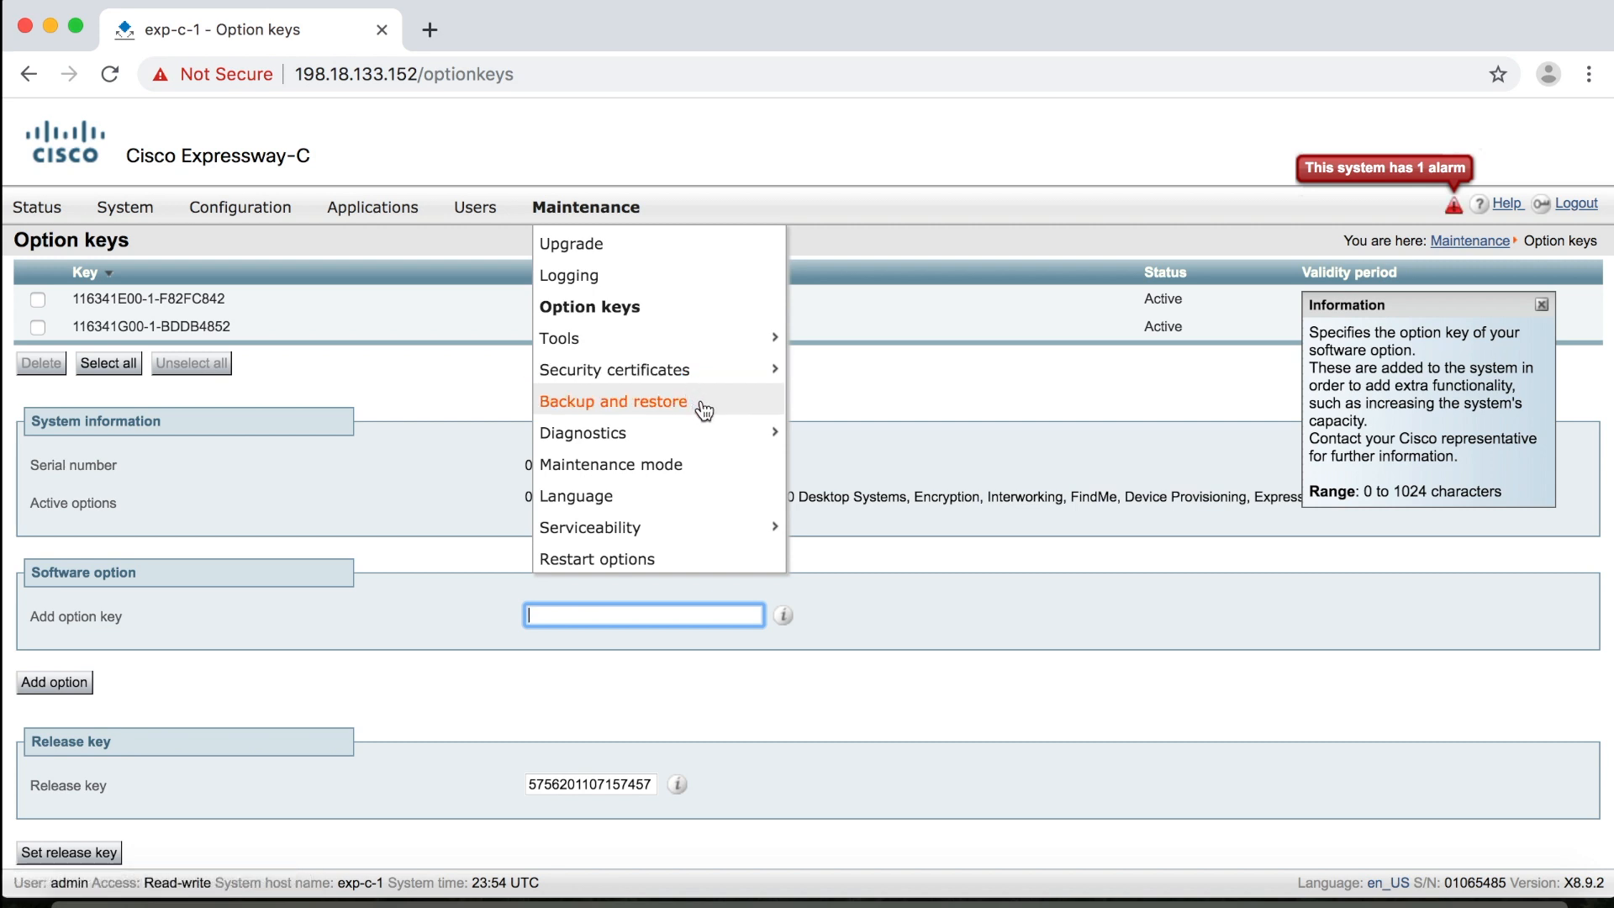
mouse_move(665, 279)
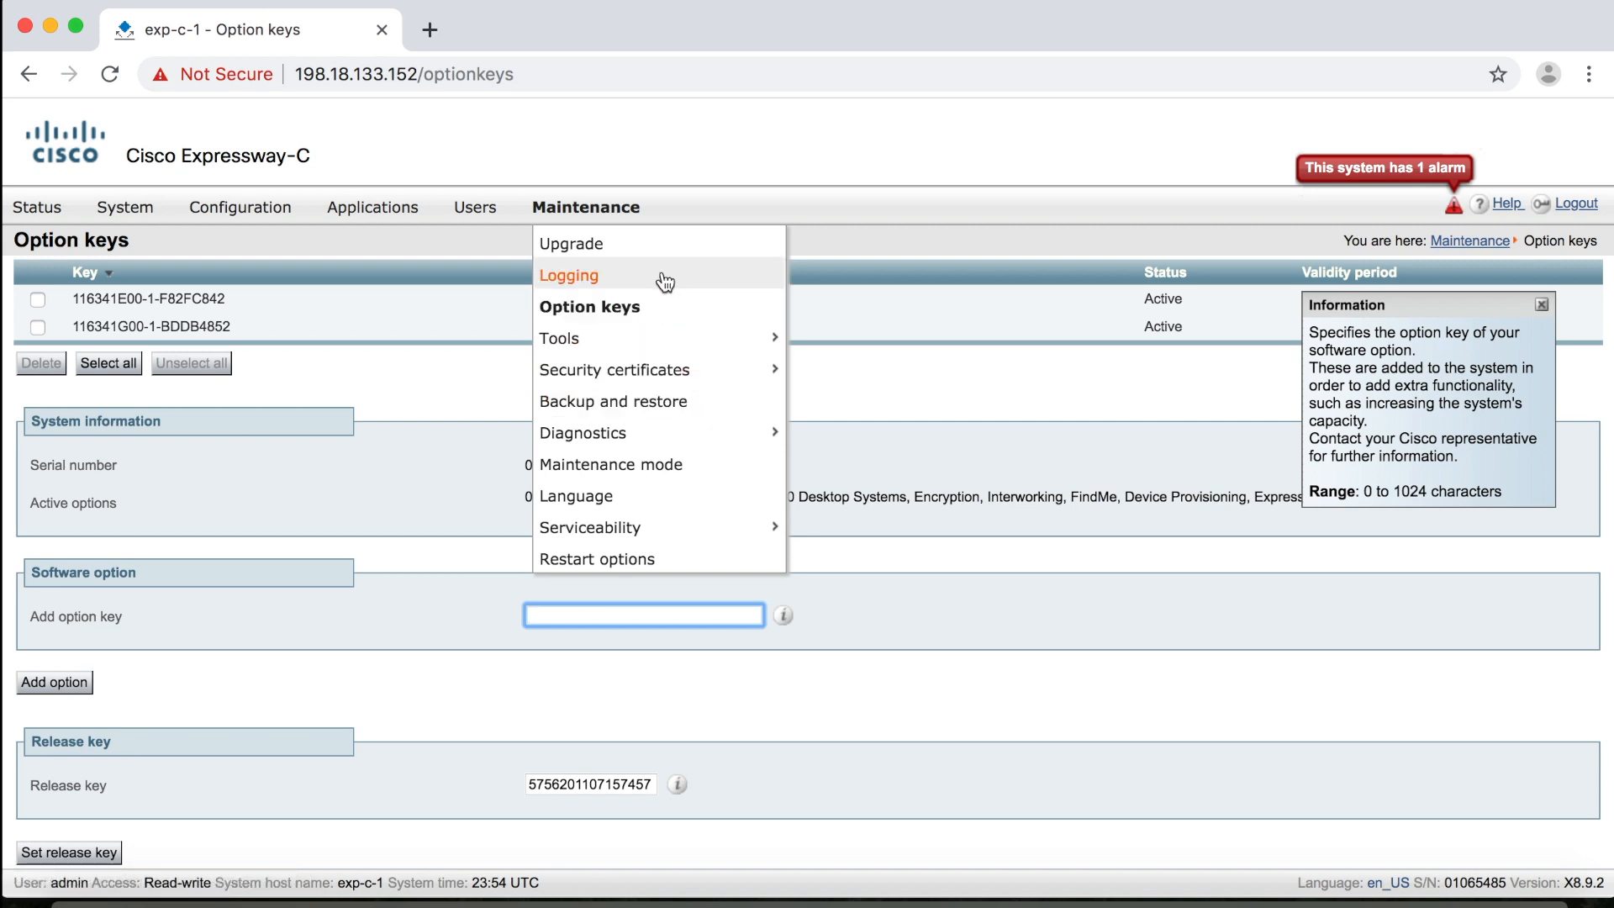
- Briefly show the Status menu, then close it over the Option keys page
left_click(35, 207)
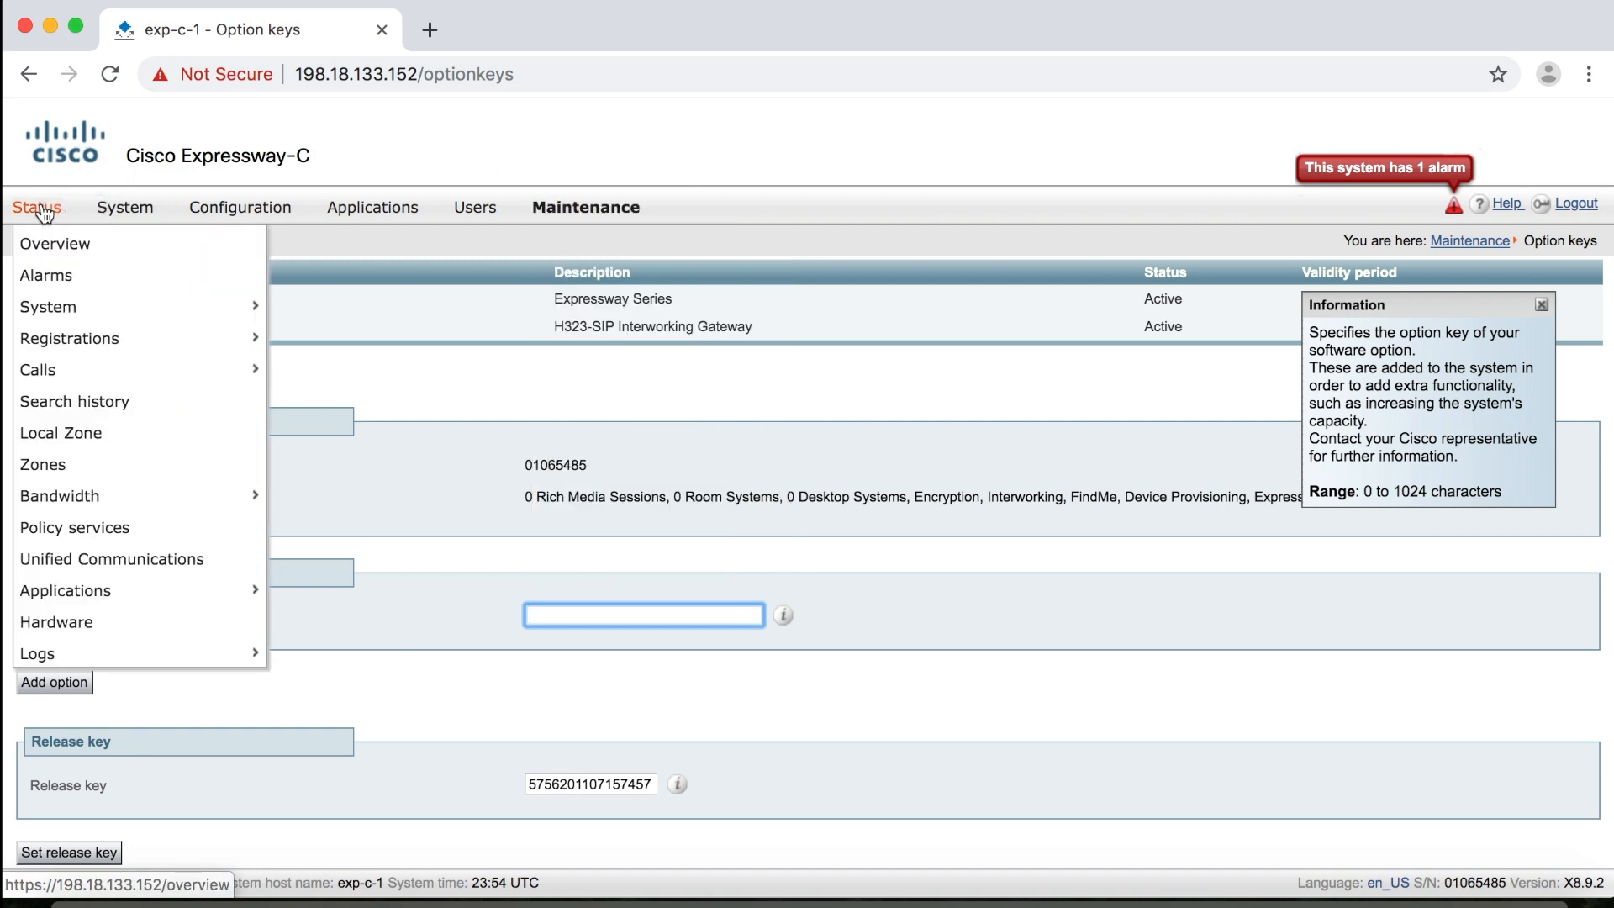
left_click(585, 207)
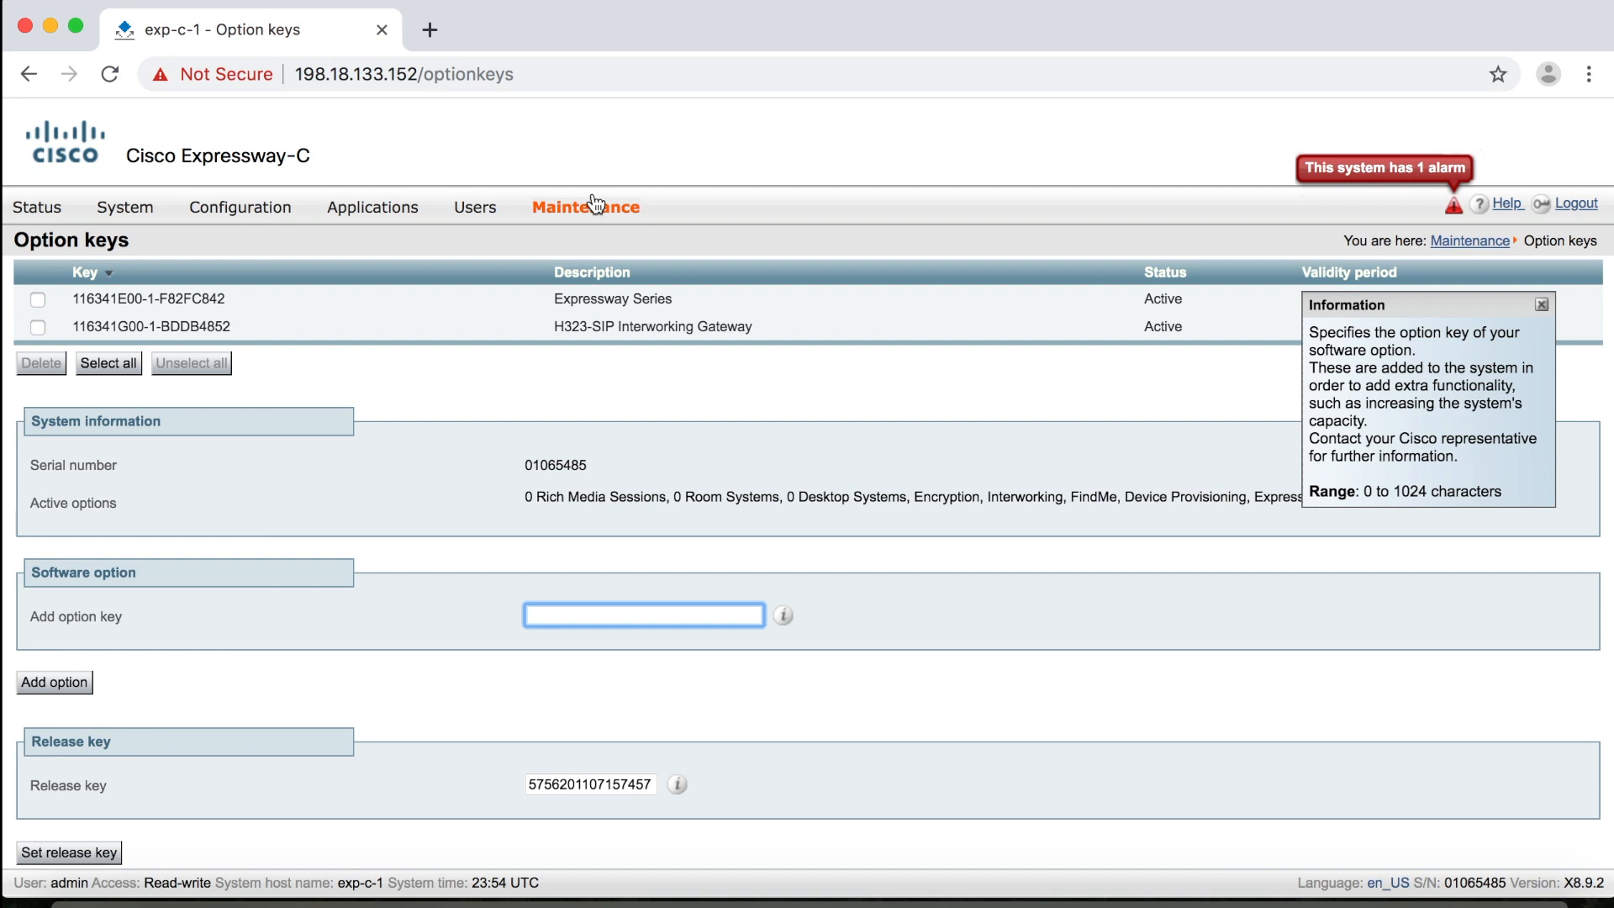
mouse_move(456, 186)
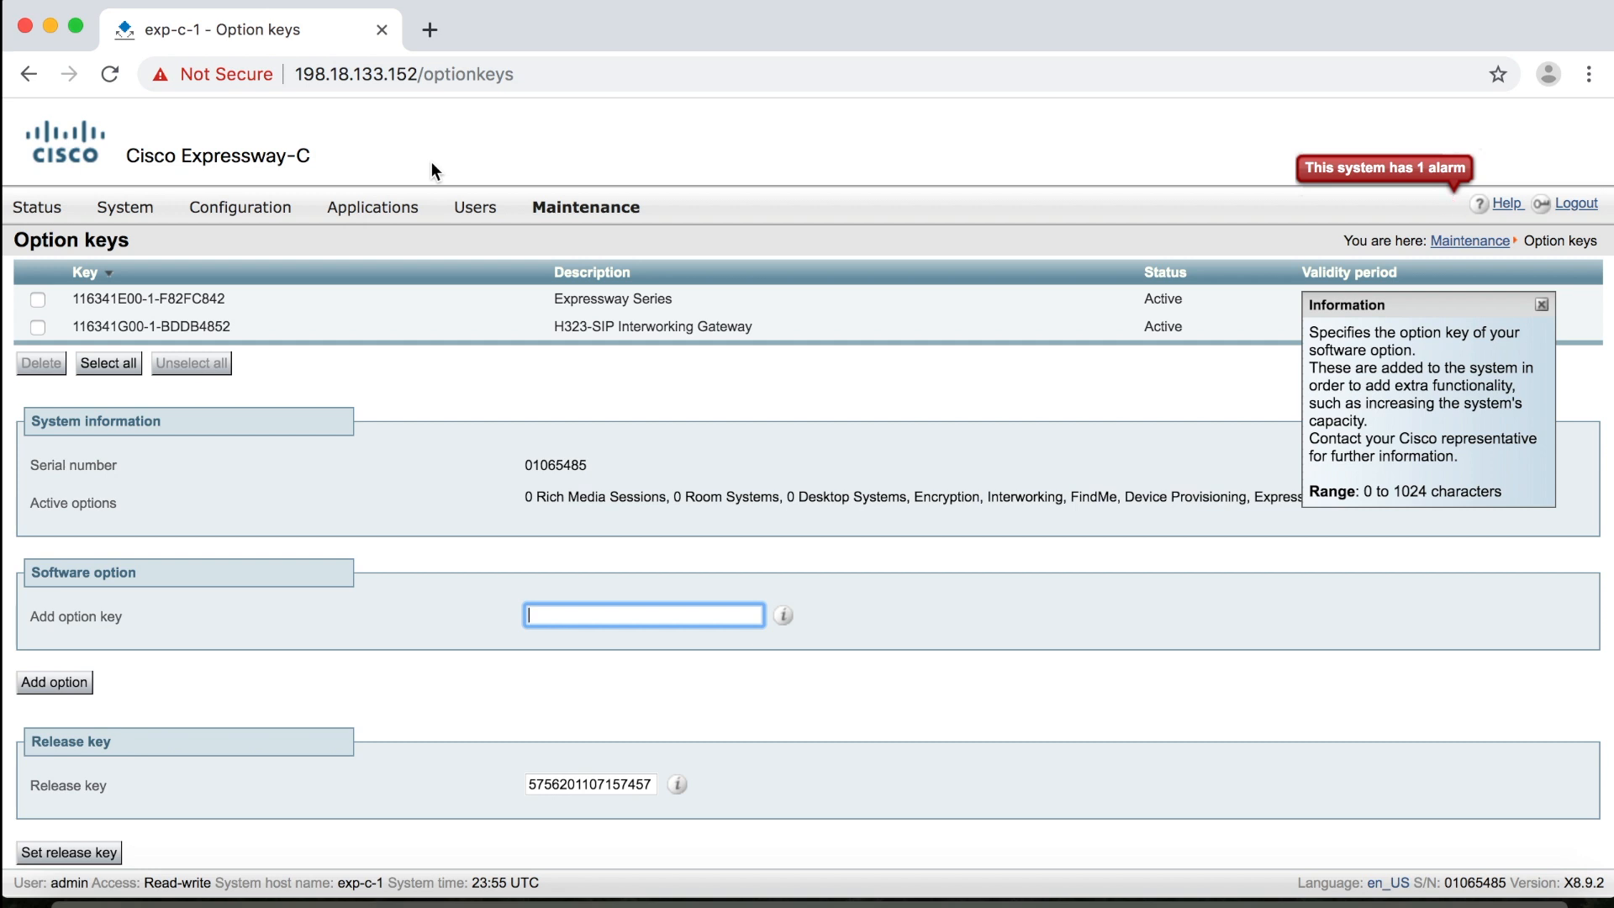
mouse_move(360, 180)
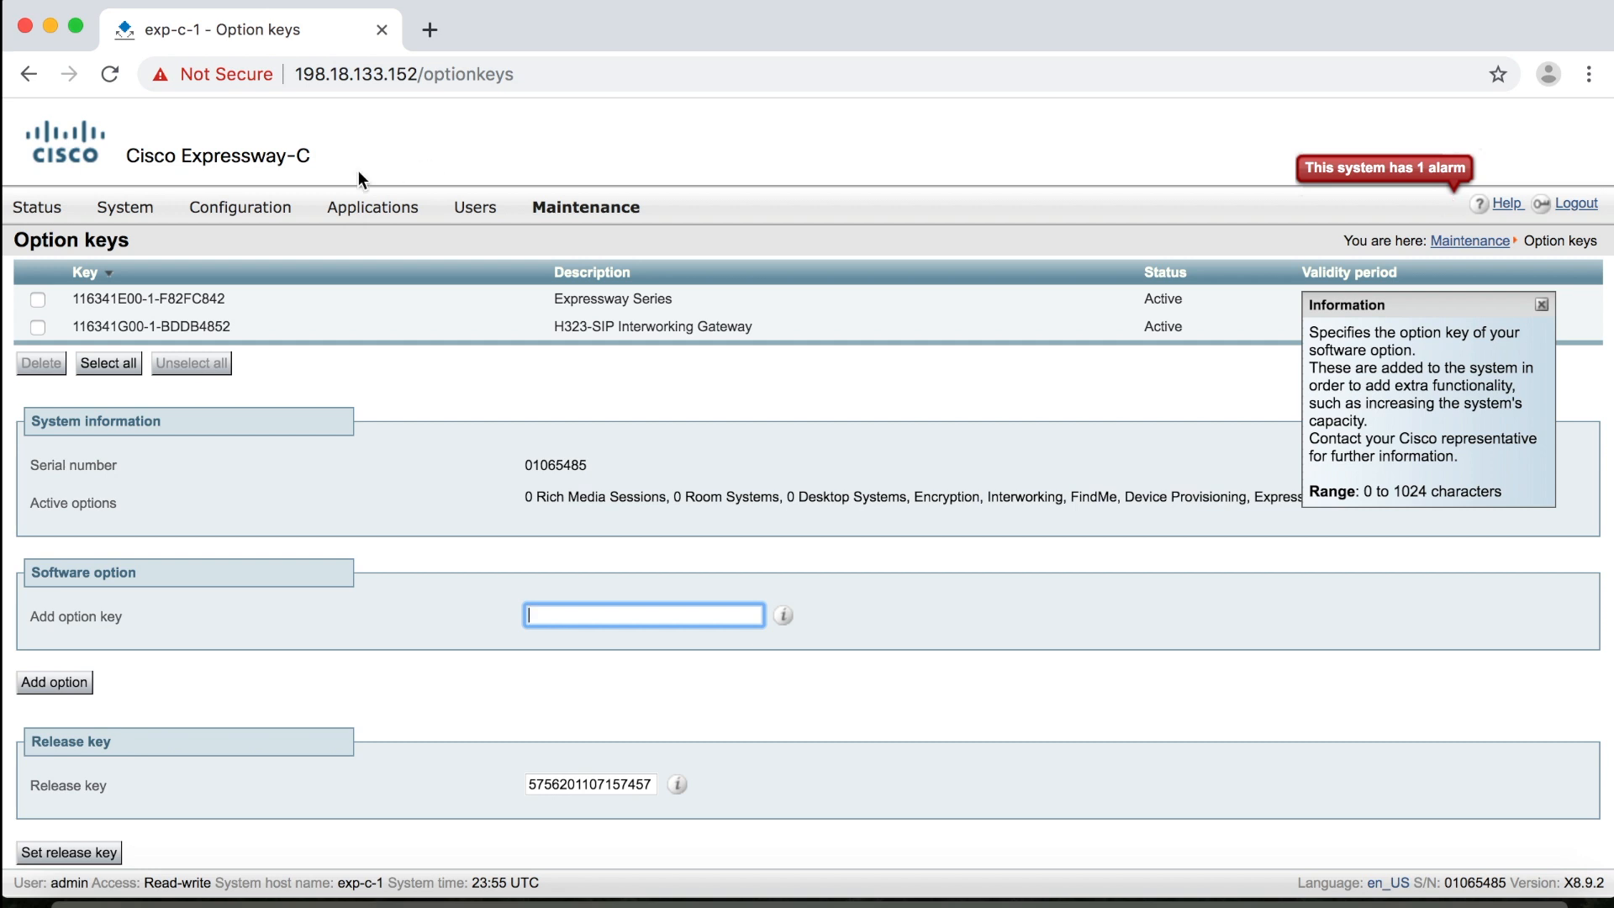
- Go to System > DNS showing host exp-c-1 and domain dcloud.cisco.com
left_click(125, 207)
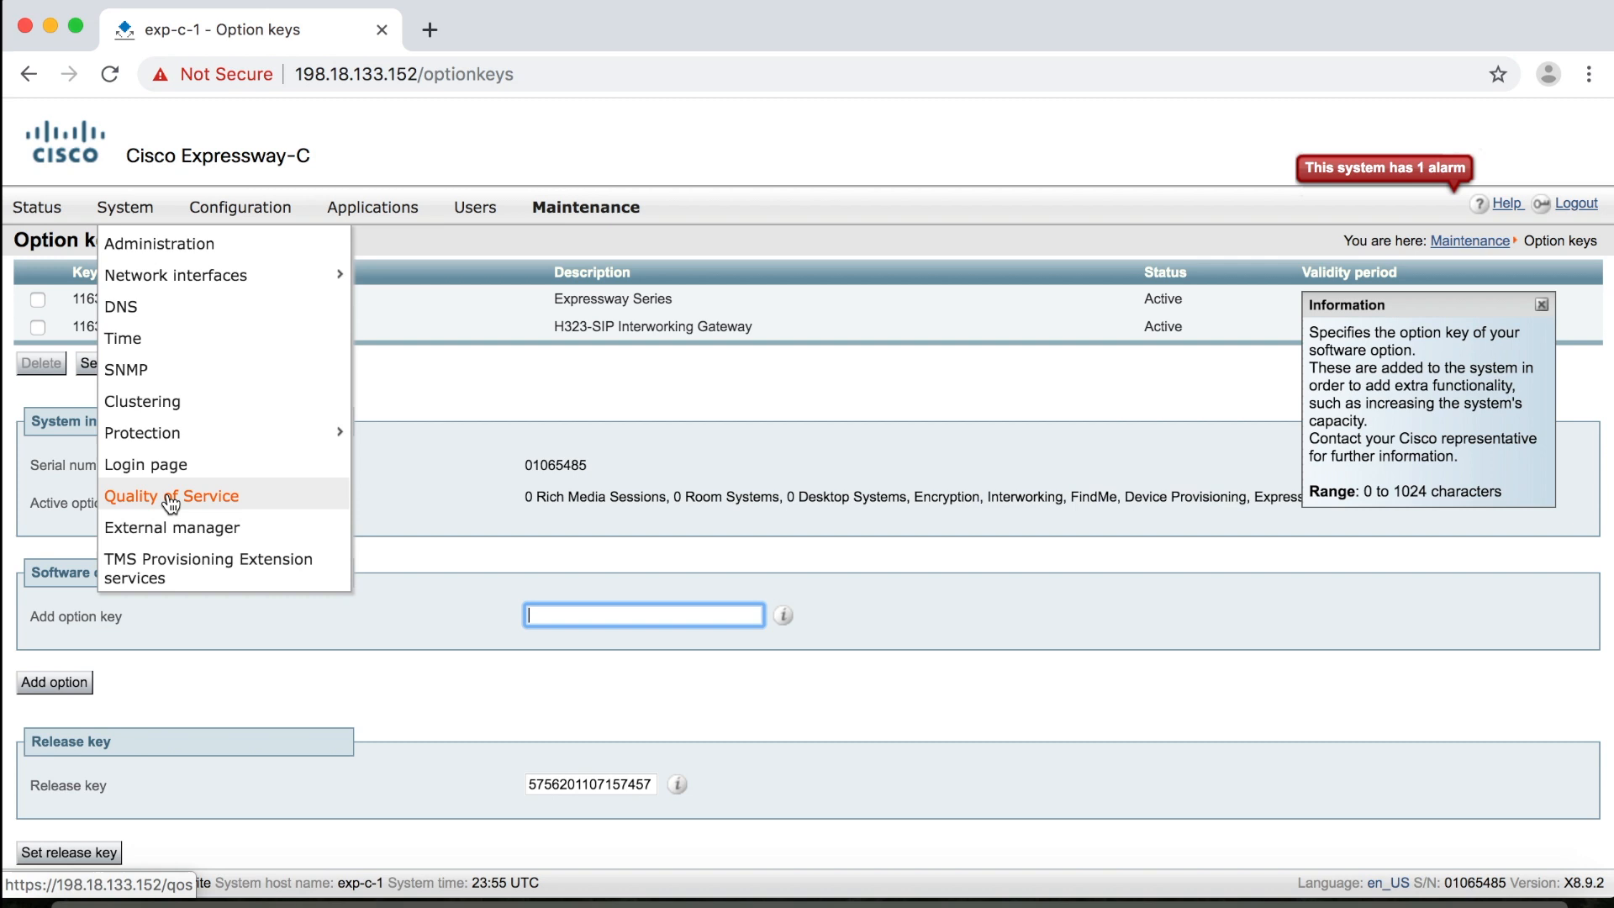
mouse_move(150, 242)
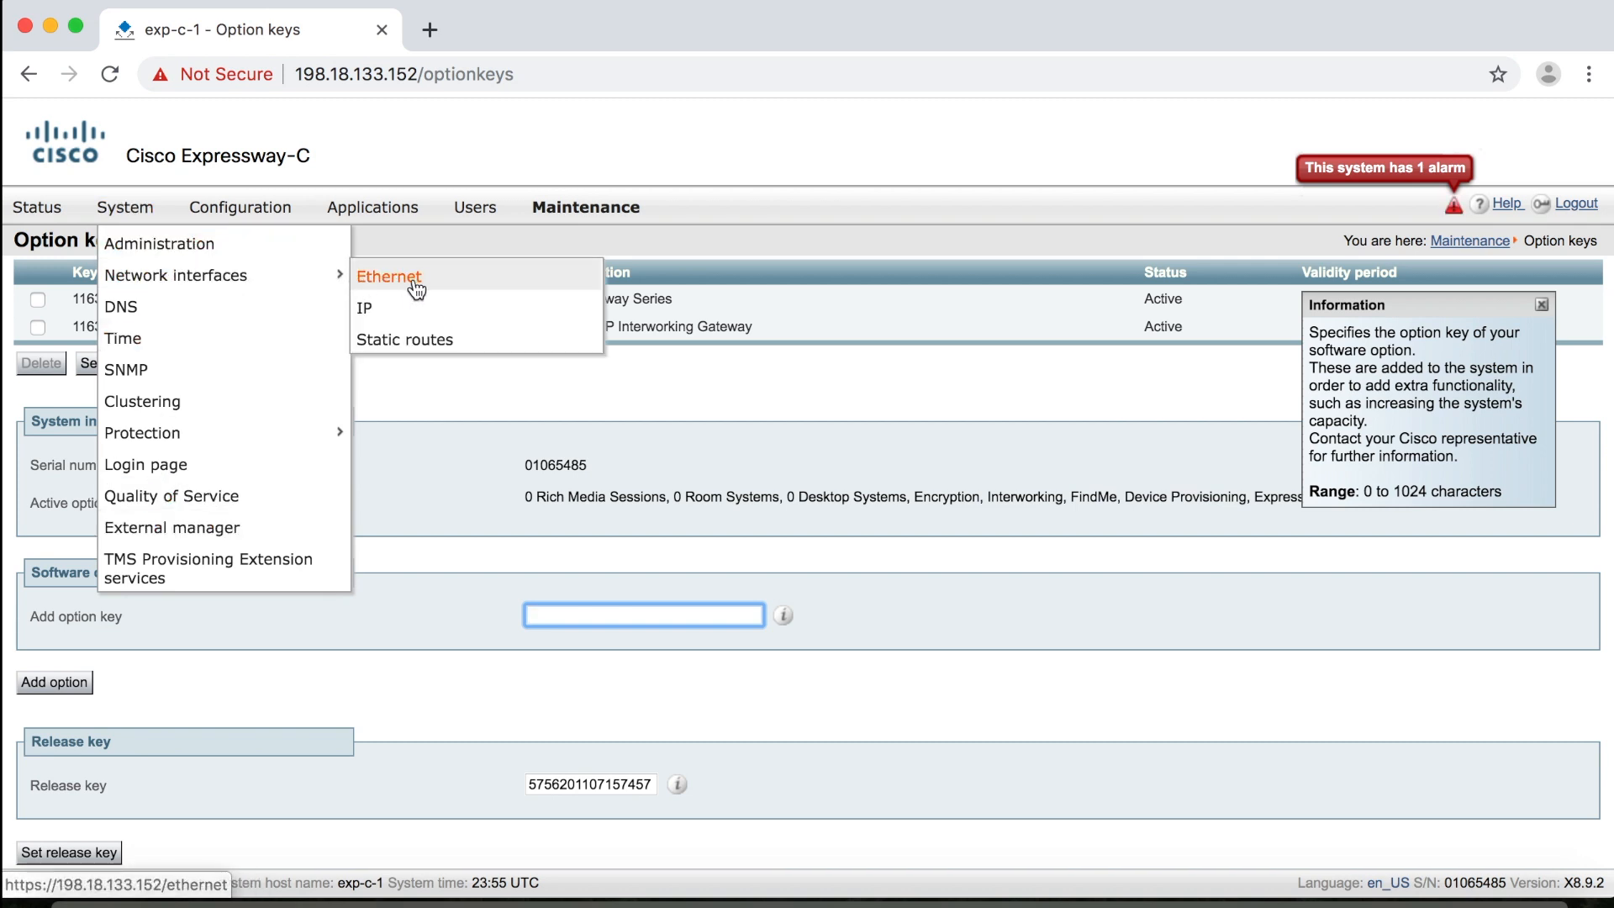
mouse_move(476, 308)
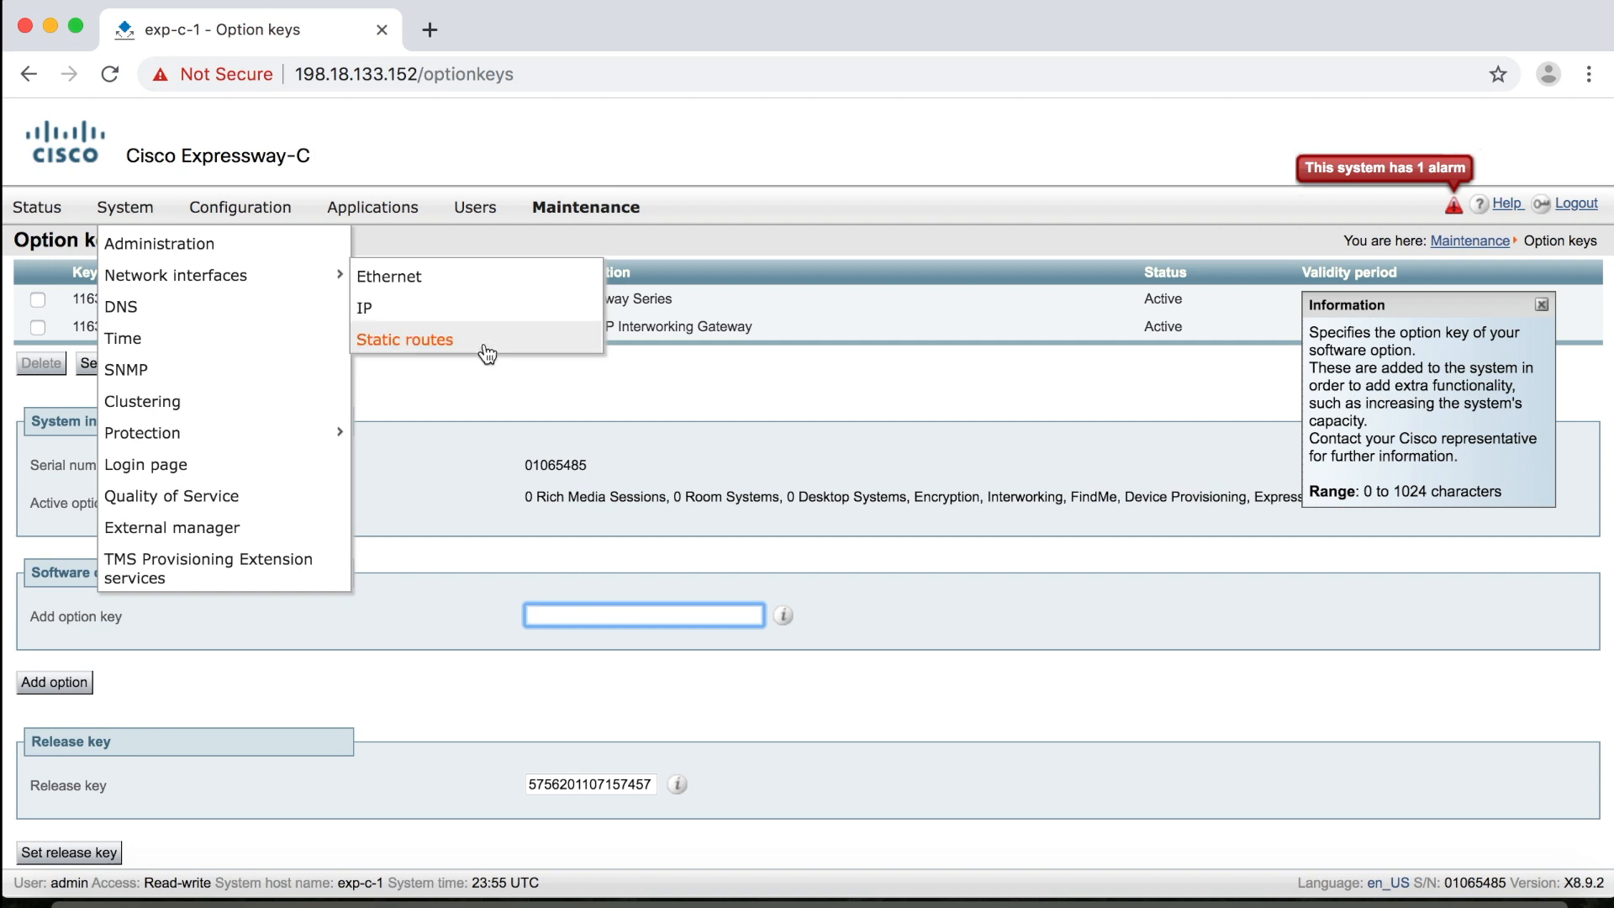
left_click(121, 306)
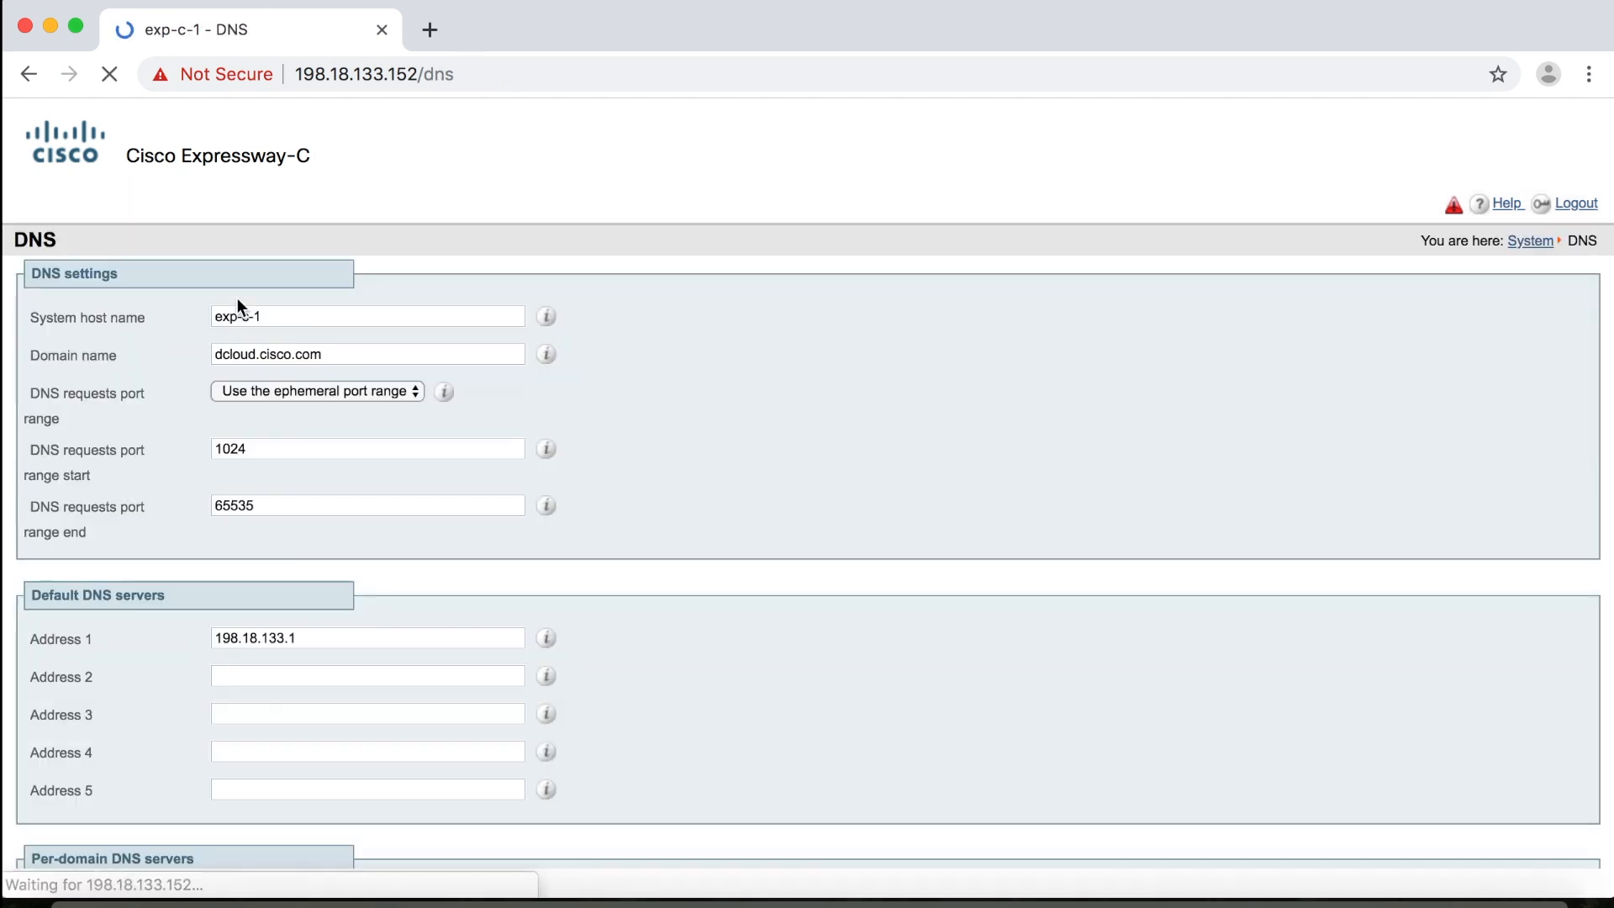
left_click(127, 207)
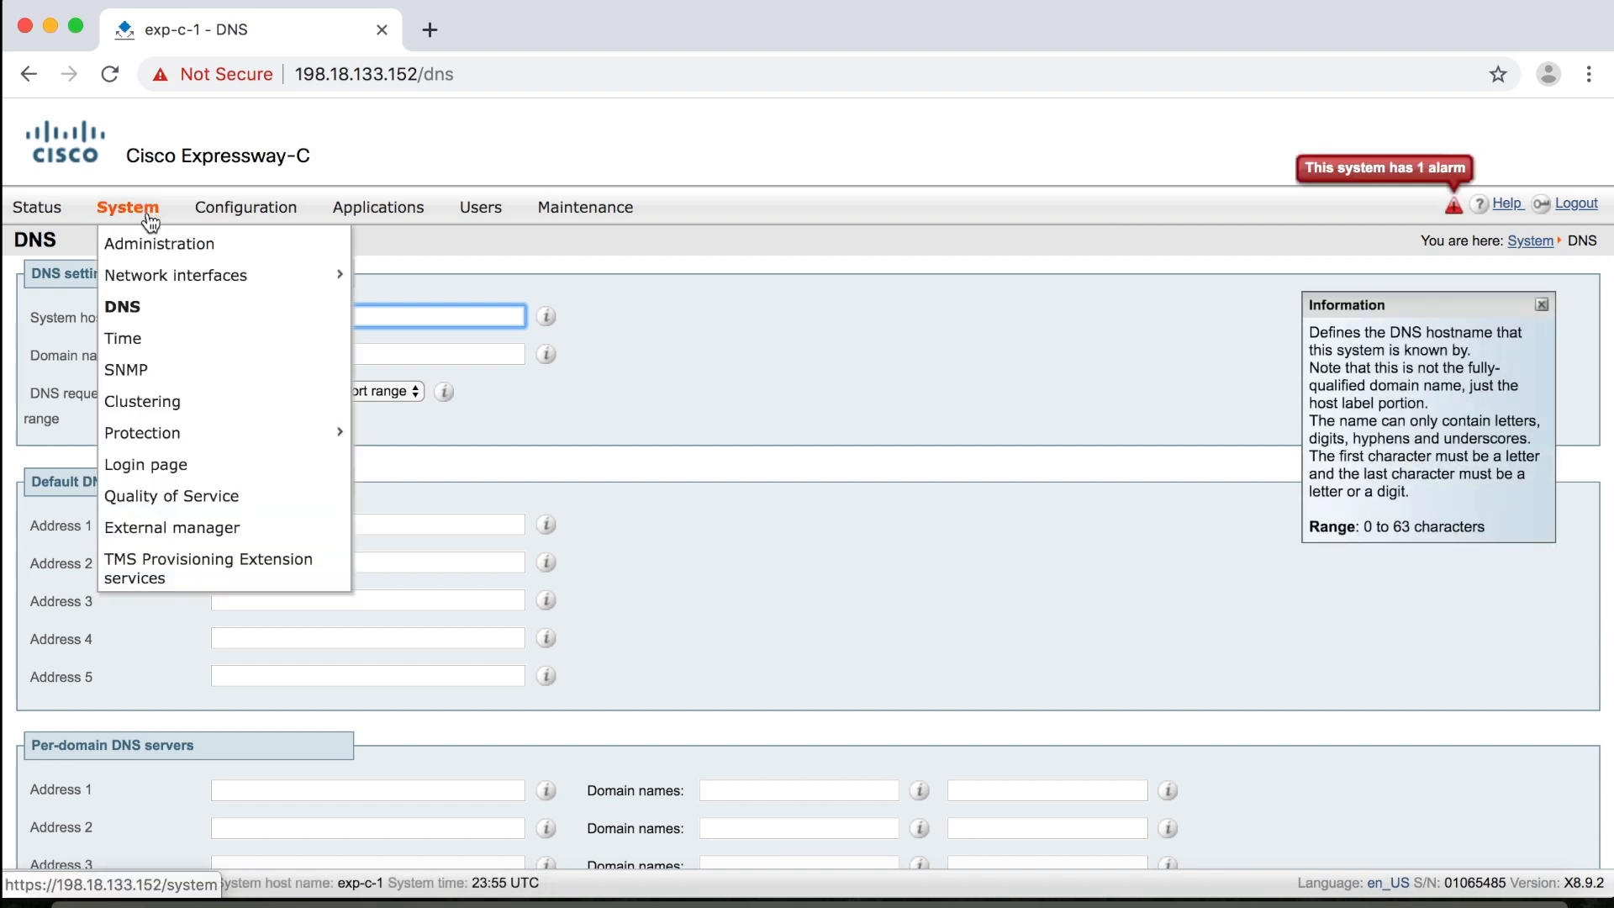
mouse_move(213, 343)
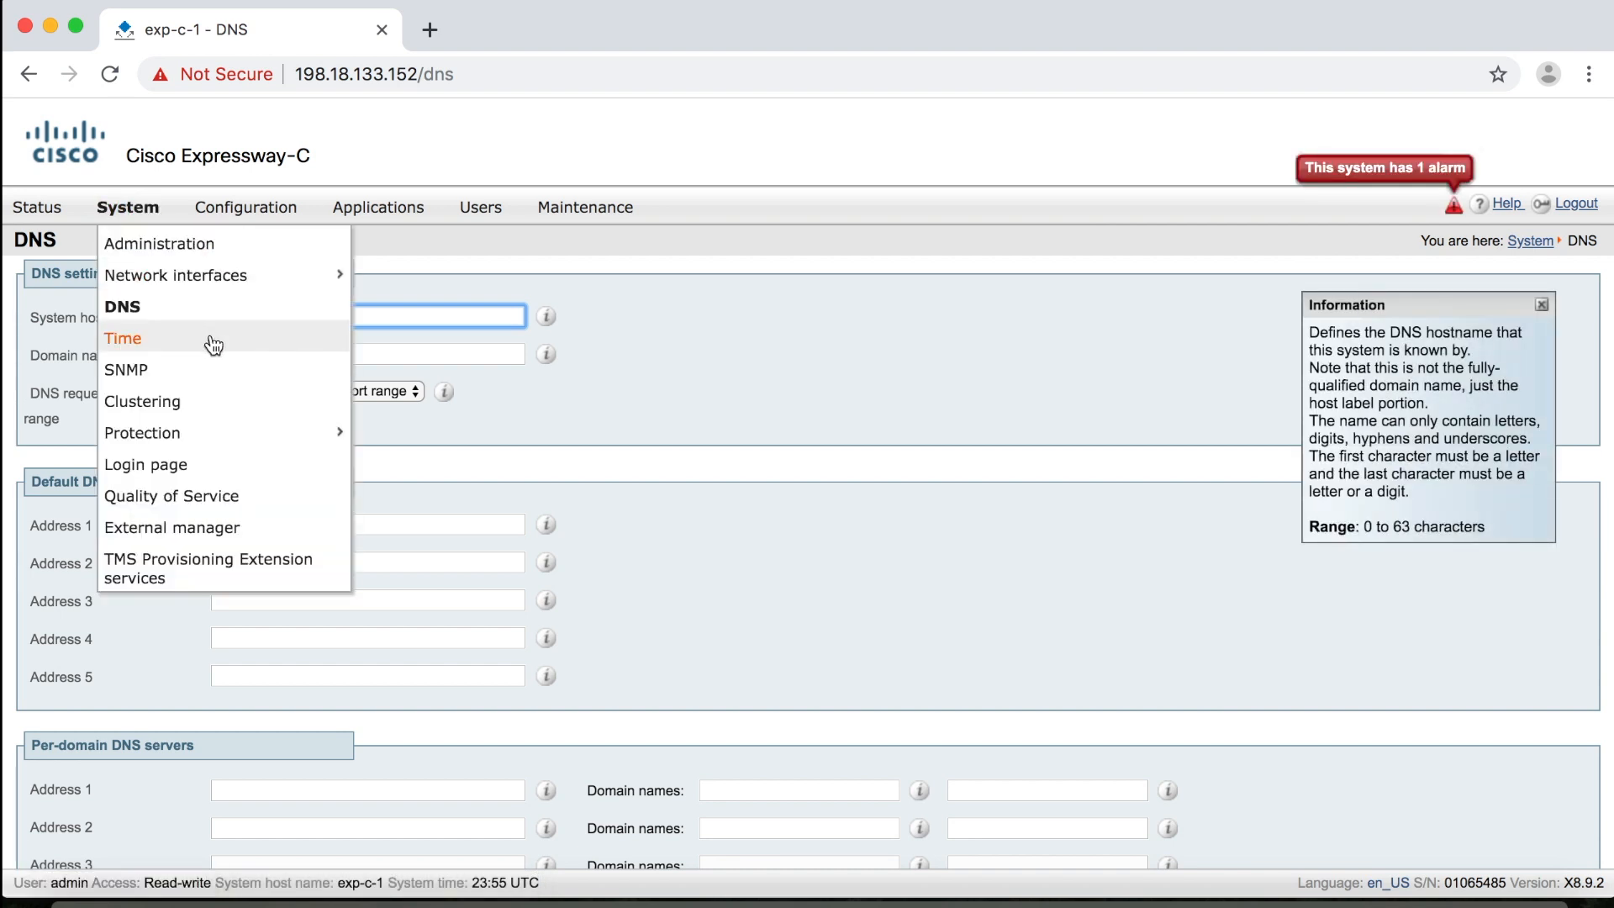
mouse_move(126, 370)
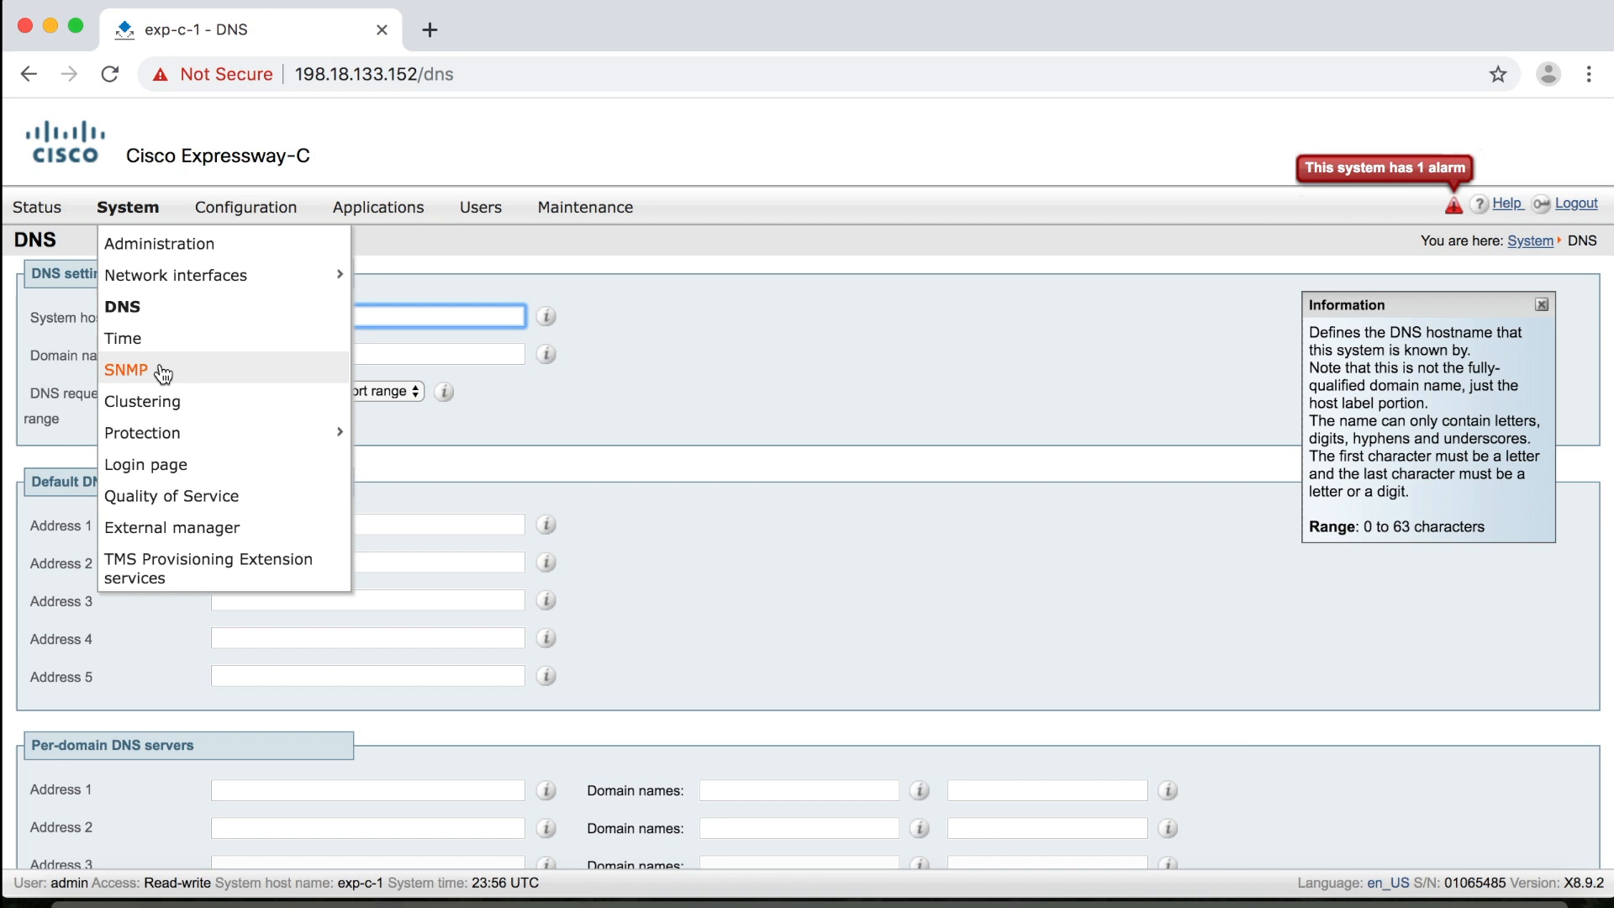
mouse_move(143, 402)
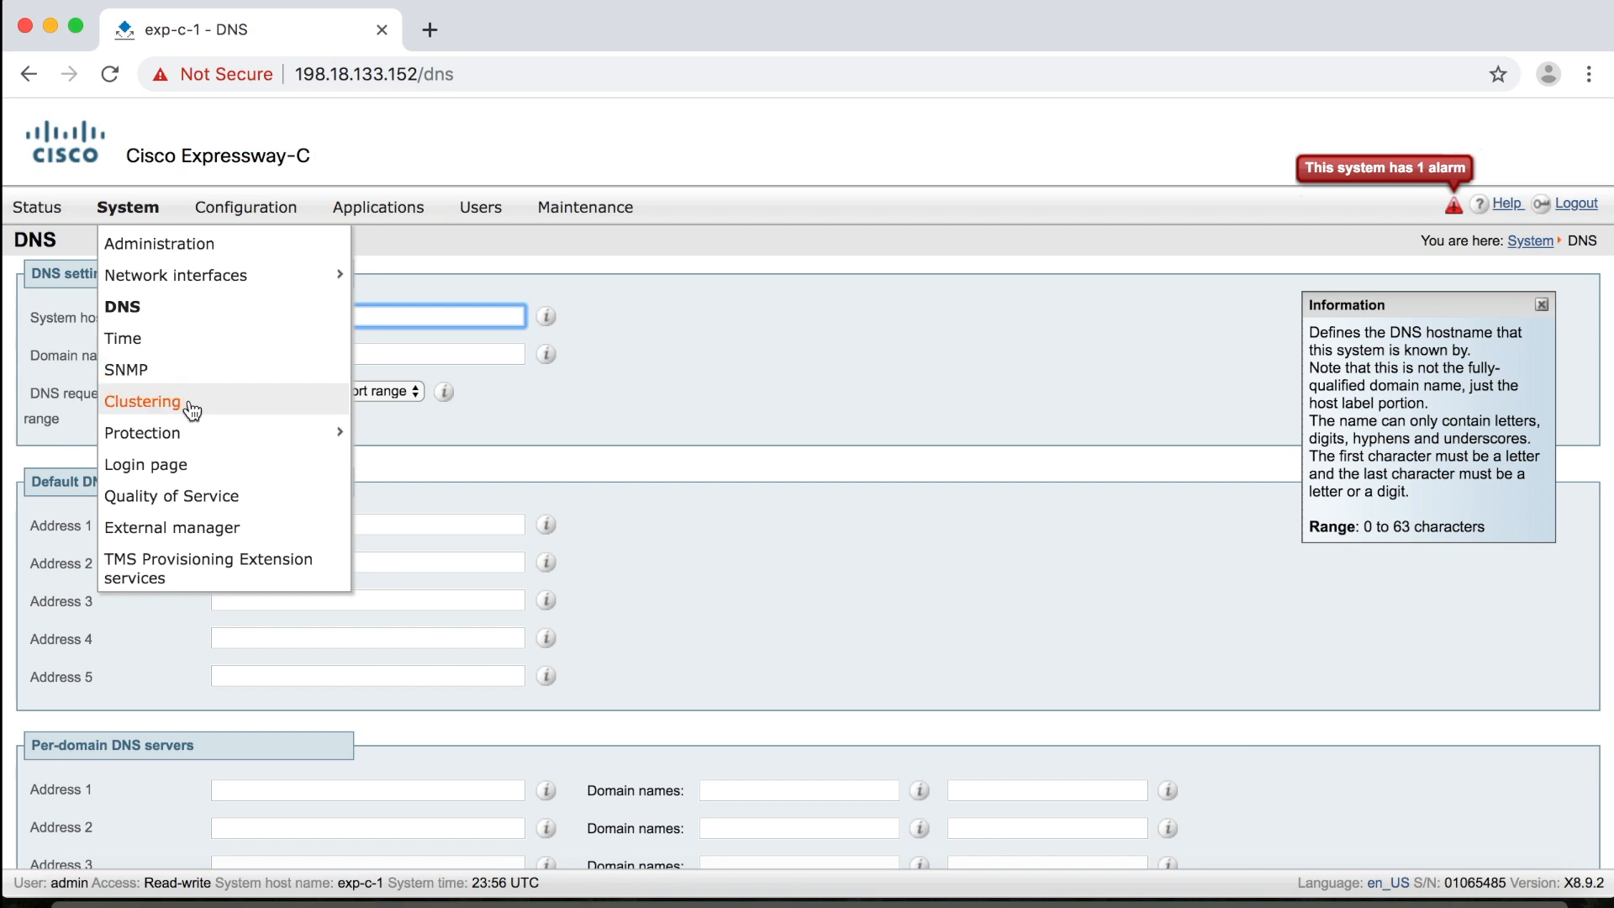
mouse_move(203, 433)
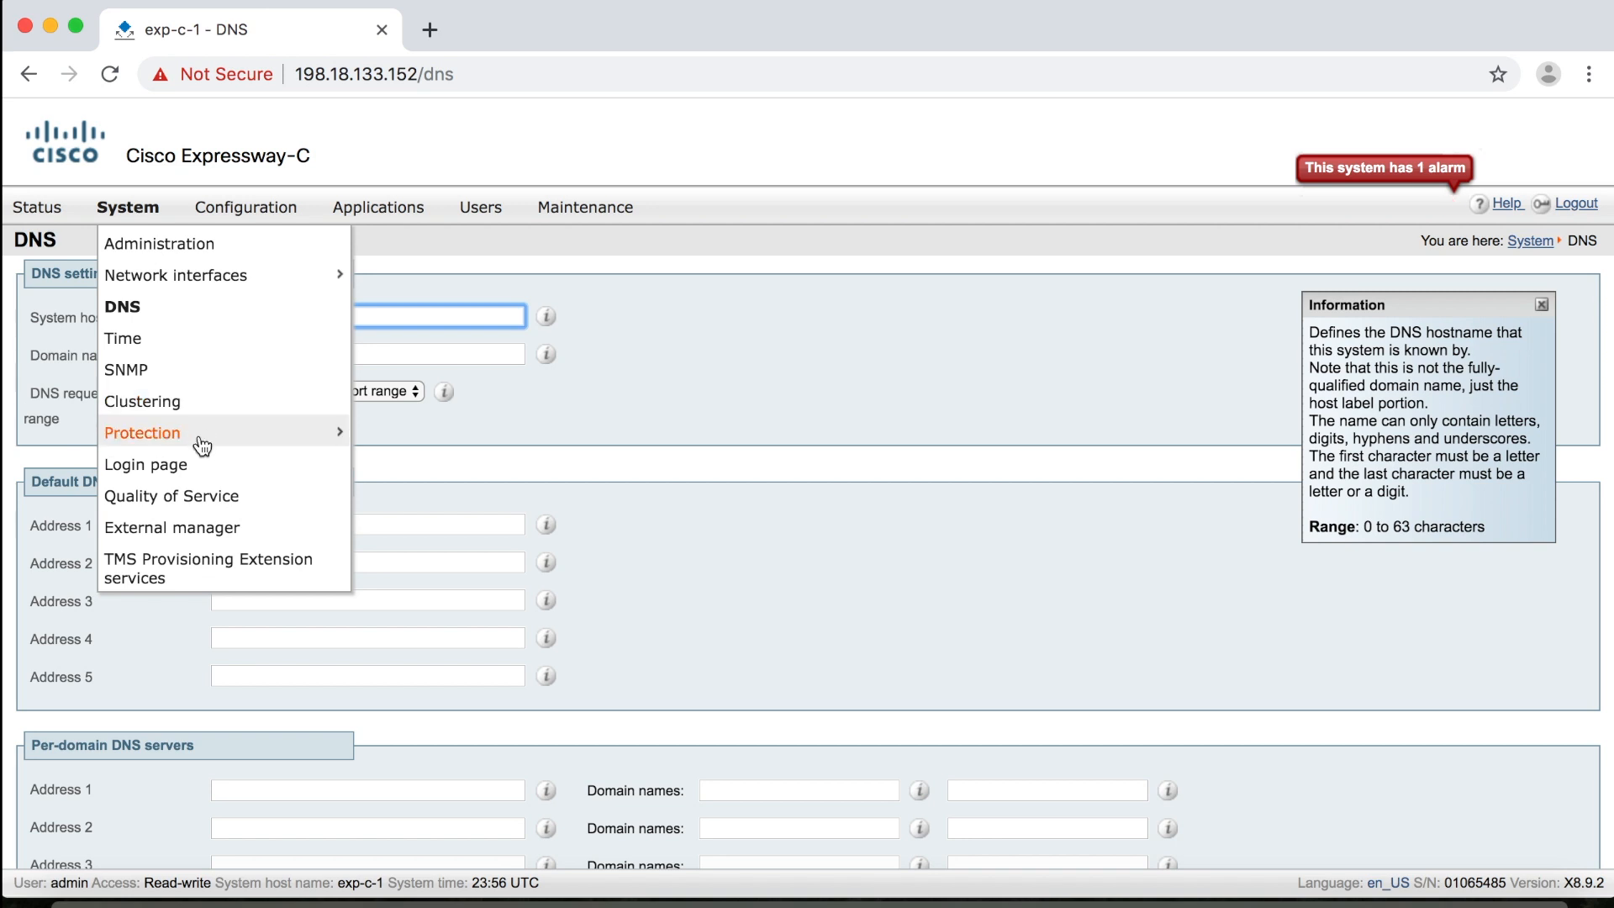
mouse_move(172, 527)
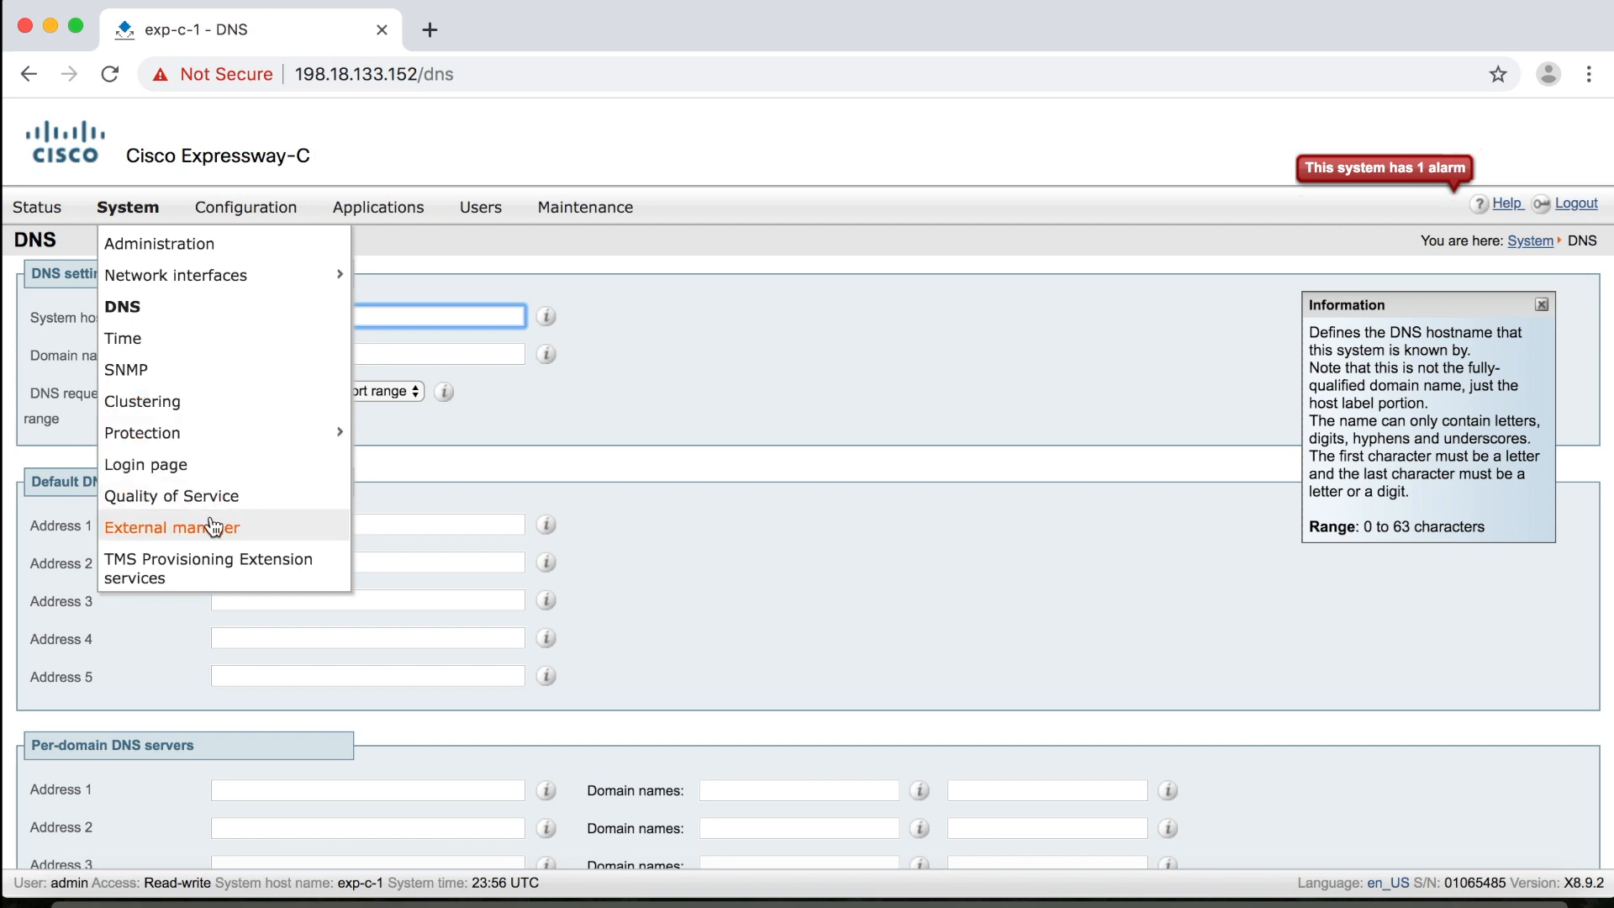
mouse_move(242, 568)
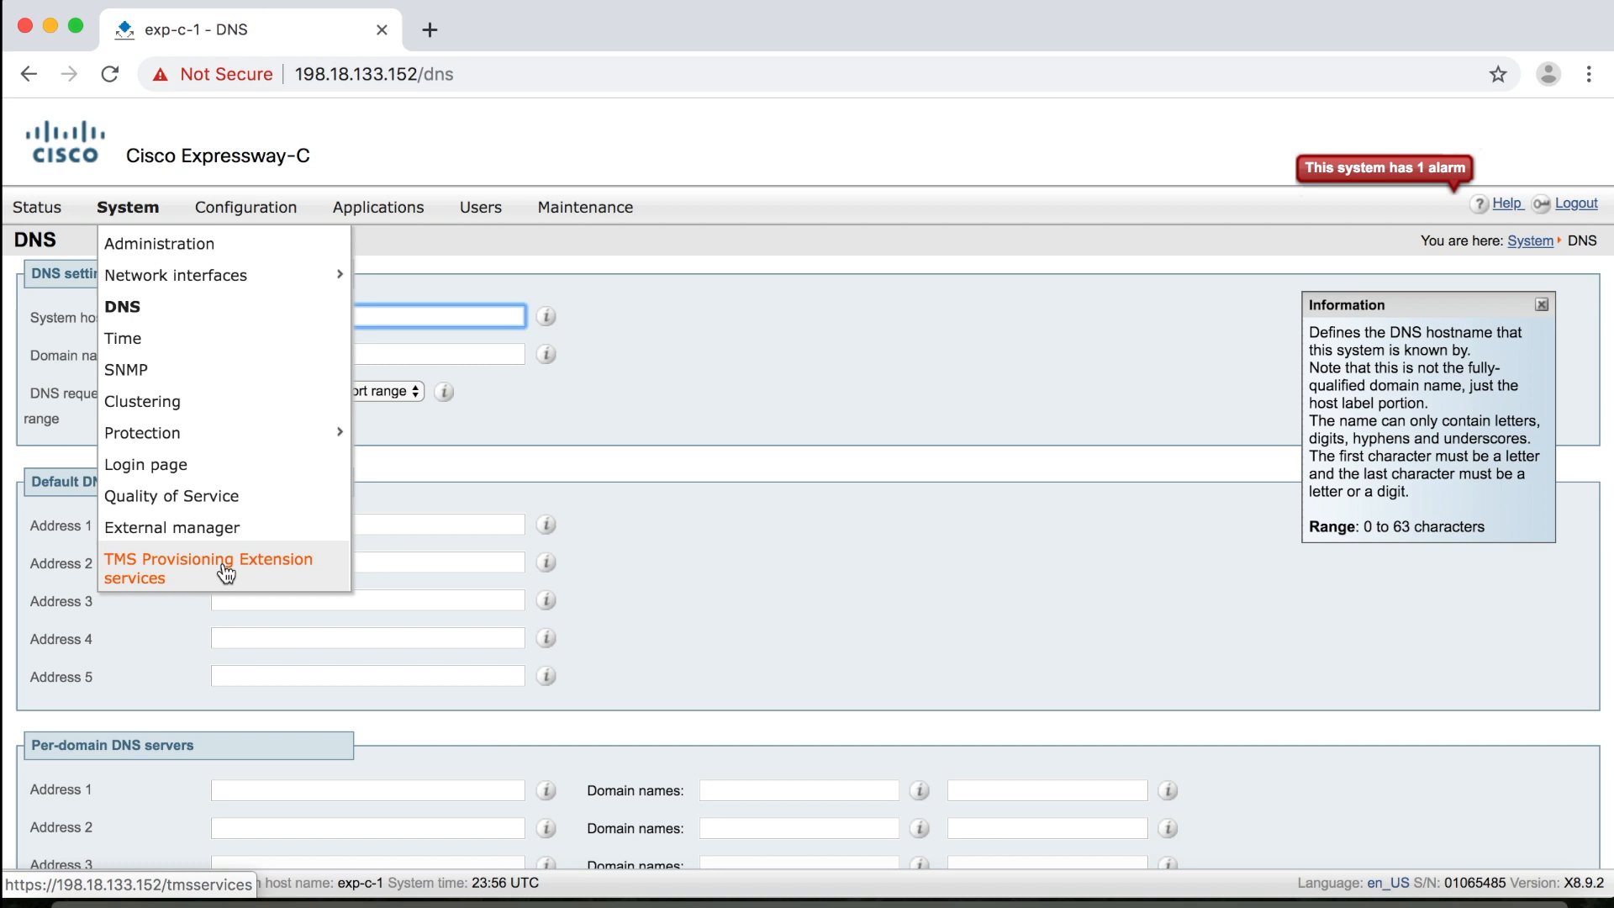
mouse_move(171, 494)
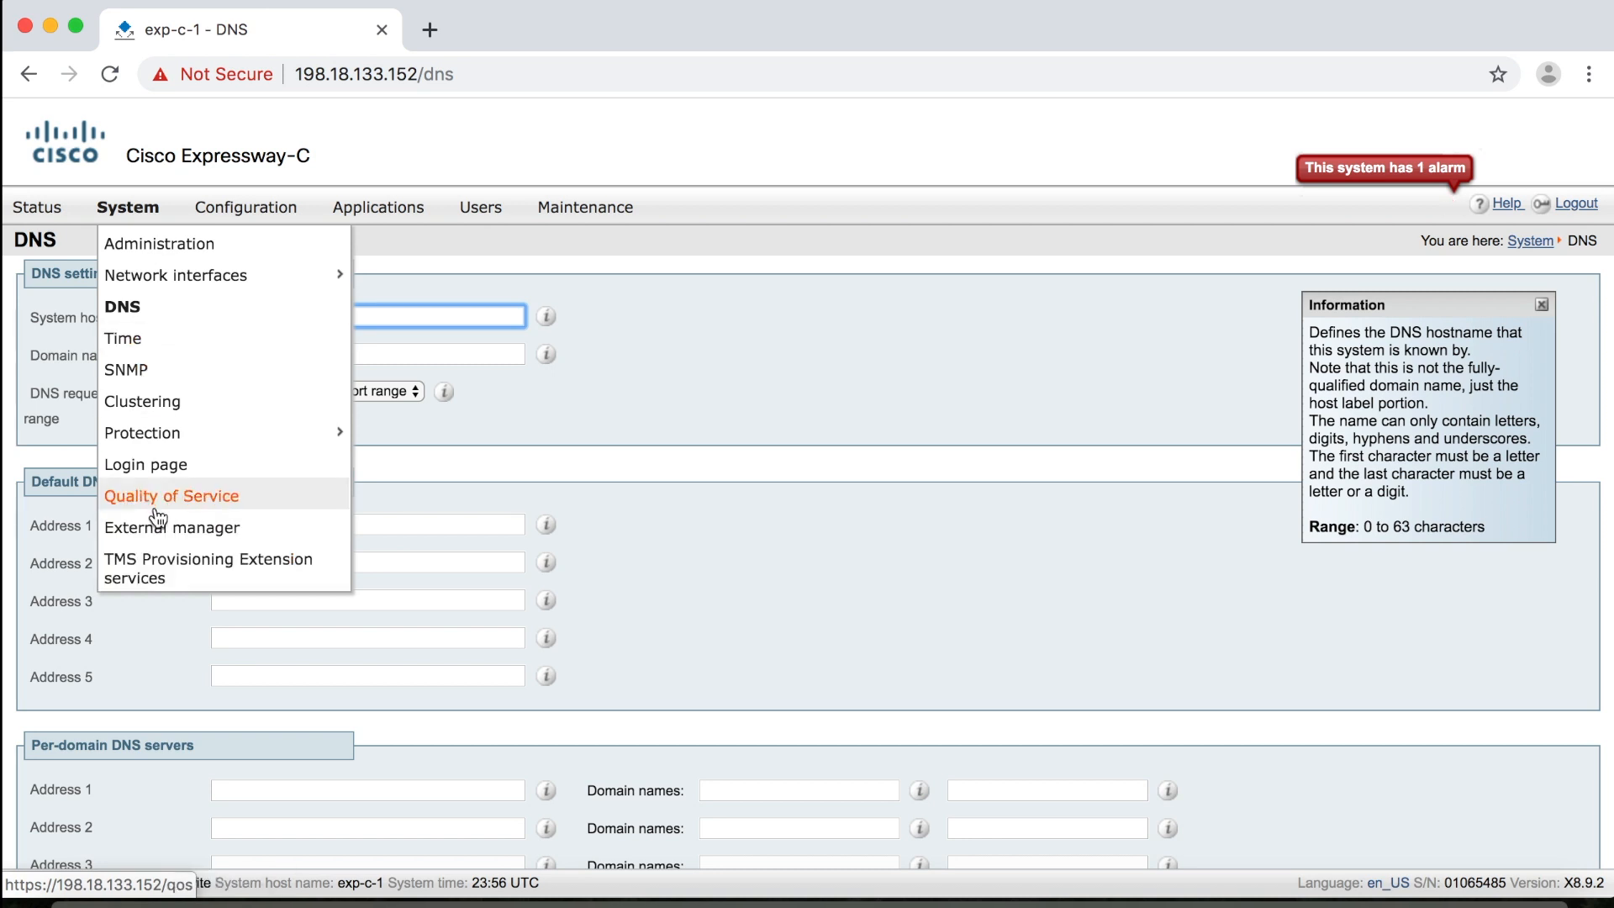
left_click(246, 207)
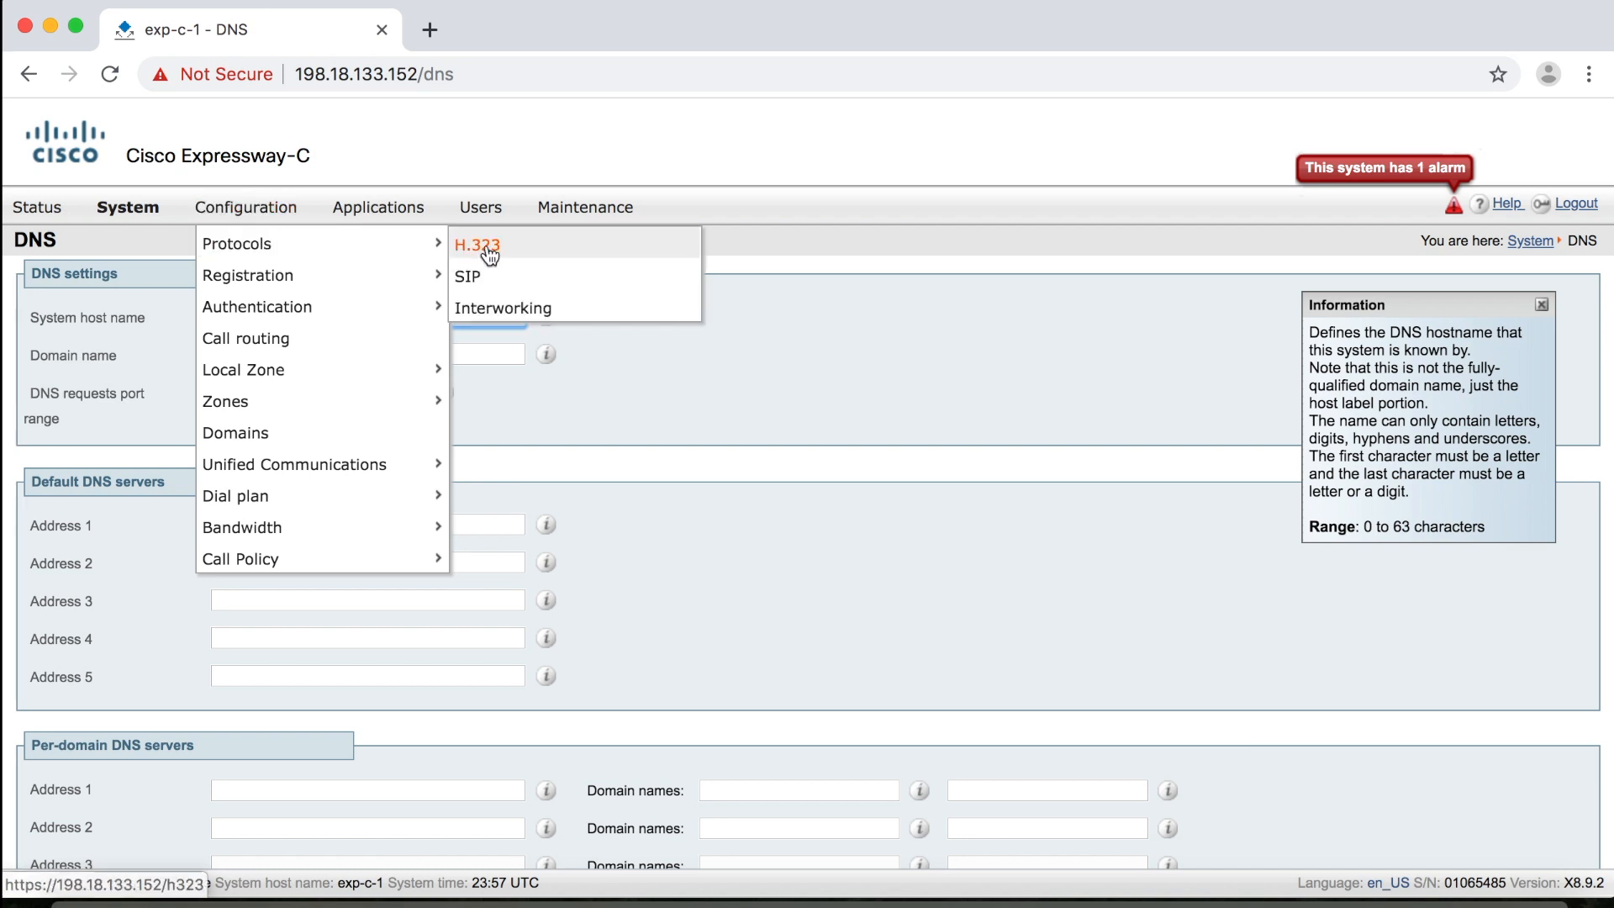
mouse_move(476, 254)
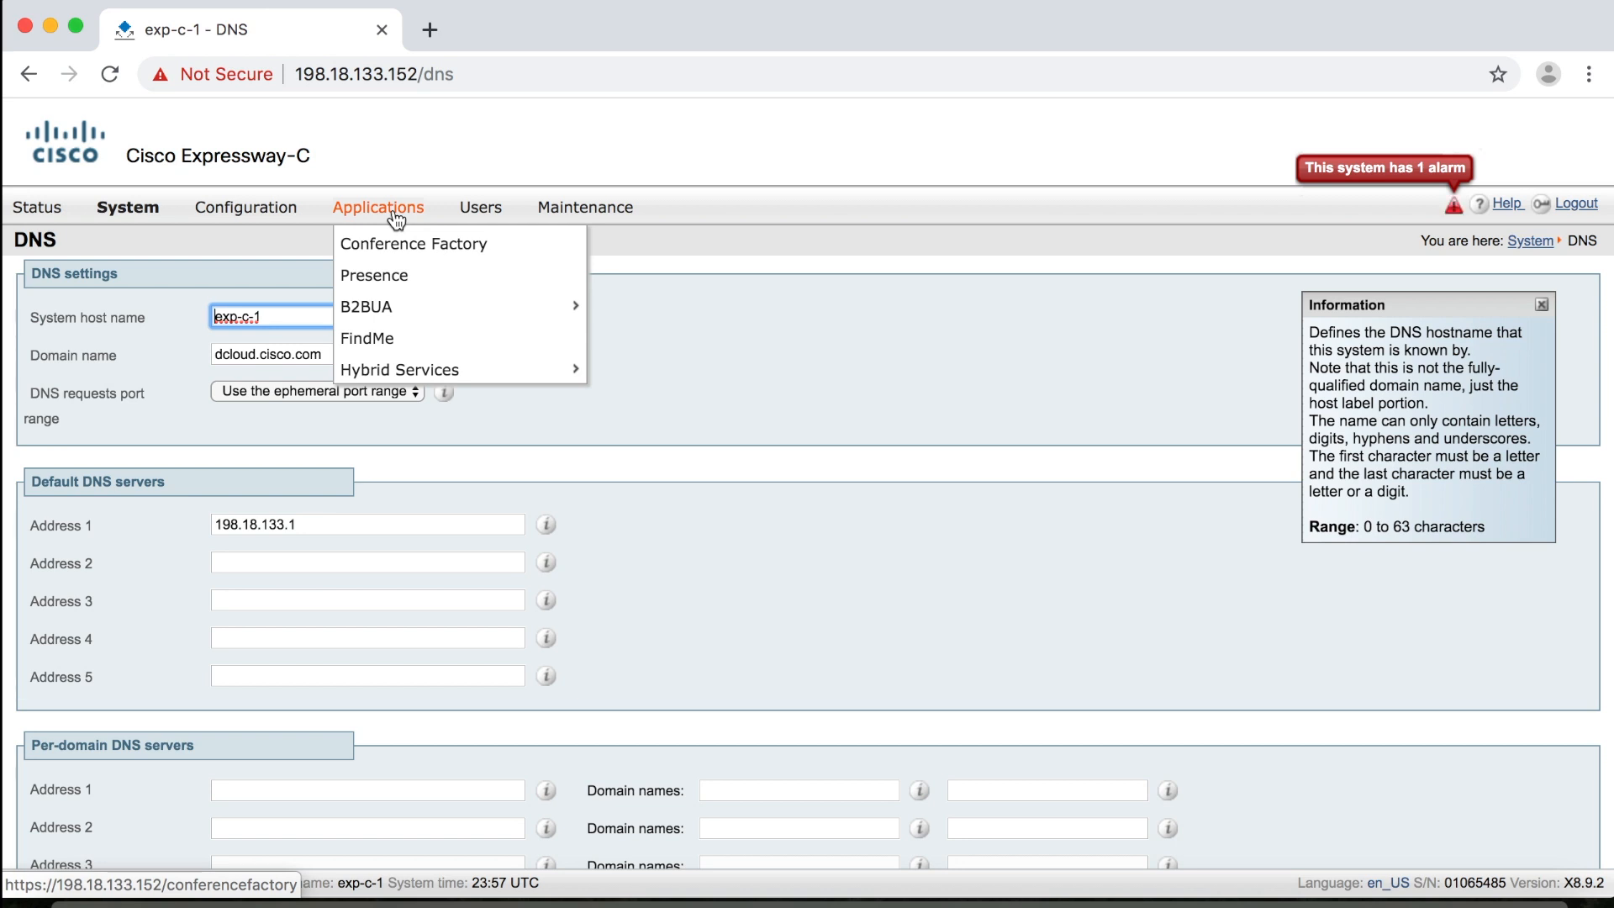
mouse_move(369, 338)
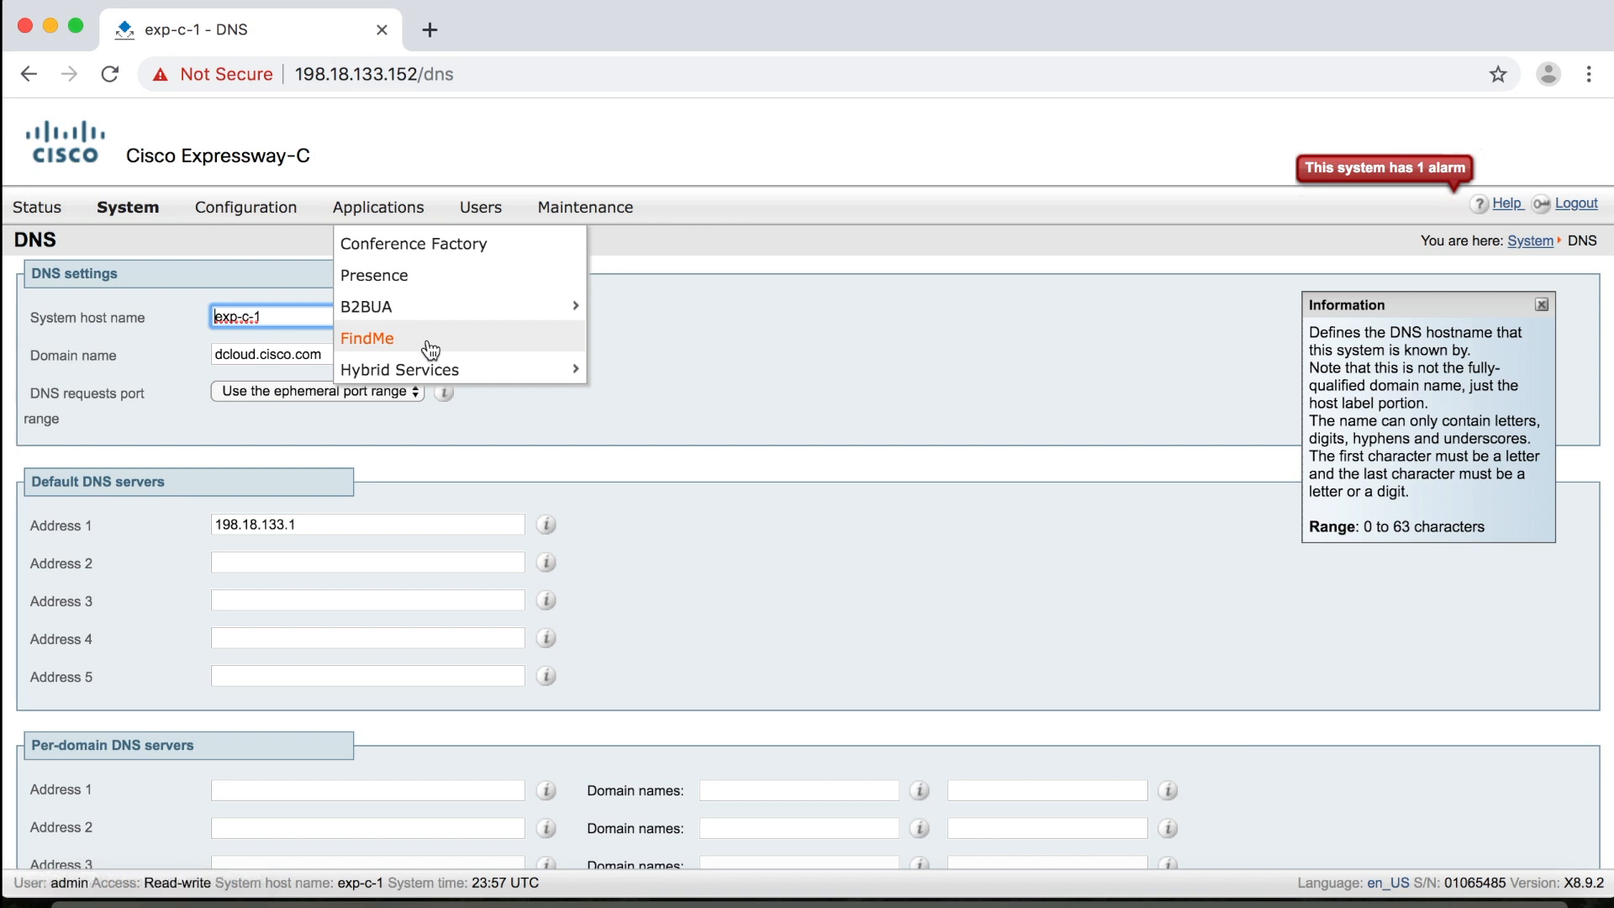
mouse_move(400, 369)
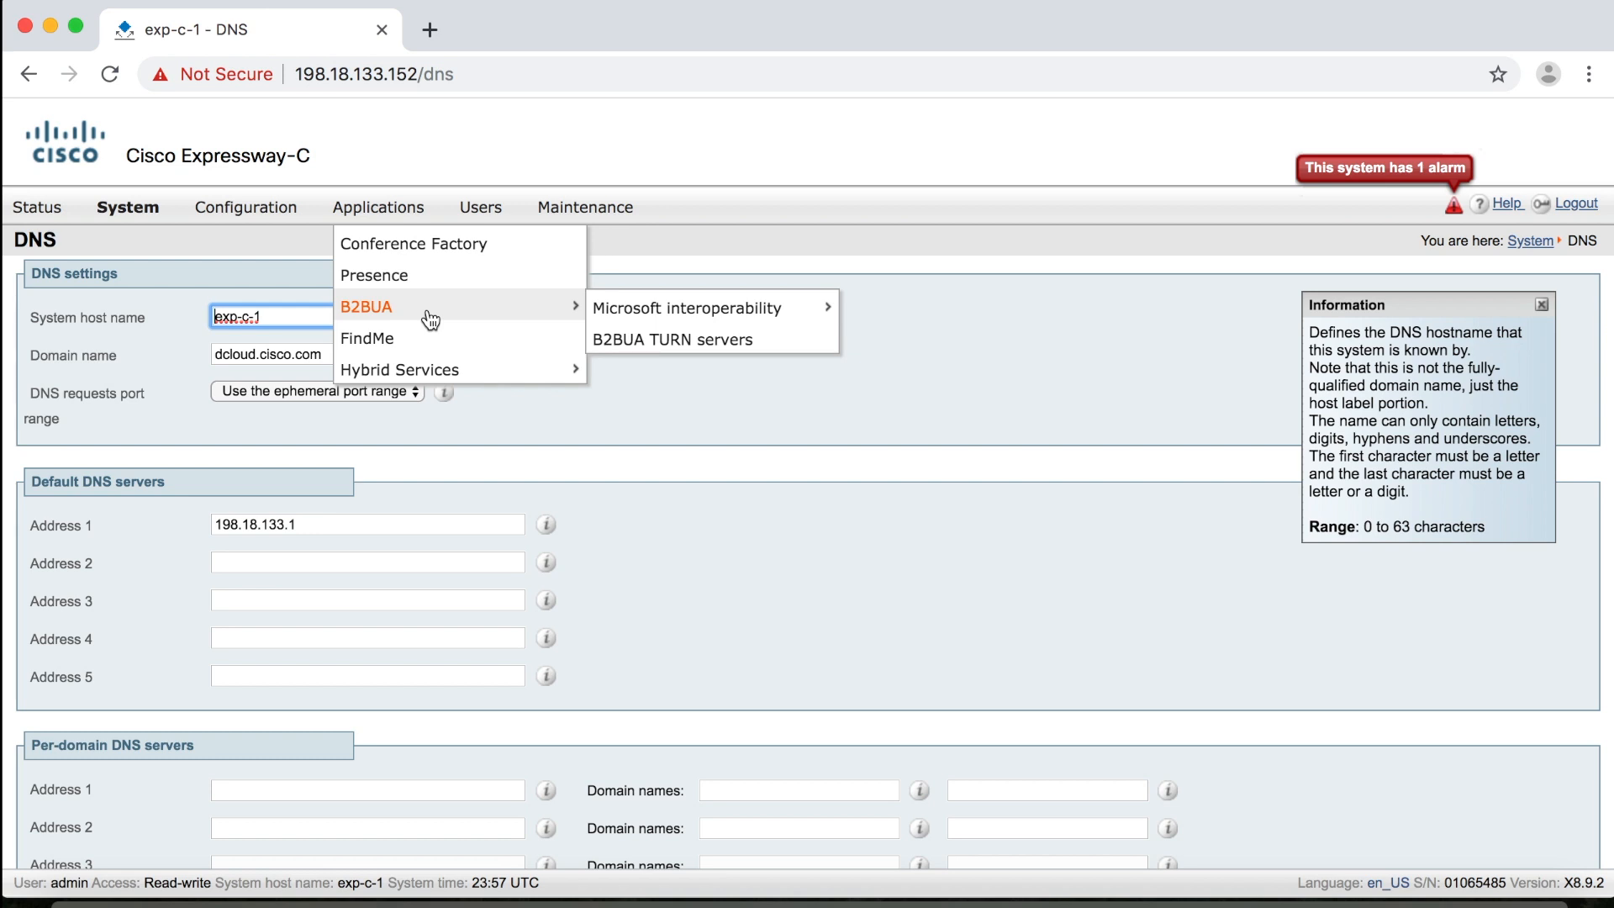
mouse_move(687, 307)
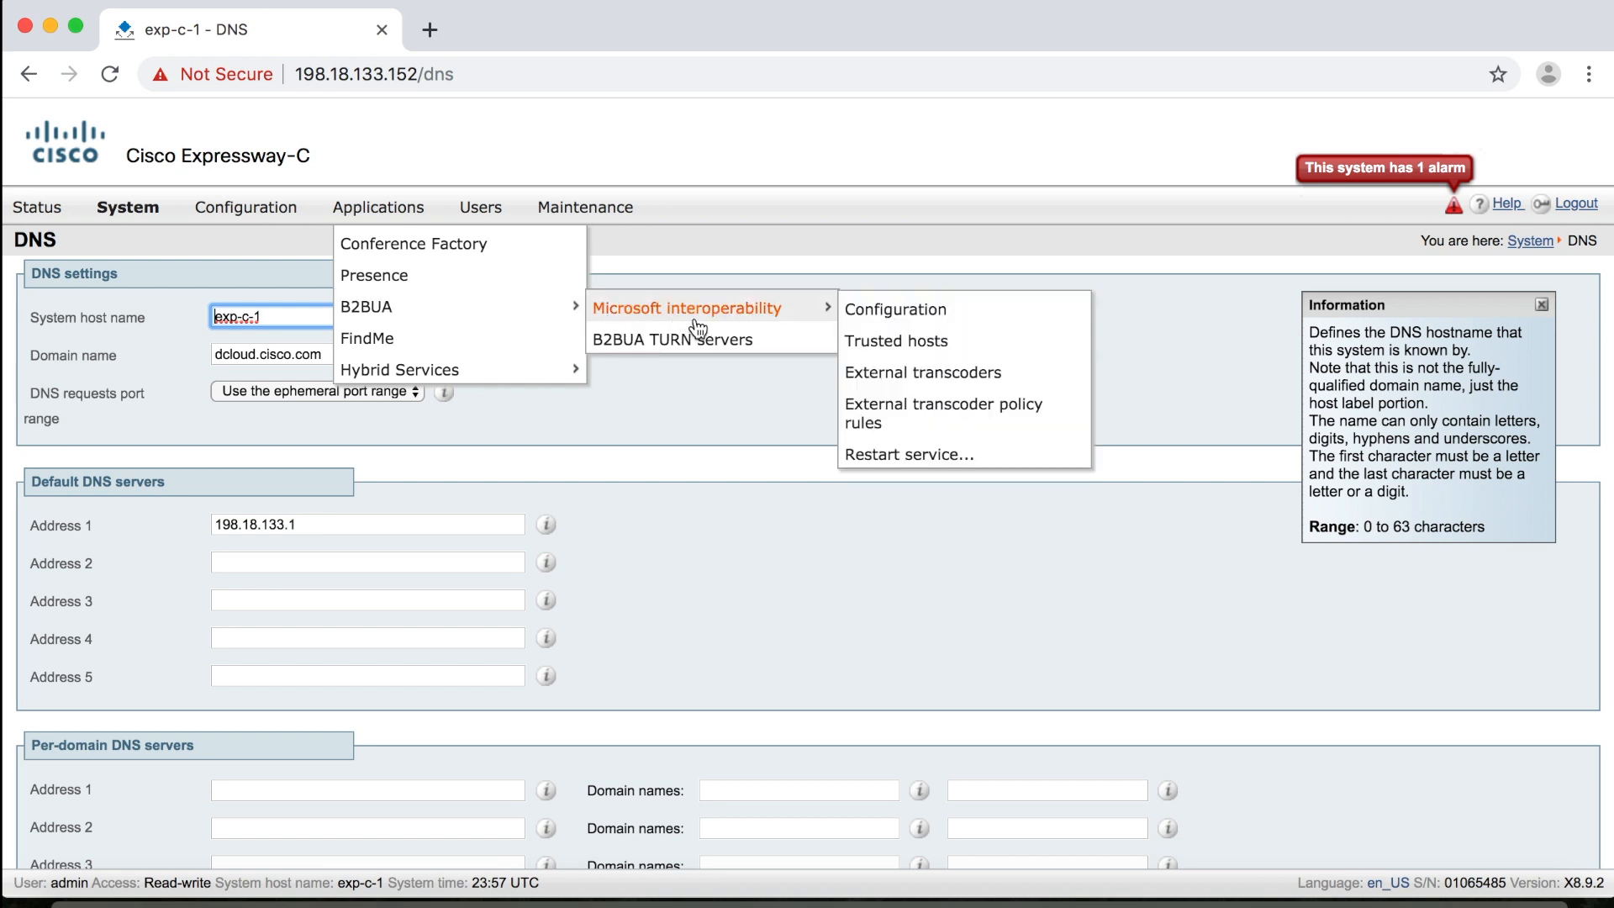
mouse_move(617, 326)
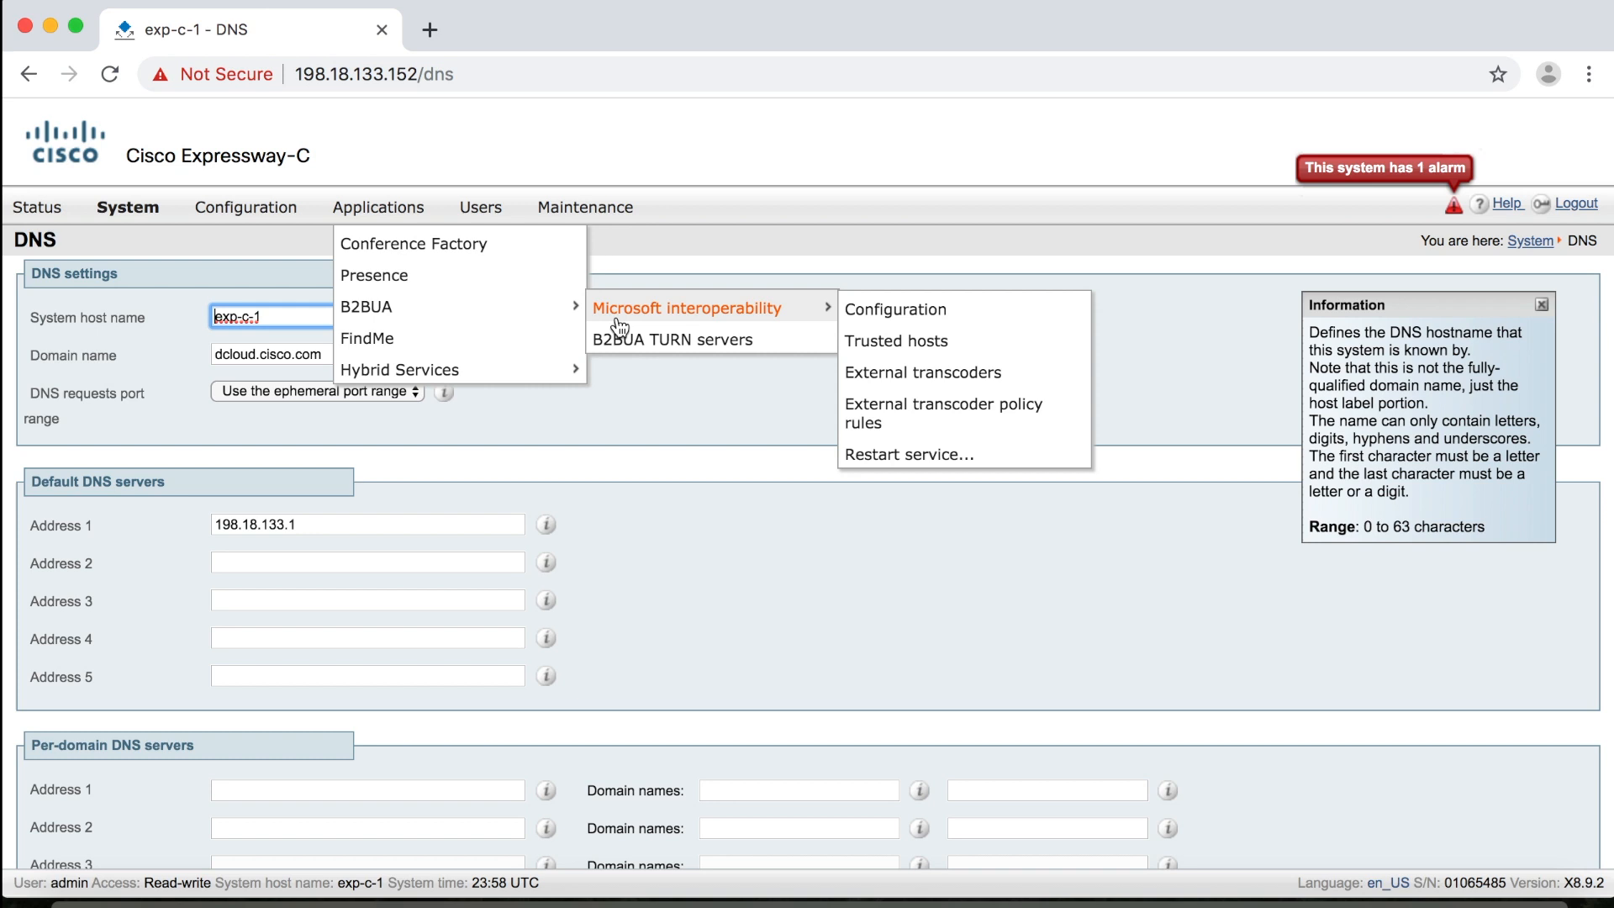
- Close the Applications menu after viewing the B2BUA Microsoft interoperability options
left_click(480, 207)
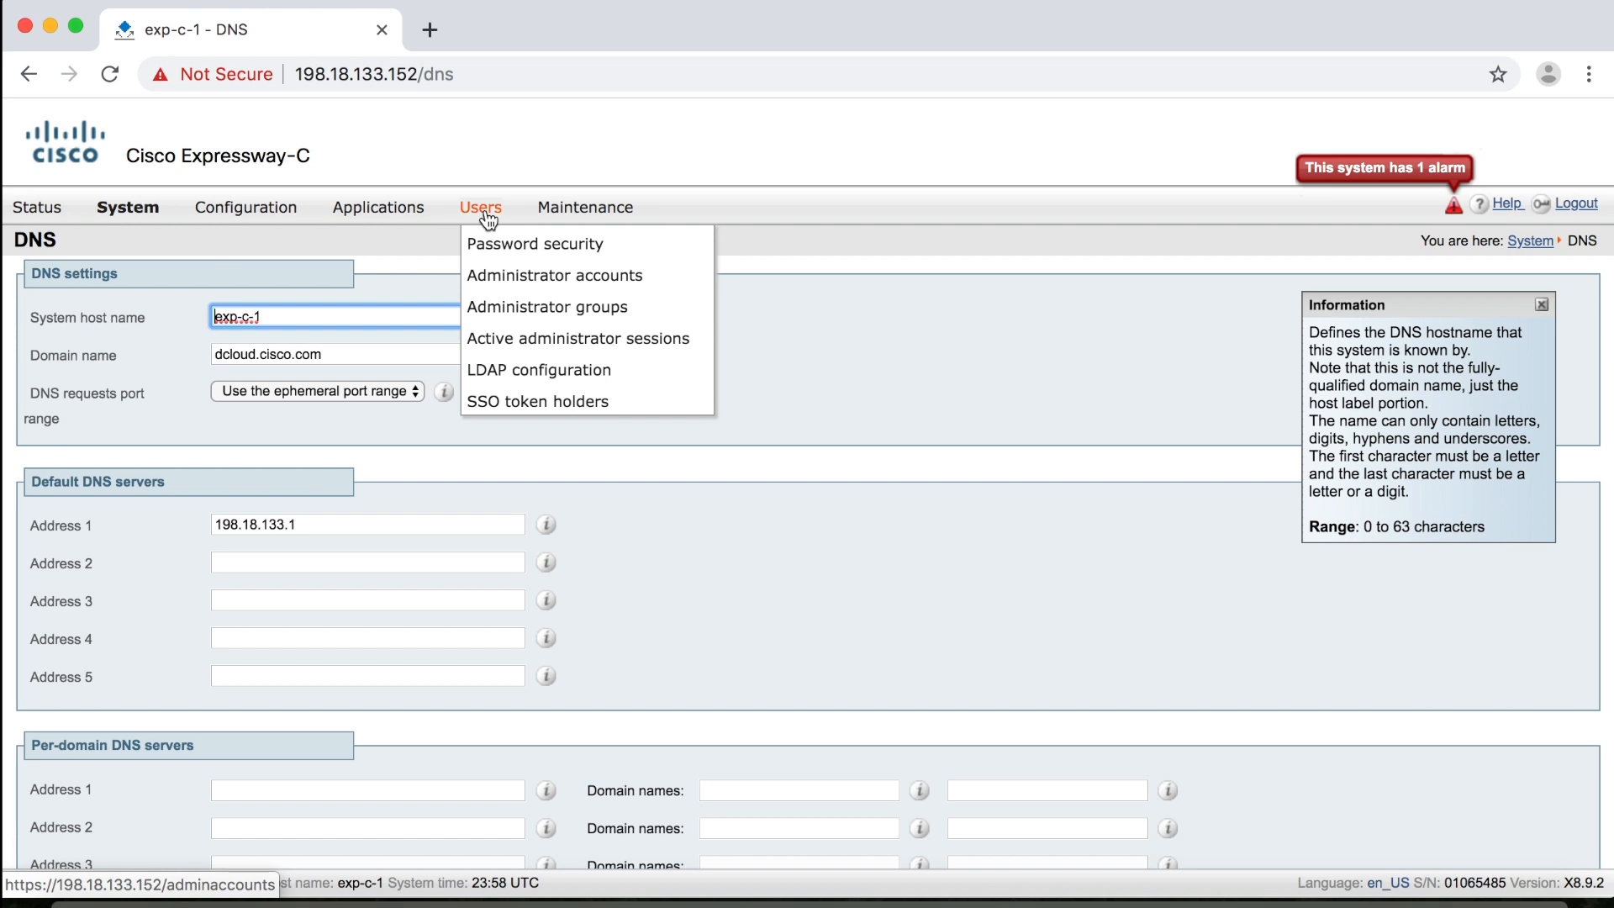
mouse_move(534, 244)
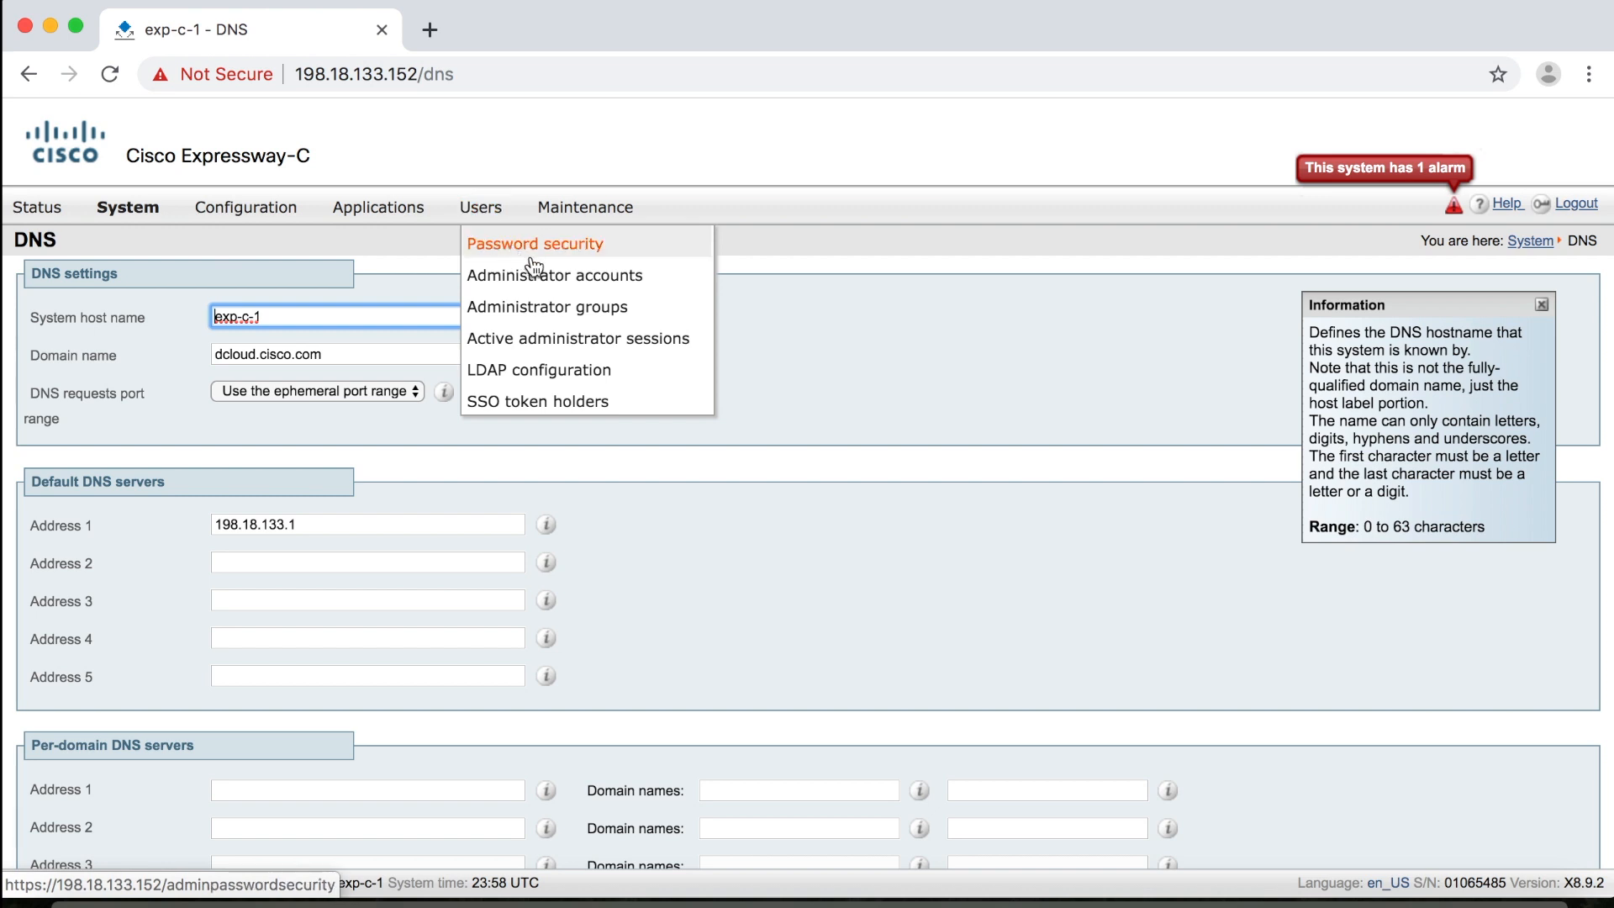
mouse_move(538, 370)
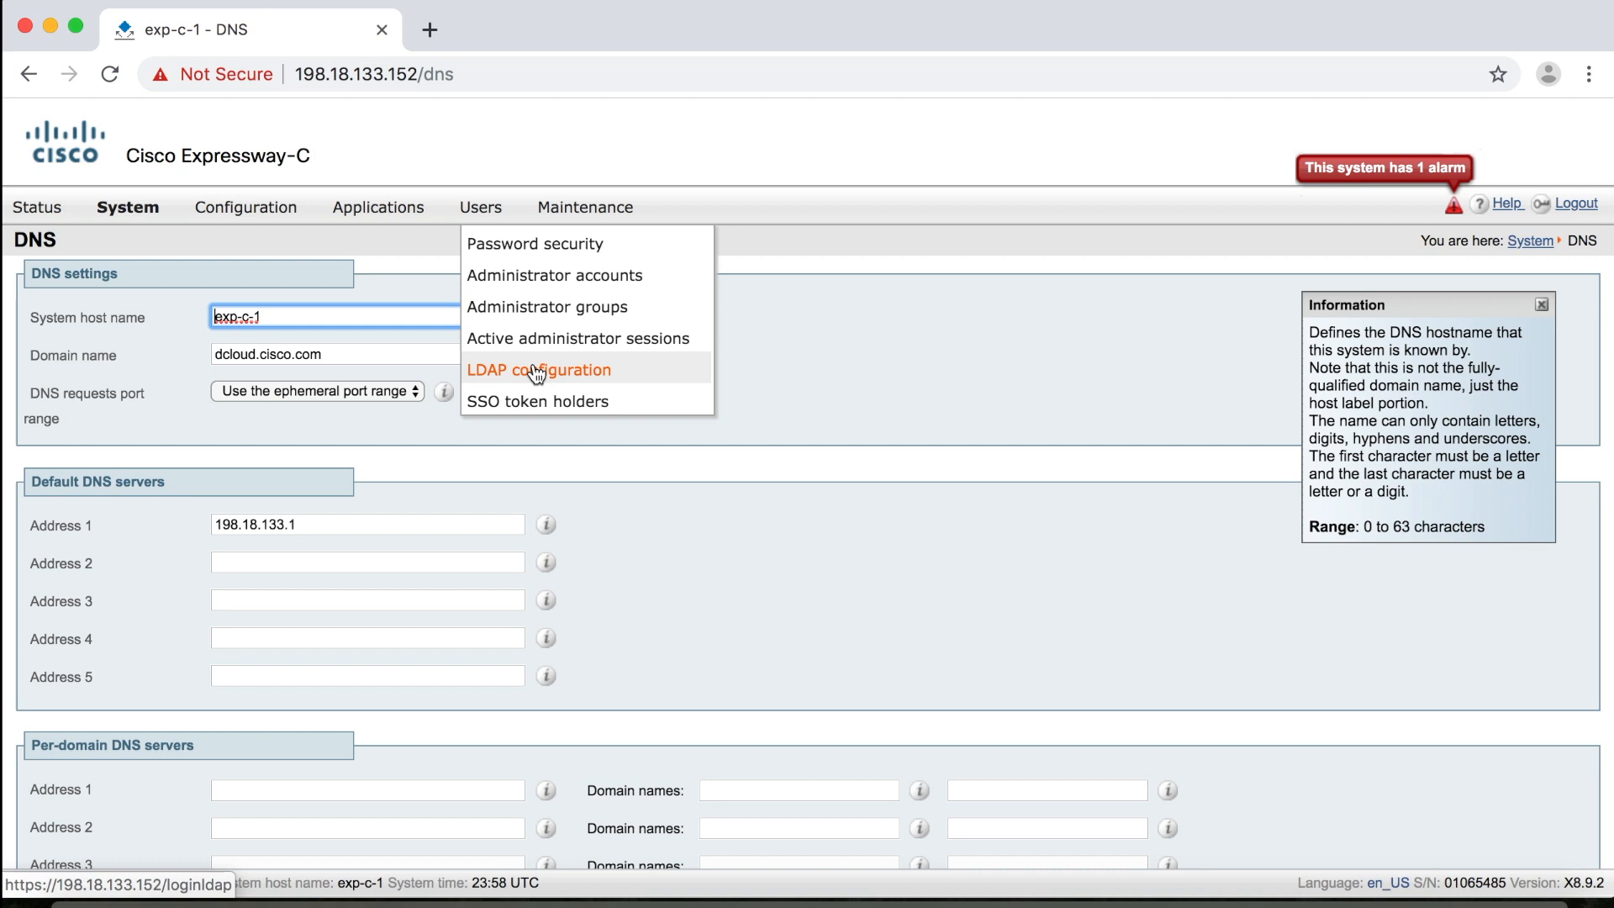
mouse_move(562, 402)
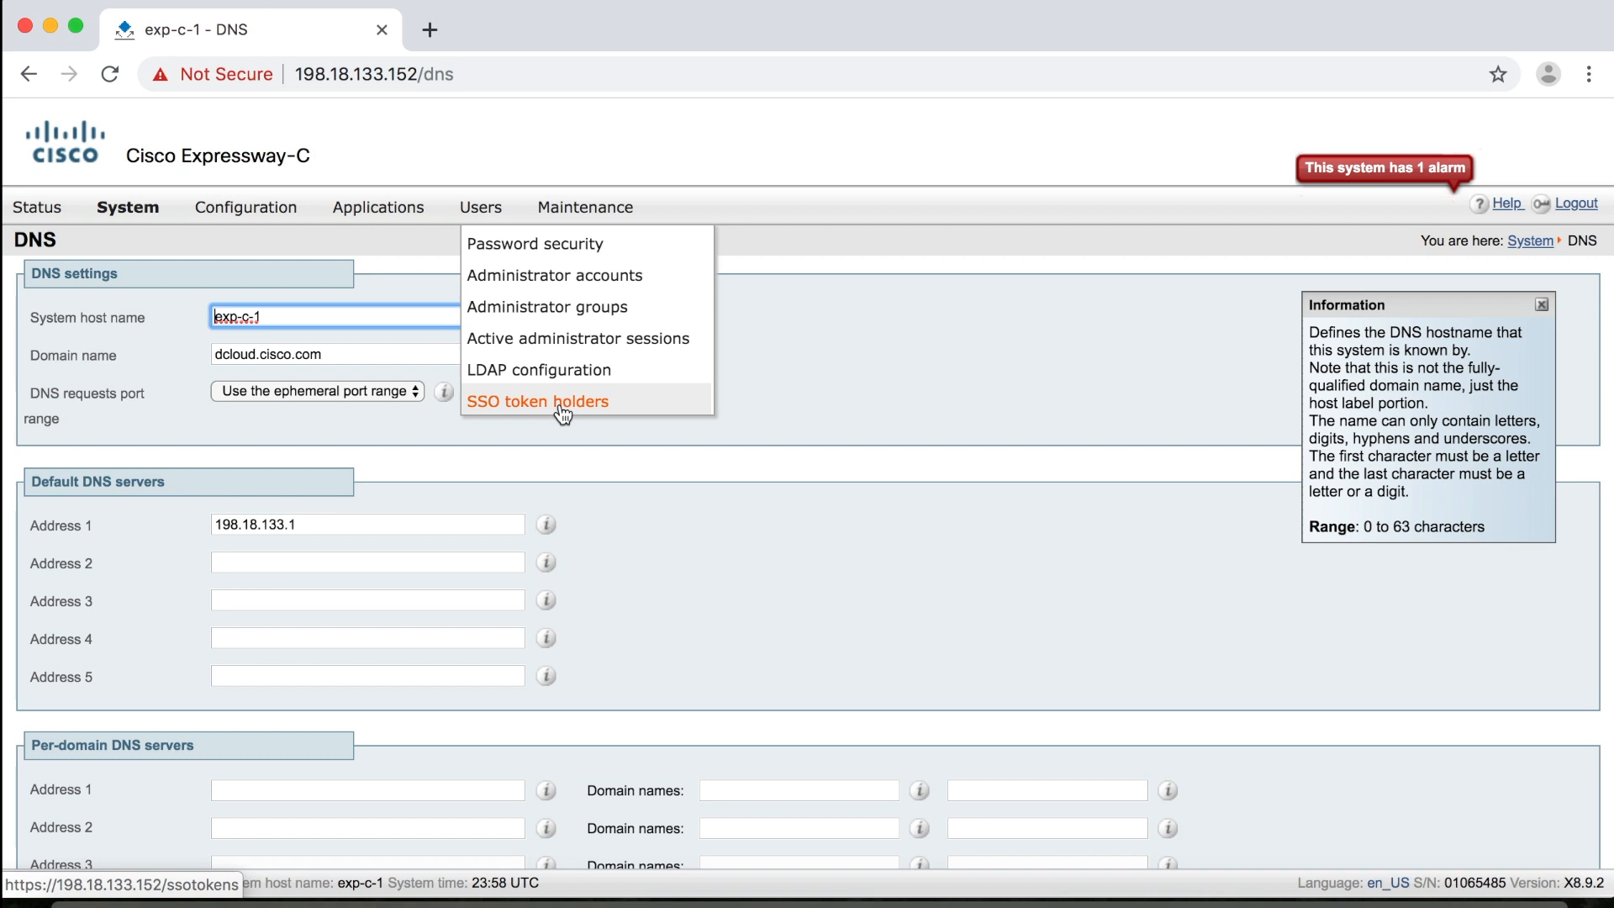
mouse_move(713, 185)
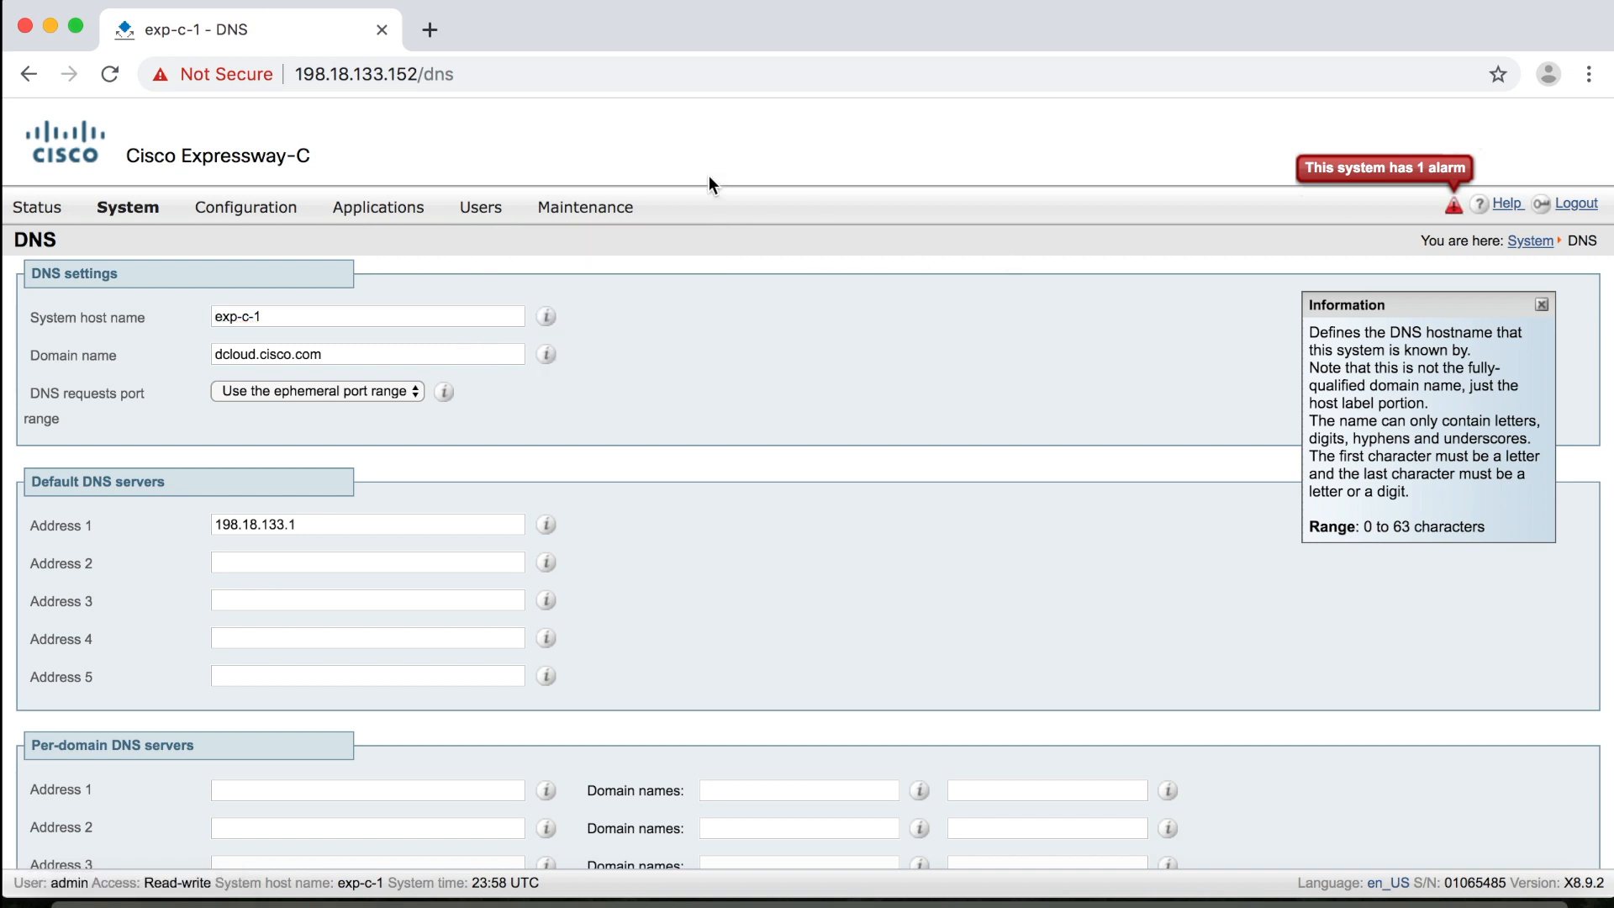
- Show the Configuration menu listing protocols, dial plan, bandwidth and call policy areas
left_click(245, 207)
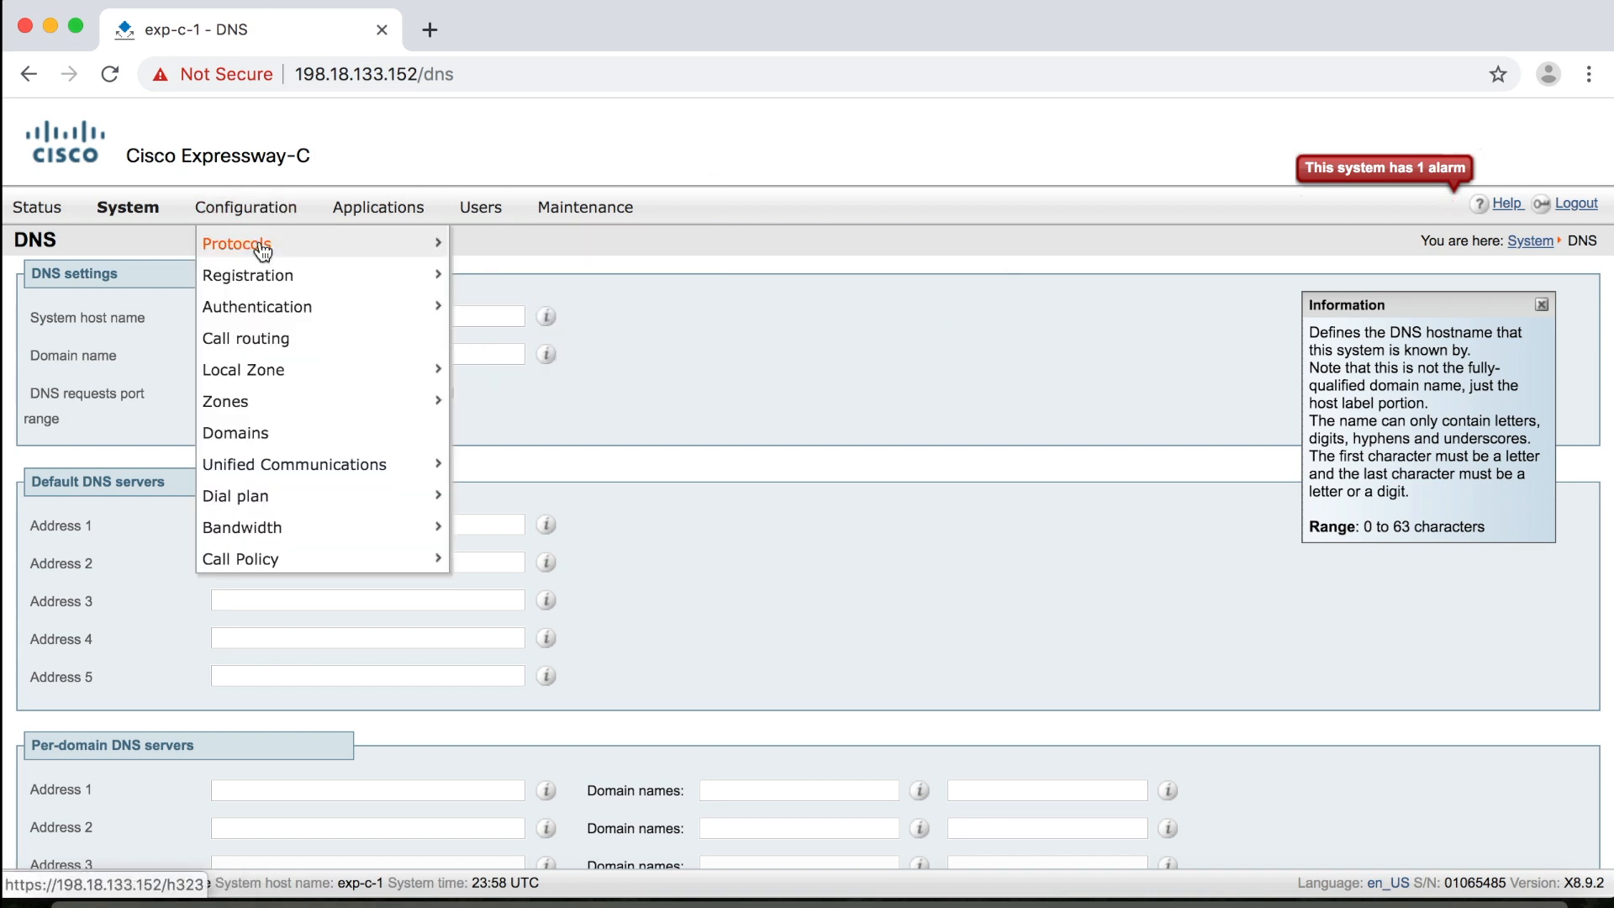